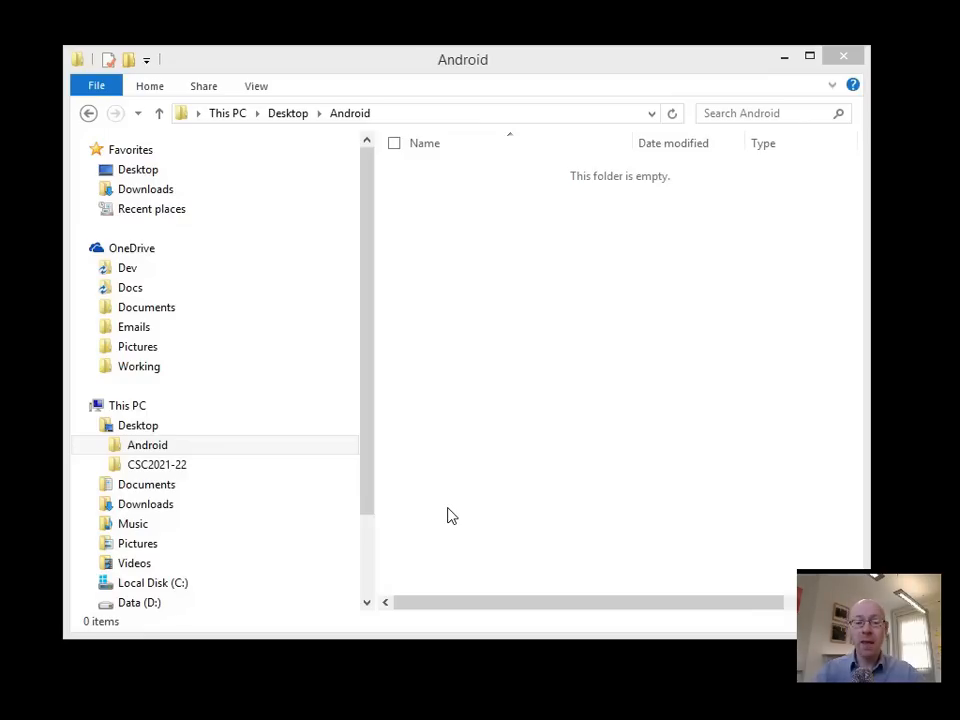
Launch Internet Explorer and search Google for "android sdk"
left_click(148, 444)
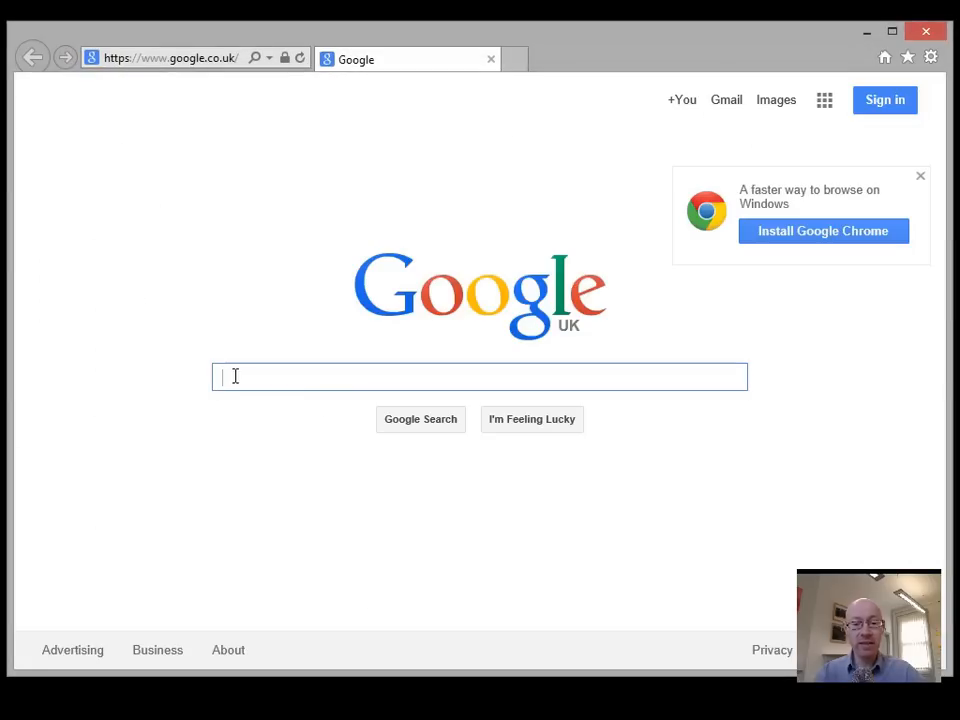
type("a")
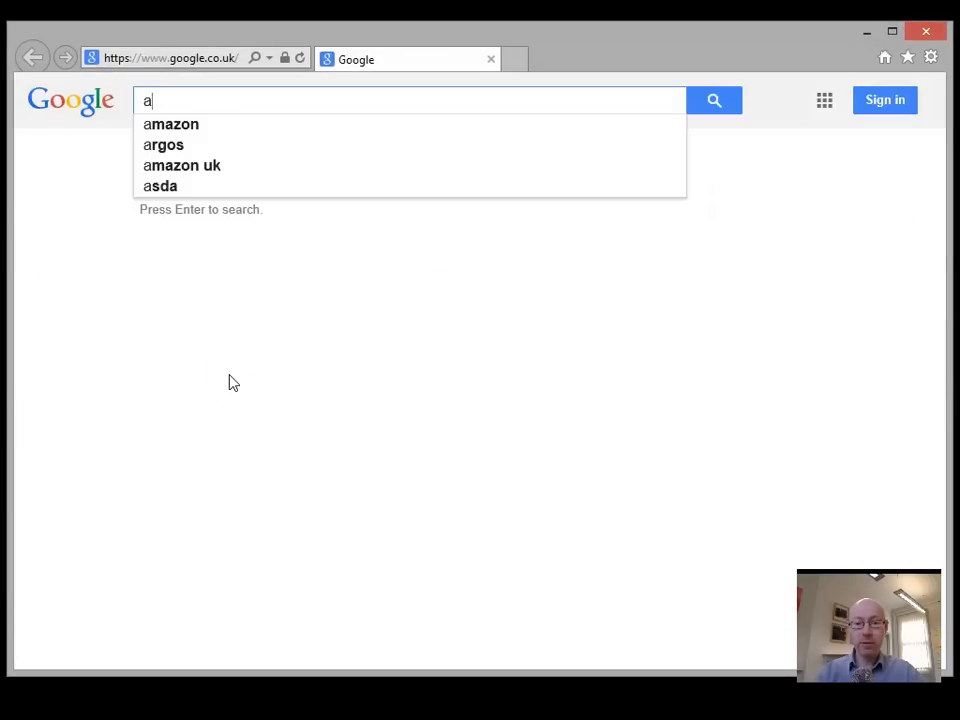
type("android sdk")
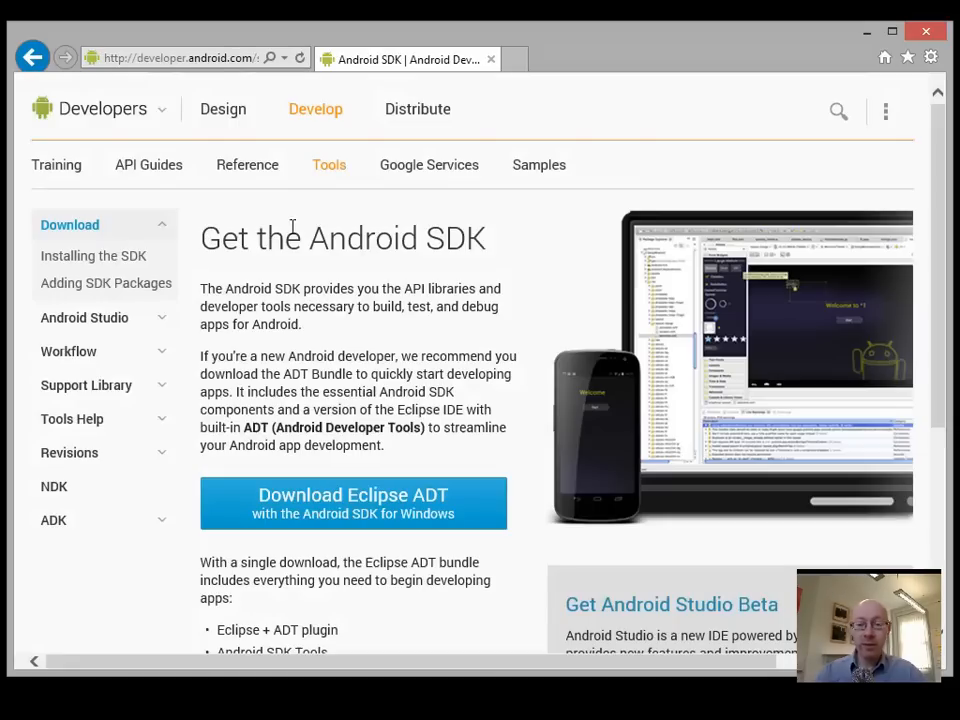
mouse_move(438, 238)
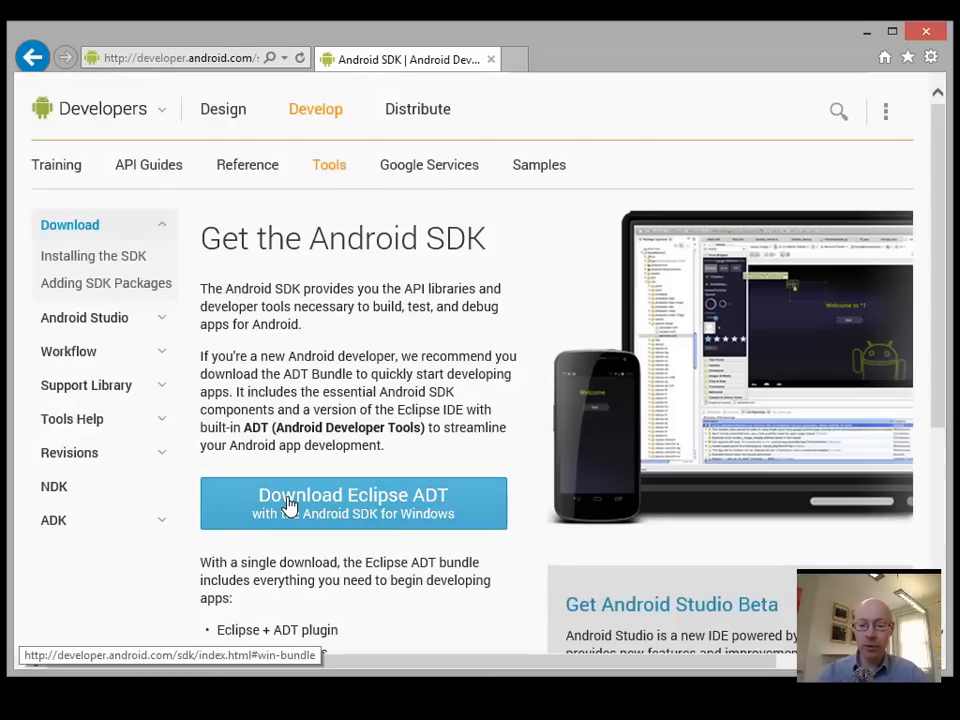
mouse_move(400, 512)
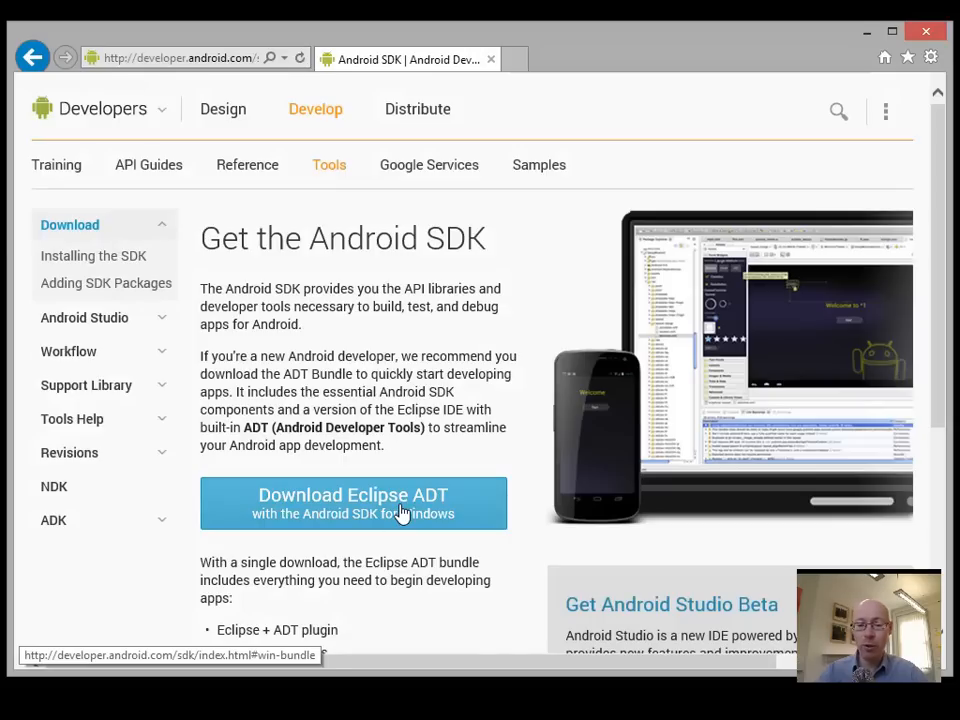
Accept the SDK terms and start the 64-bit Eclipse ADT bundle download for Windows
left_click(352, 504)
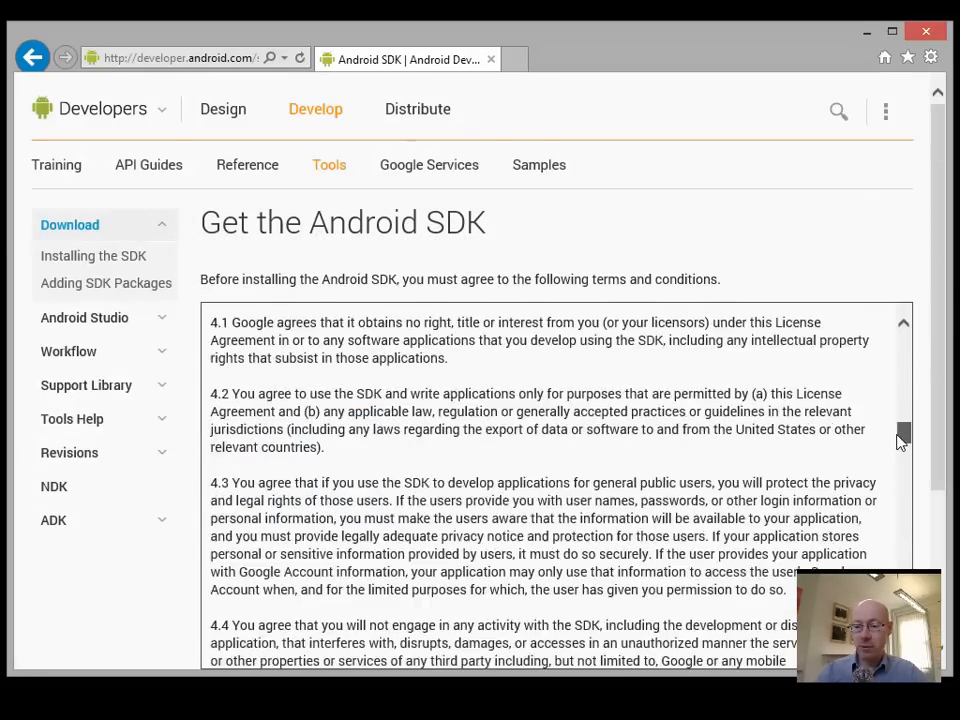
scroll("down", 3)
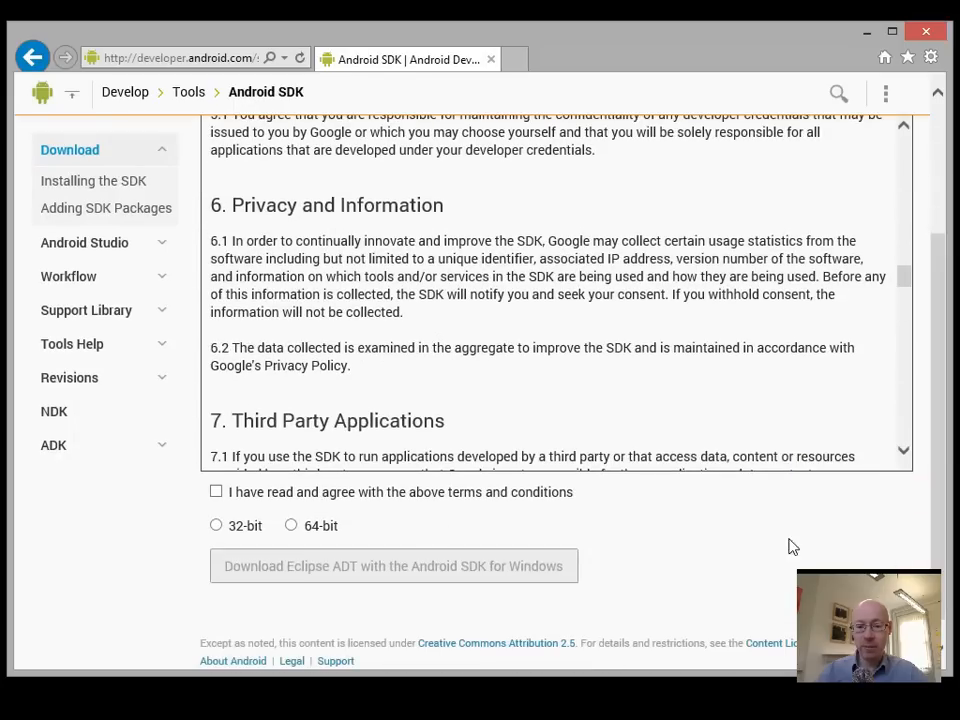
left_click(216, 492)
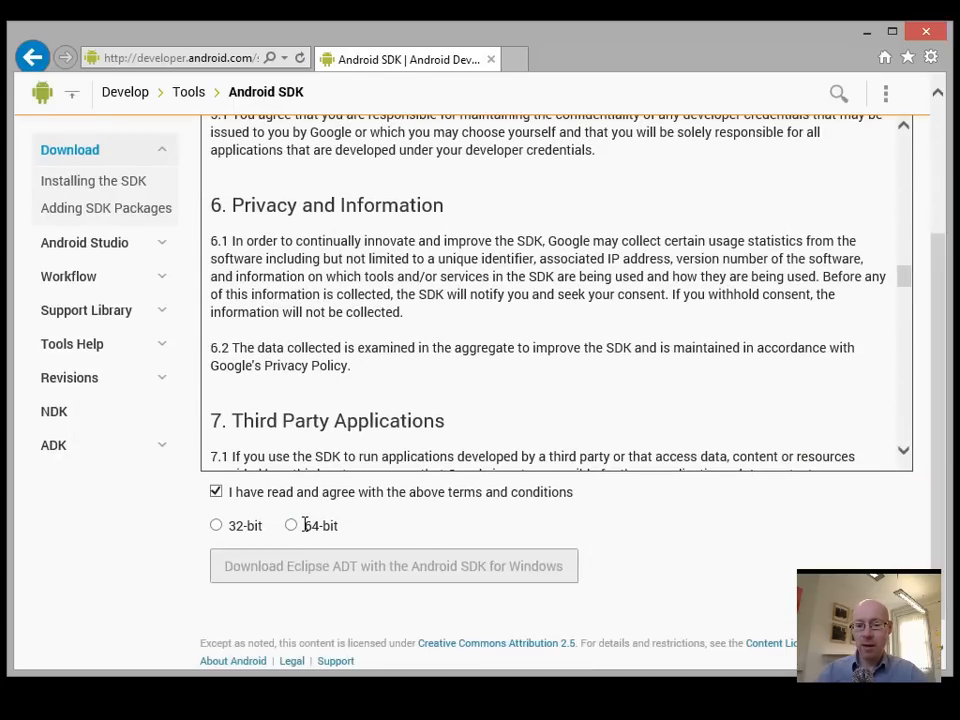
left_click(292, 524)
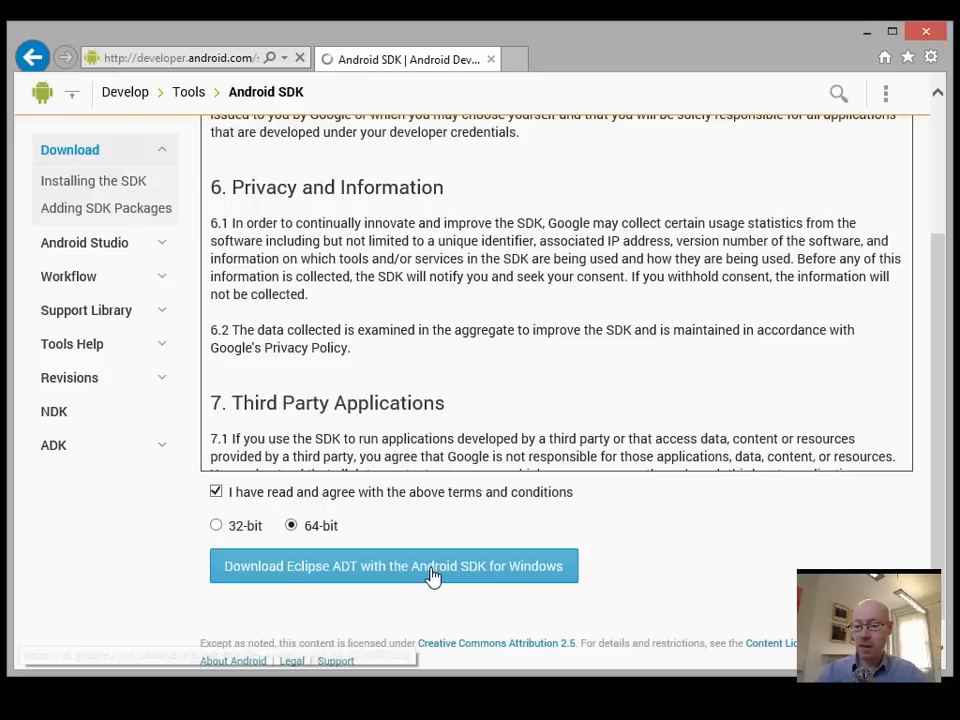
left_click(392, 566)
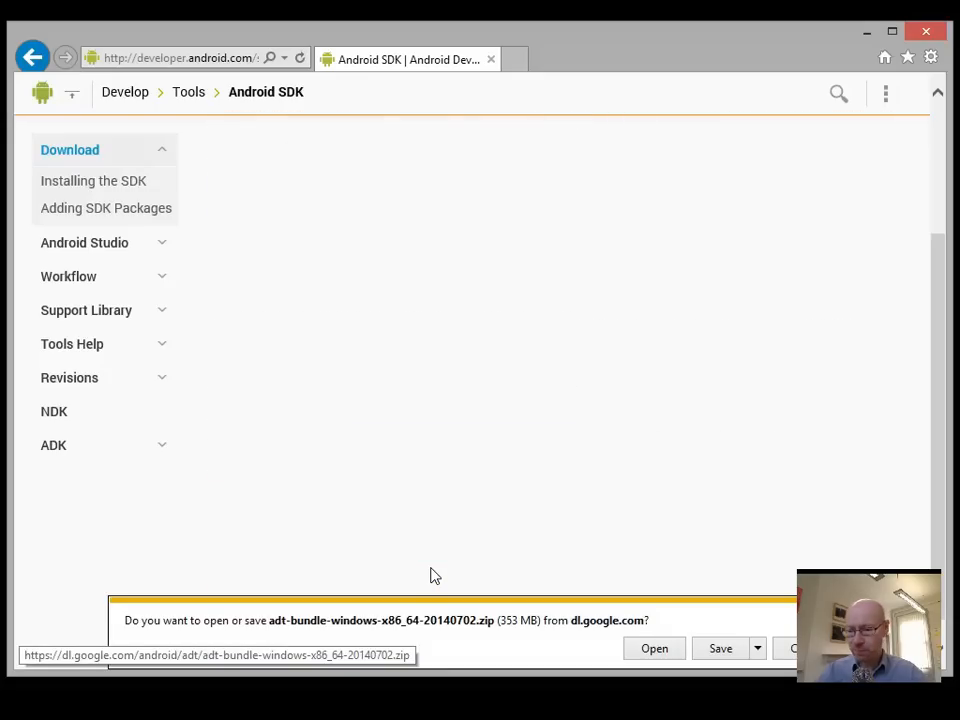
Save the ADT bundle via Save As into the Downloads folder
left_click(92, 180)
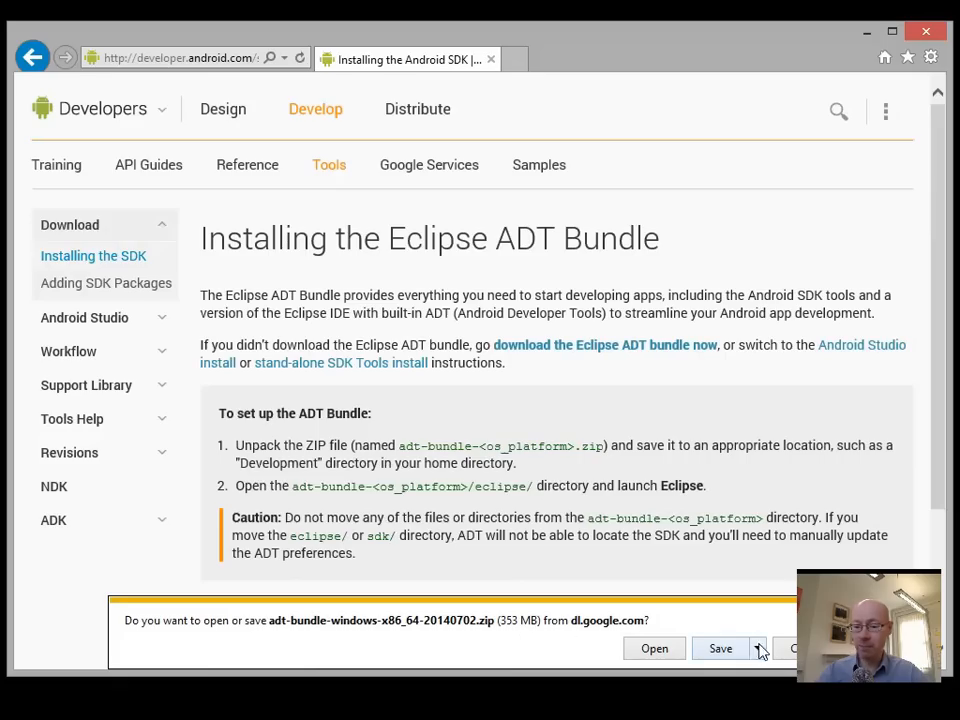
left_click(720, 648)
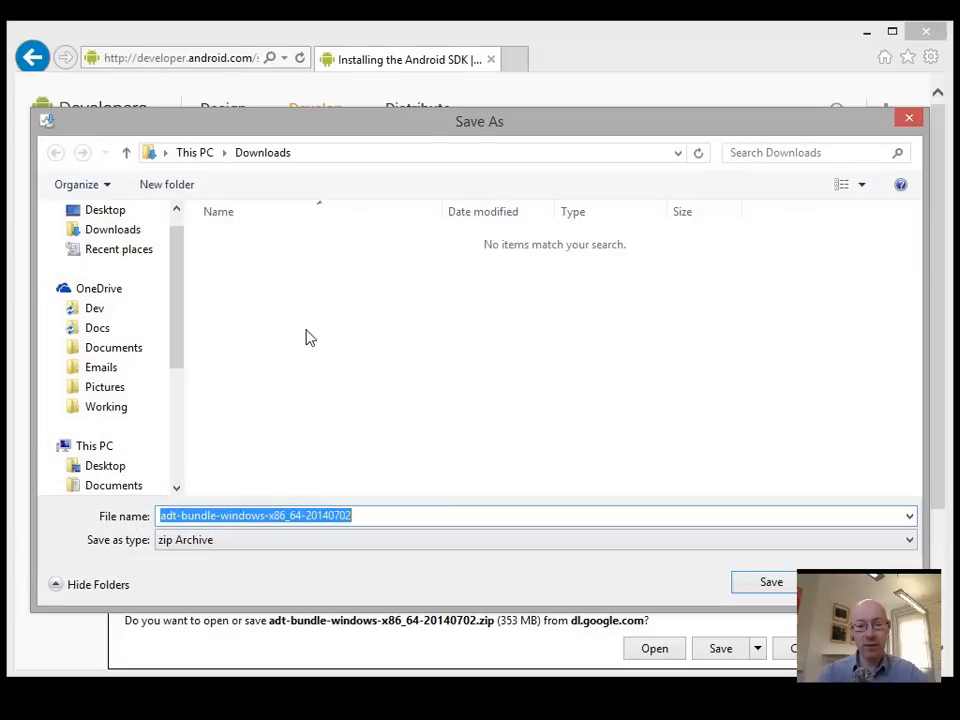
left_click(104, 236)
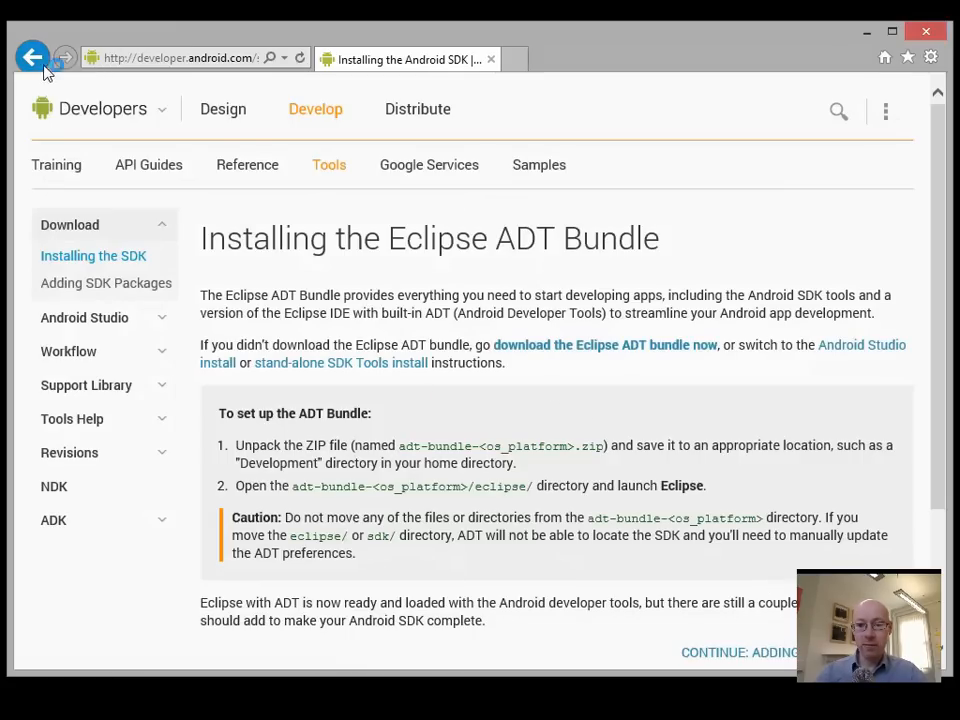
Navigate back to the Get the Android SDK page
left_click(32, 56)
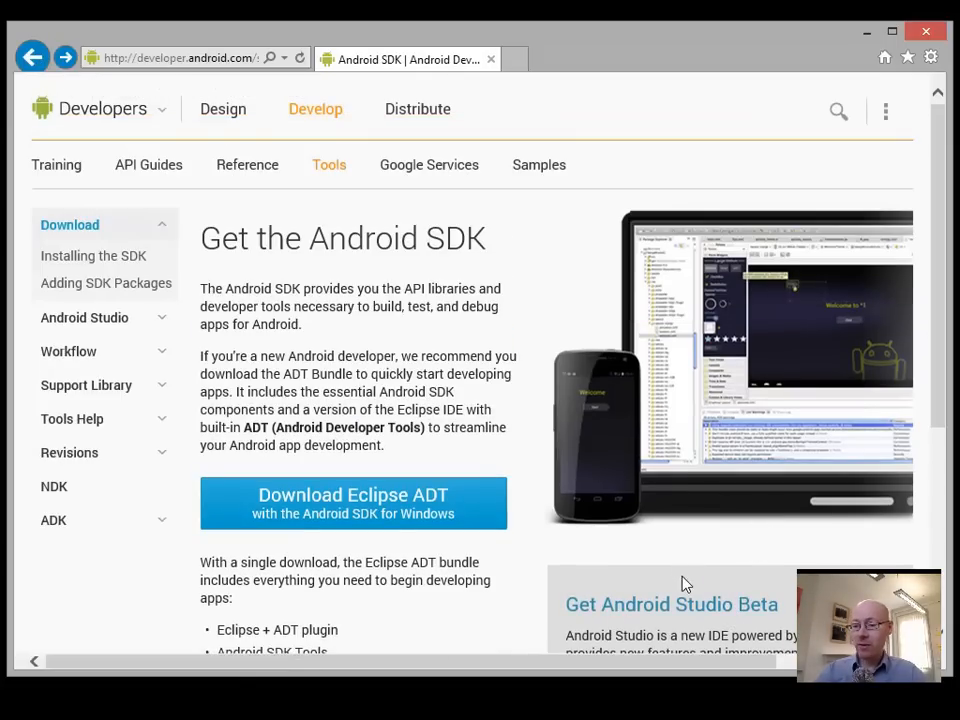
mouse_move(712, 616)
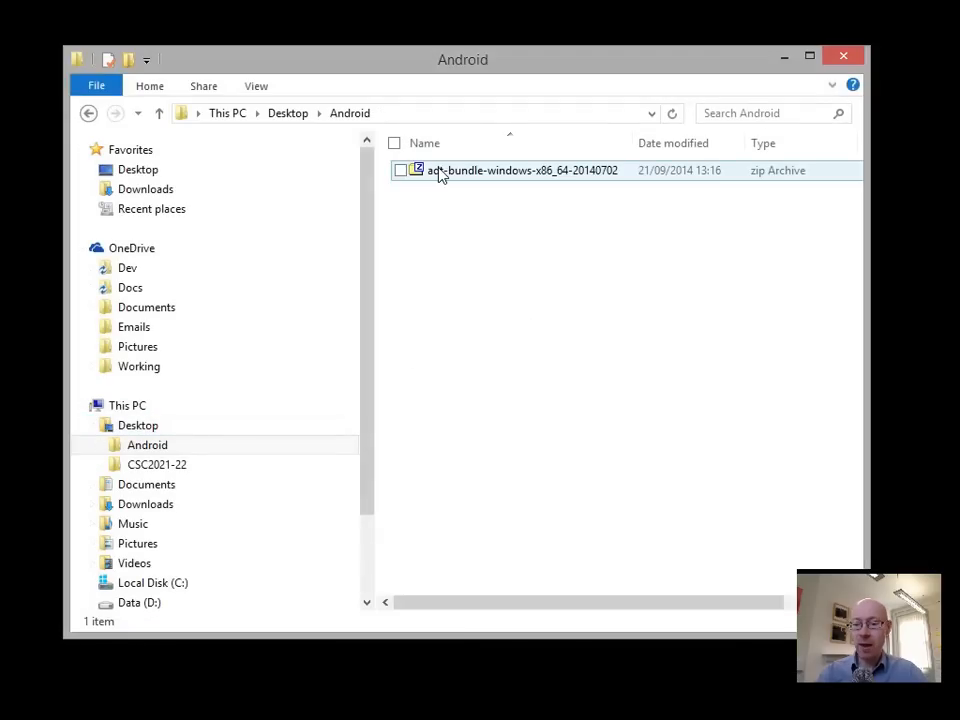
mouse_move(440, 170)
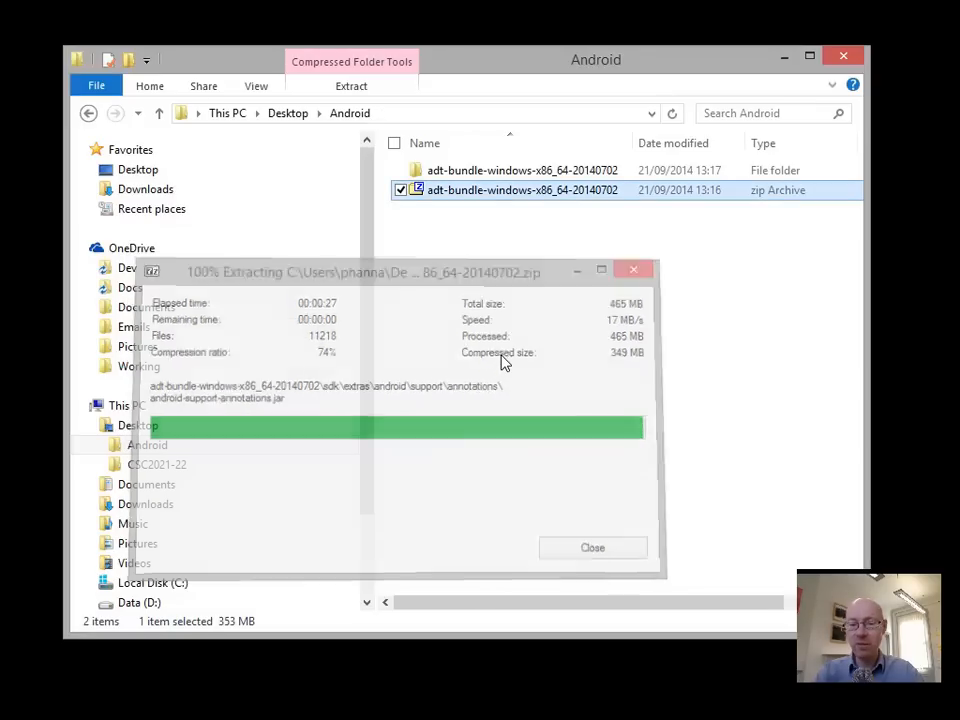
Finish extracting the ADT bundle zip into Desktop\Android and dismiss the progress dialog
left_click(592, 548)
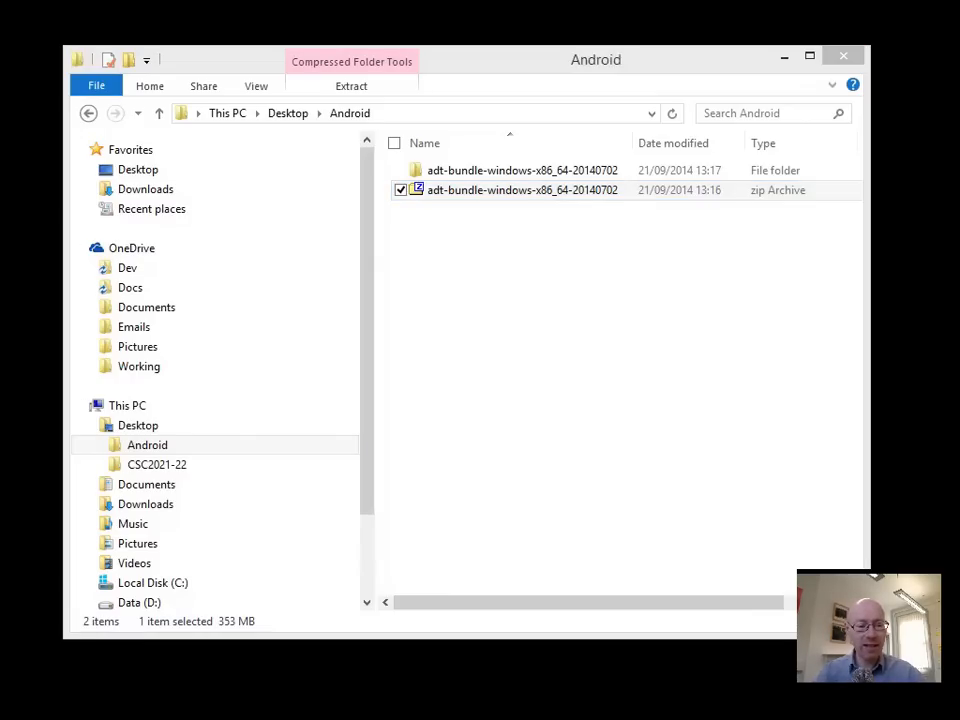
left_click(128, 404)
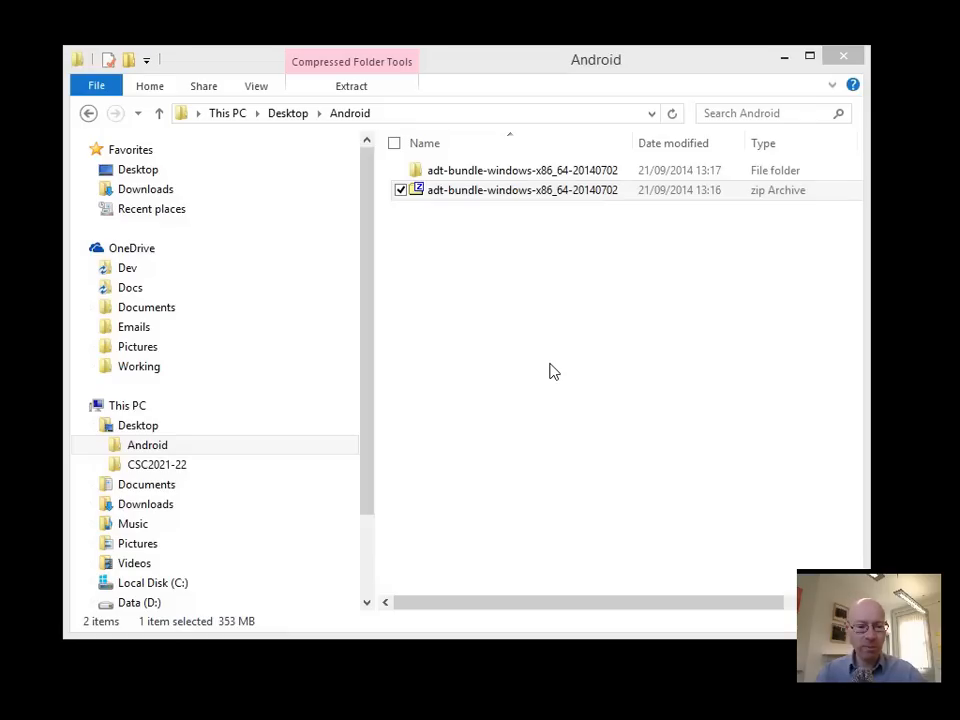
Browse the extracted adt-bundle folder (eclipse, sdk) and select the SDK Manager application
left_click(522, 190)
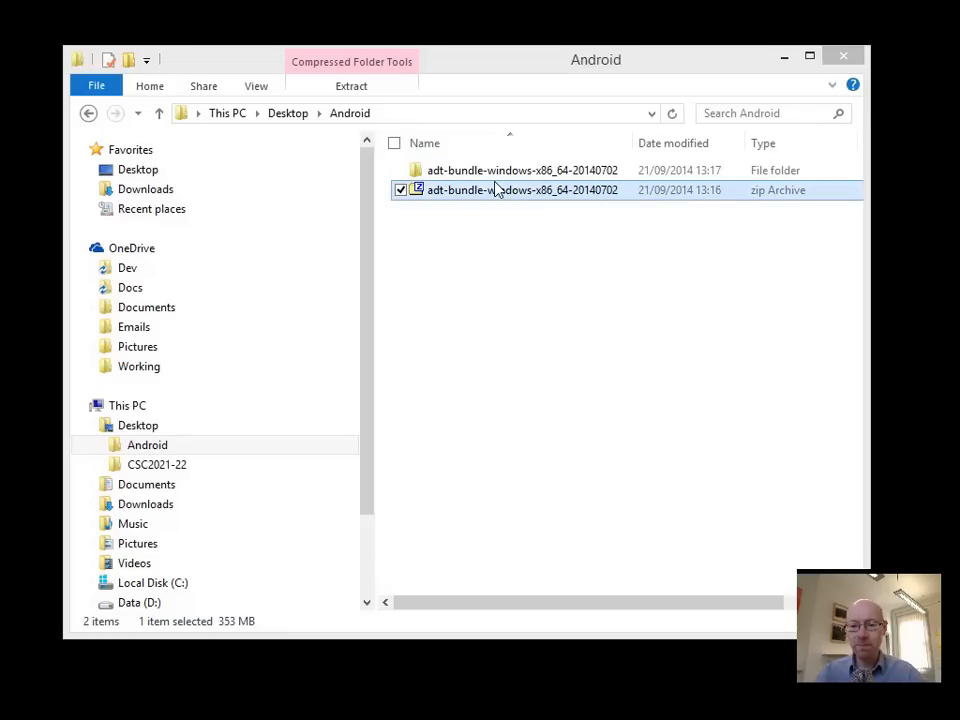
double_click(522, 170)
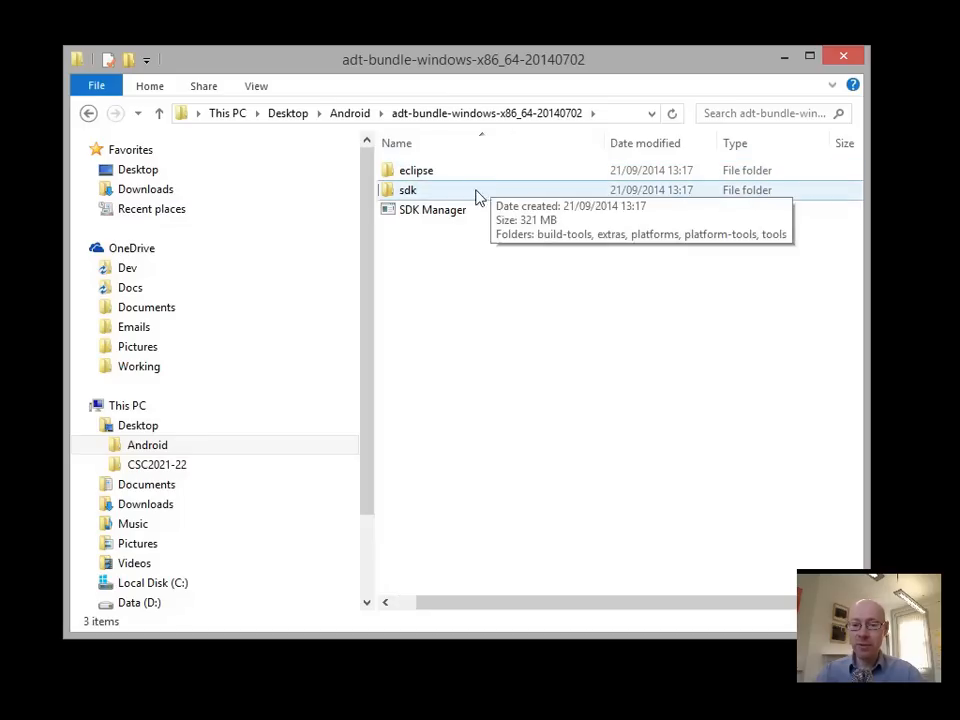
mouse_move(378, 234)
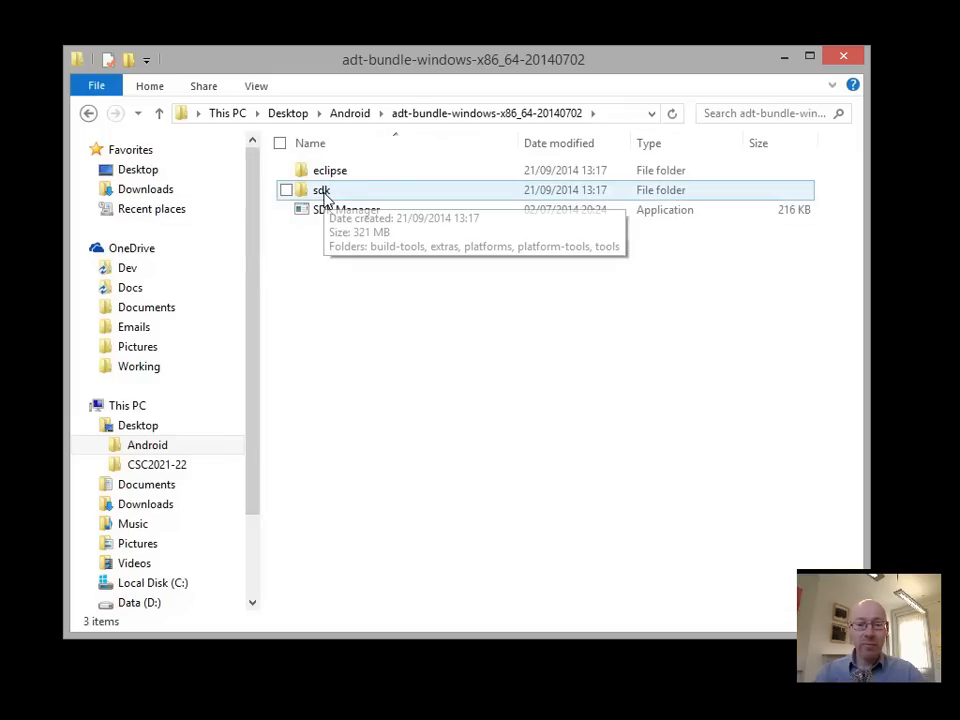
double_click(330, 170)
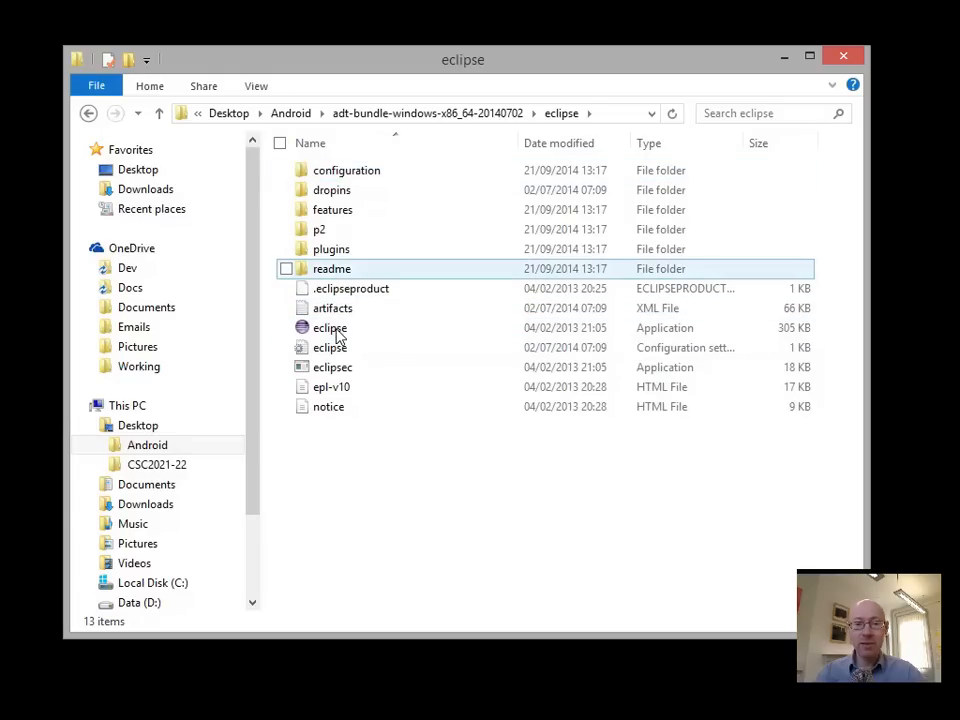
left_click(348, 112)
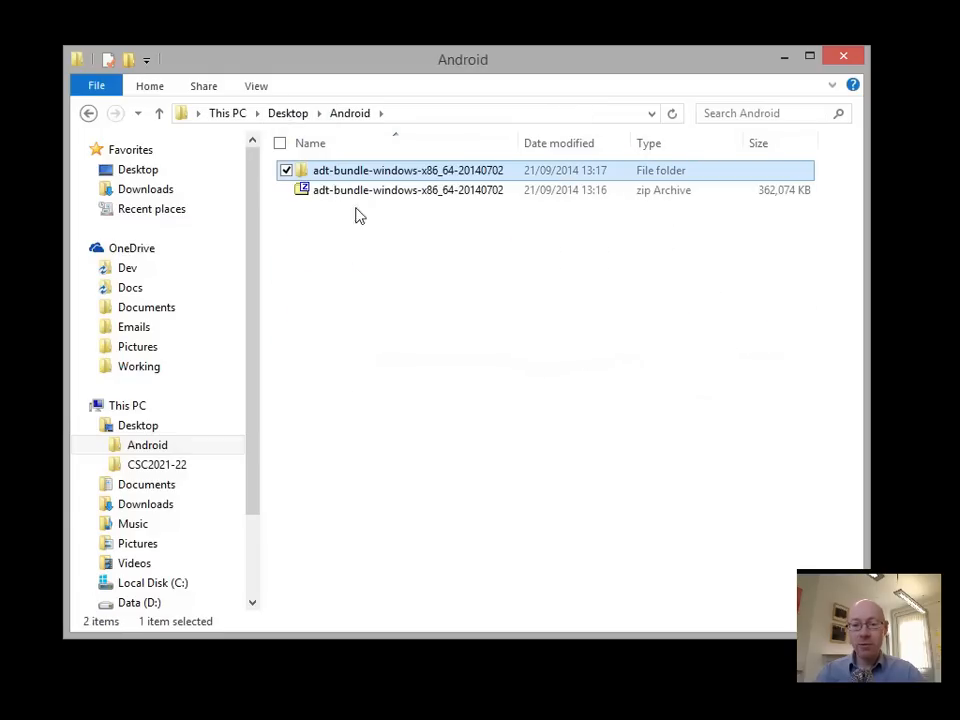
double_click(408, 170)
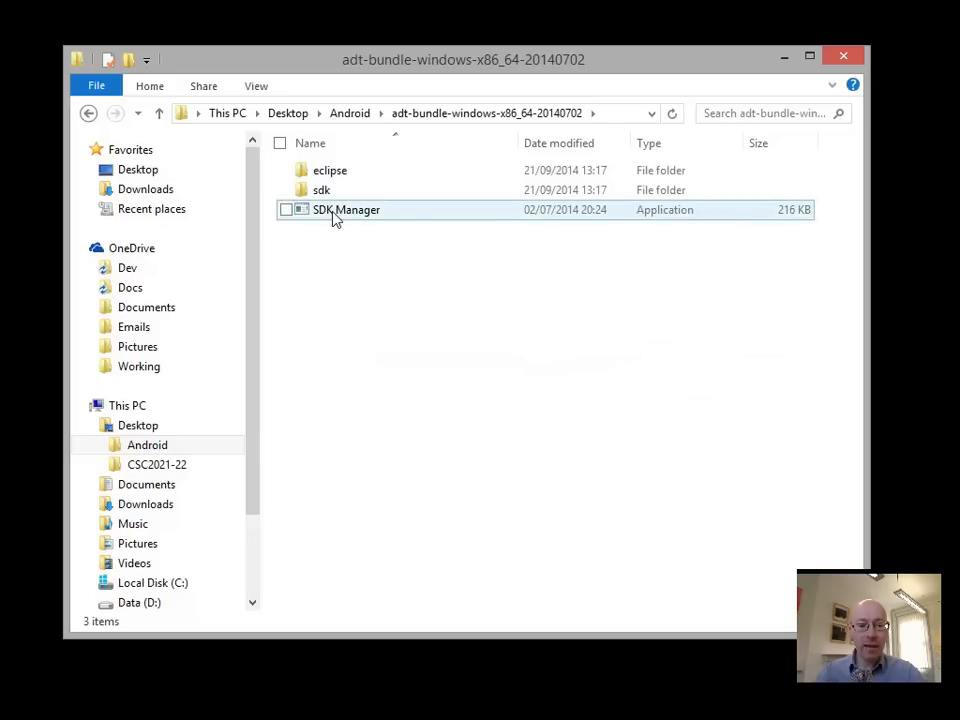
left_click(346, 210)
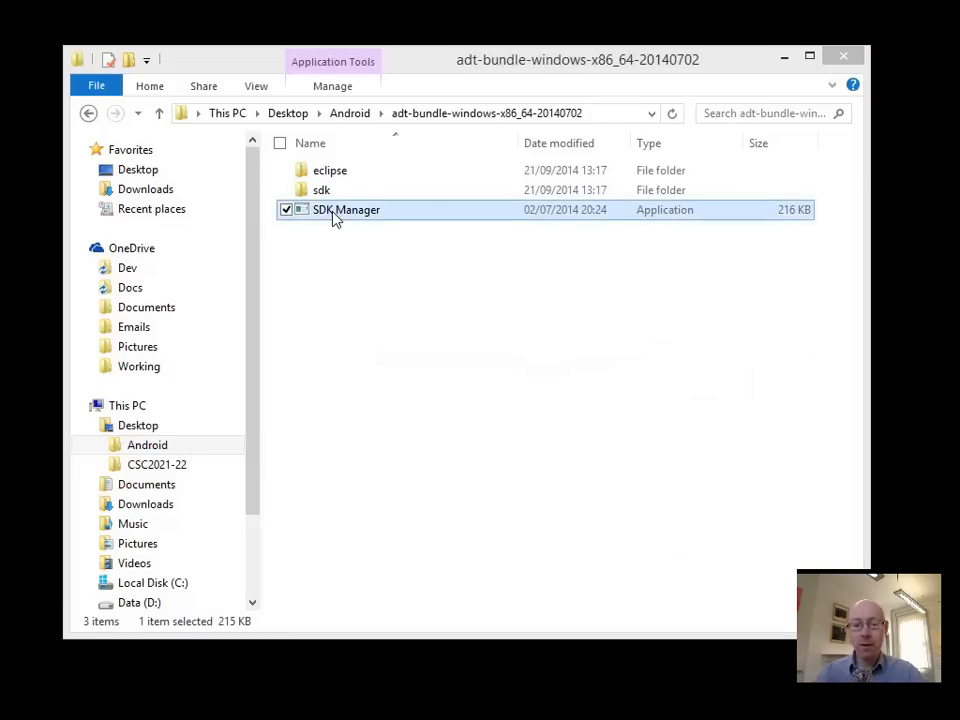
Launch SDK Manager and close its log once the package list loads
double_click(346, 210)
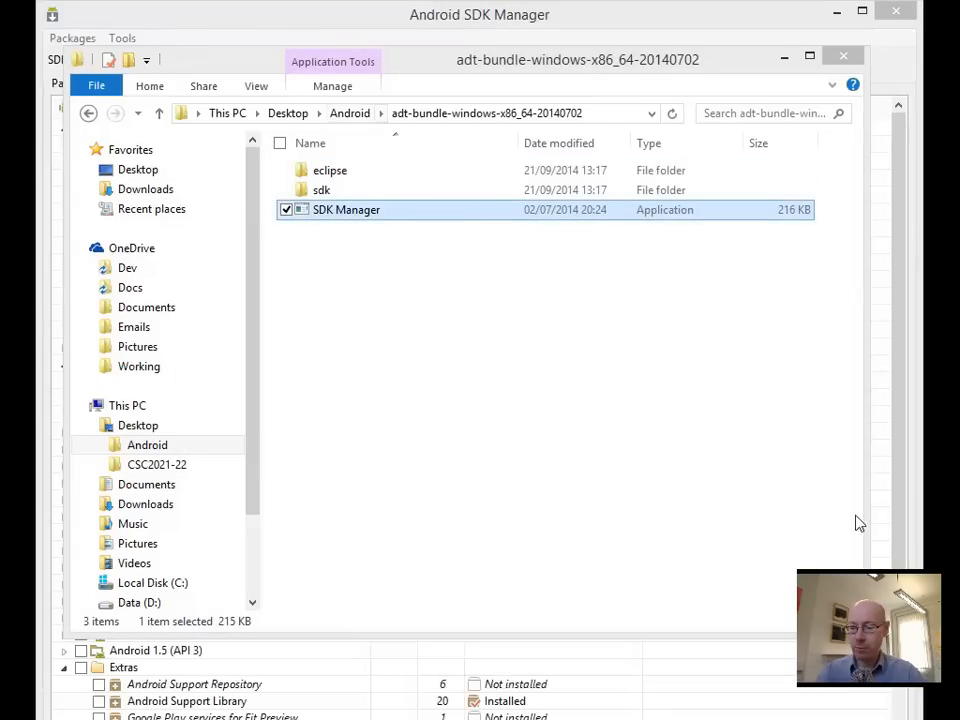
double_click(346, 210)
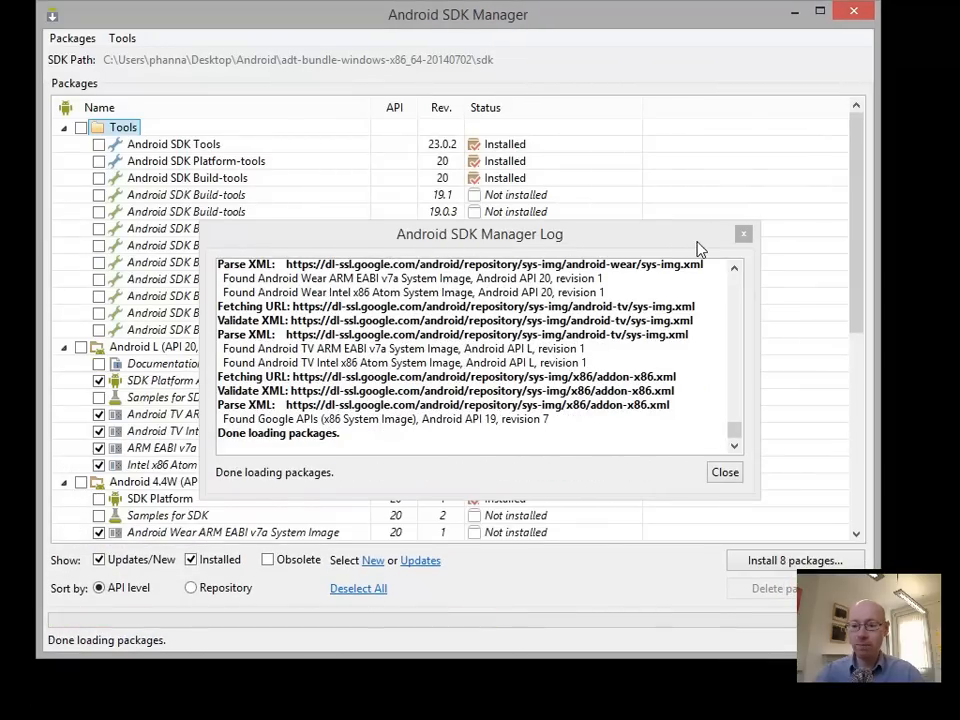
left_click(724, 472)
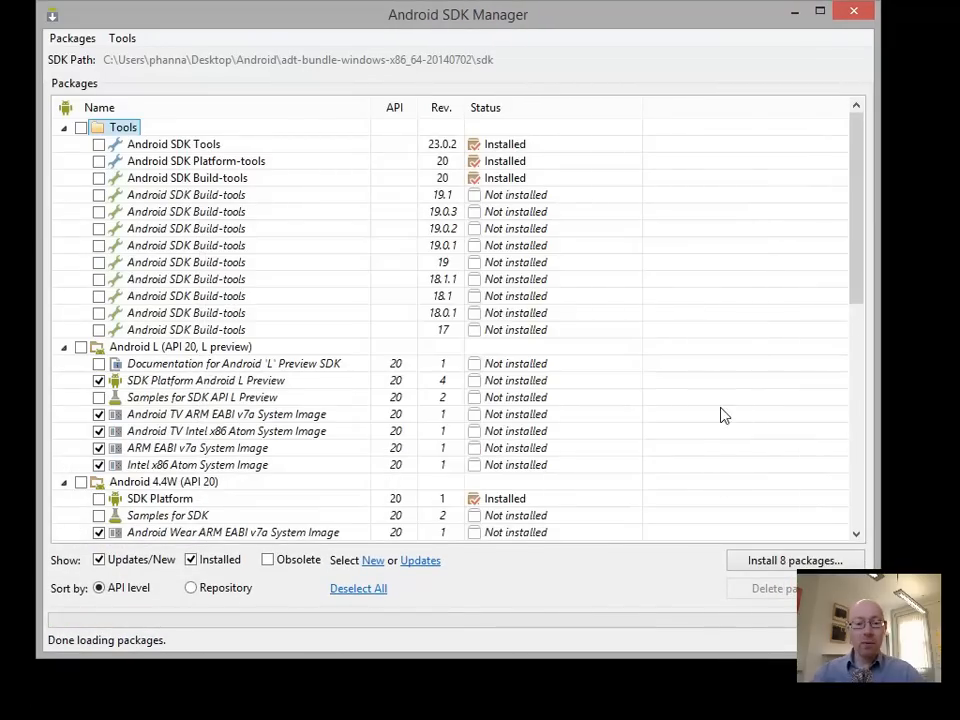
mouse_move(710, 276)
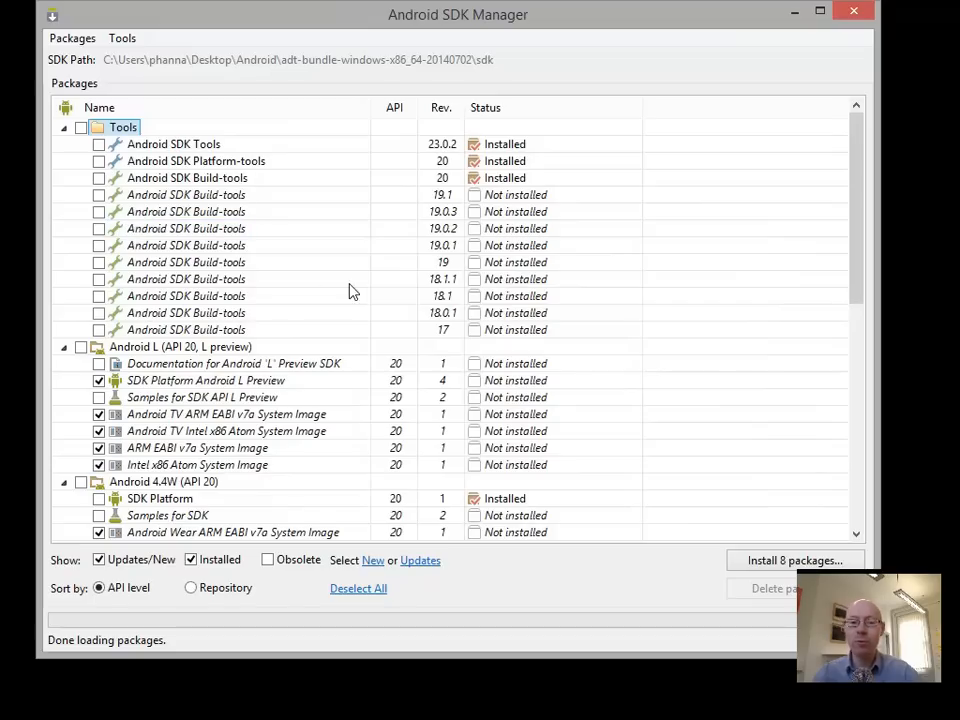
mouse_move(296, 388)
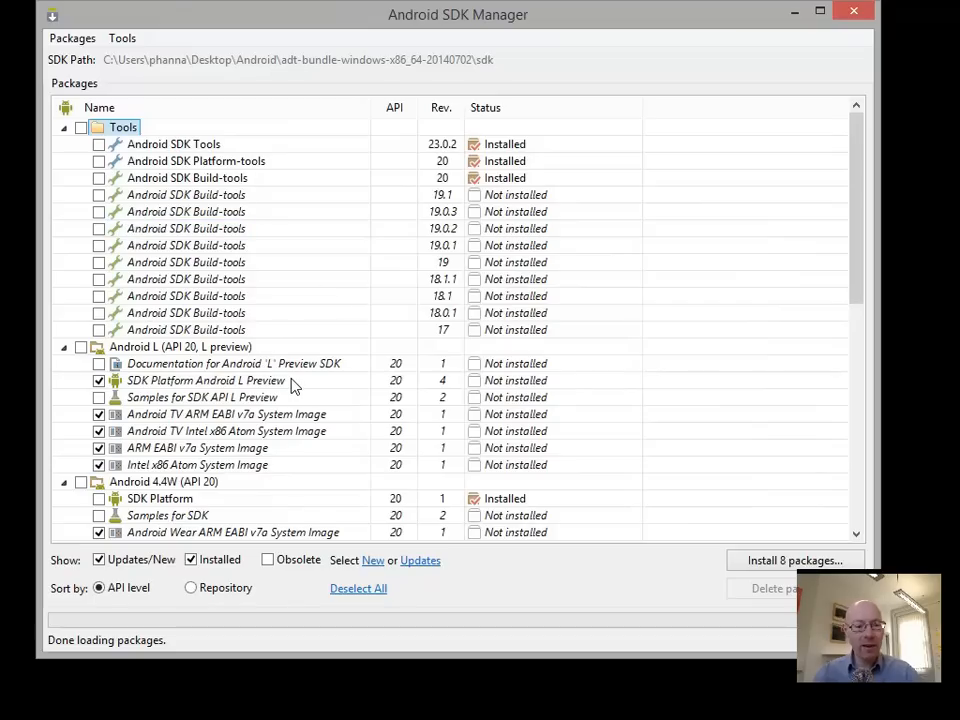
mouse_move(312, 220)
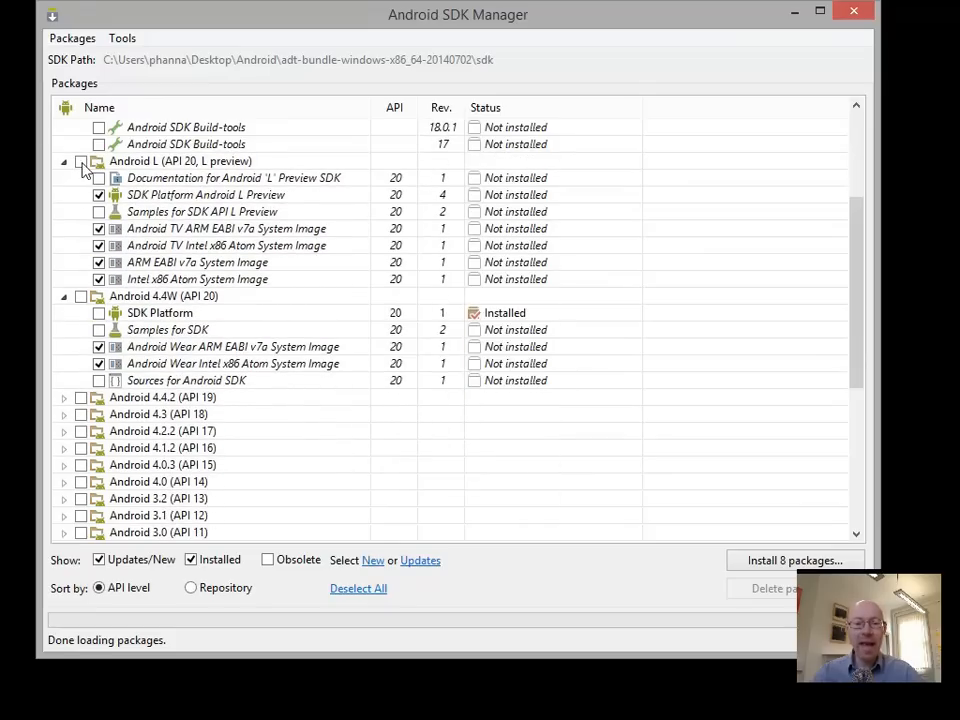
Drop the TV, ARM and Android Wear system images from the install selection
left_click(180, 160)
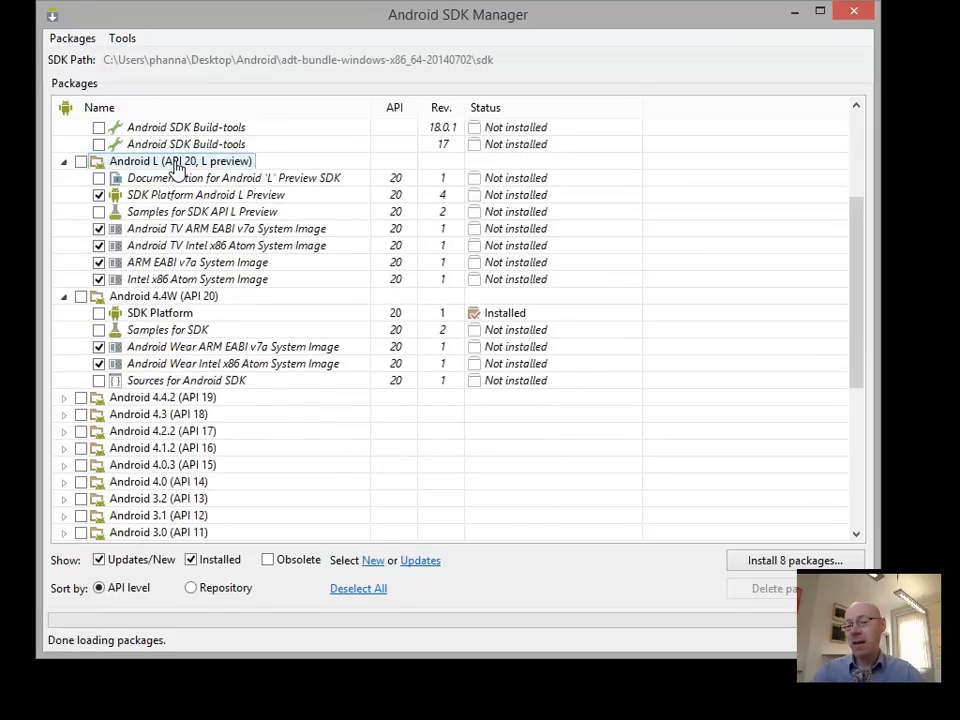
mouse_move(218, 176)
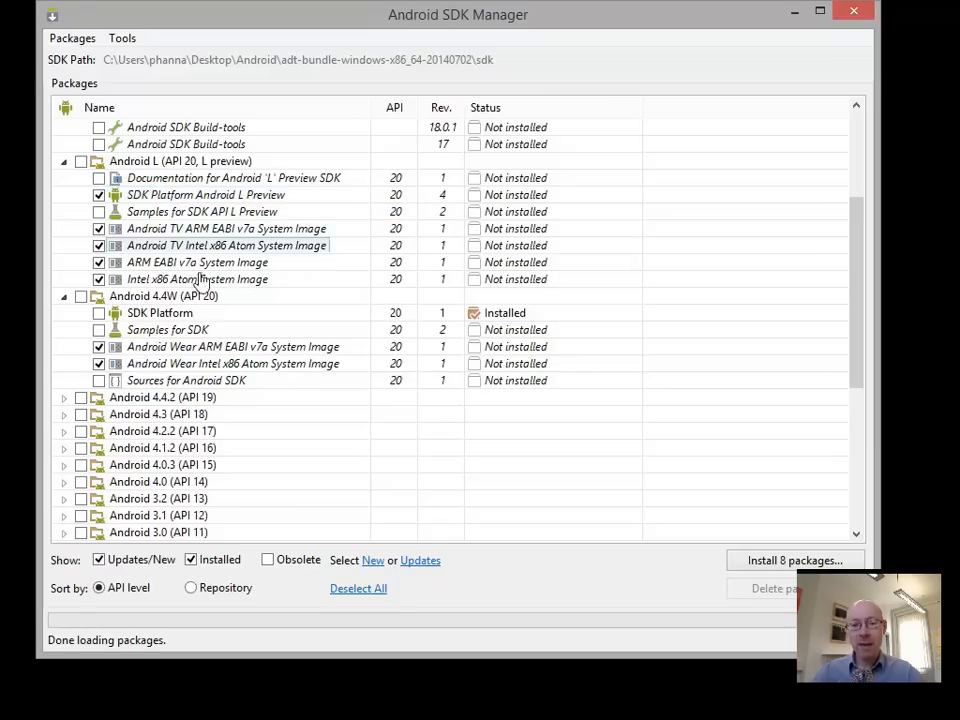
mouse_move(156, 212)
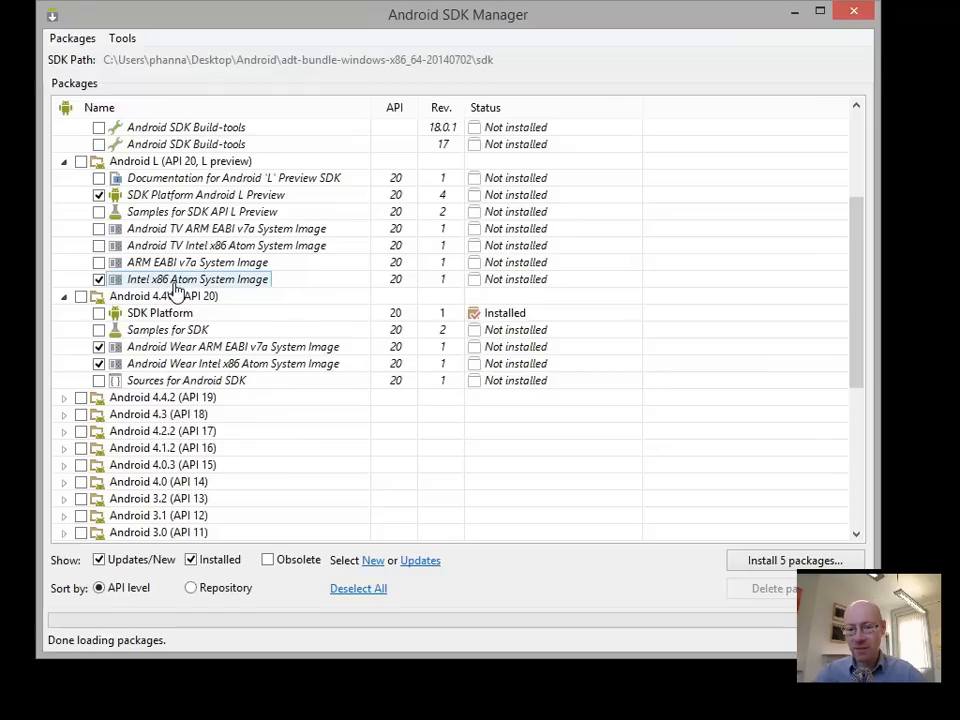
mouse_move(196, 280)
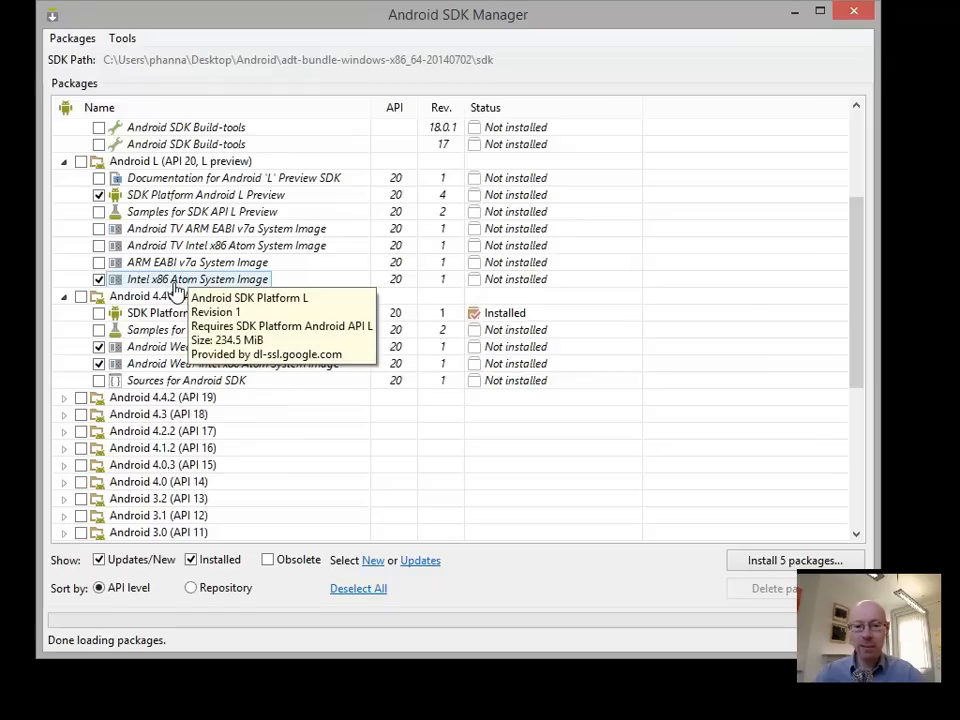
scroll("down", 3)
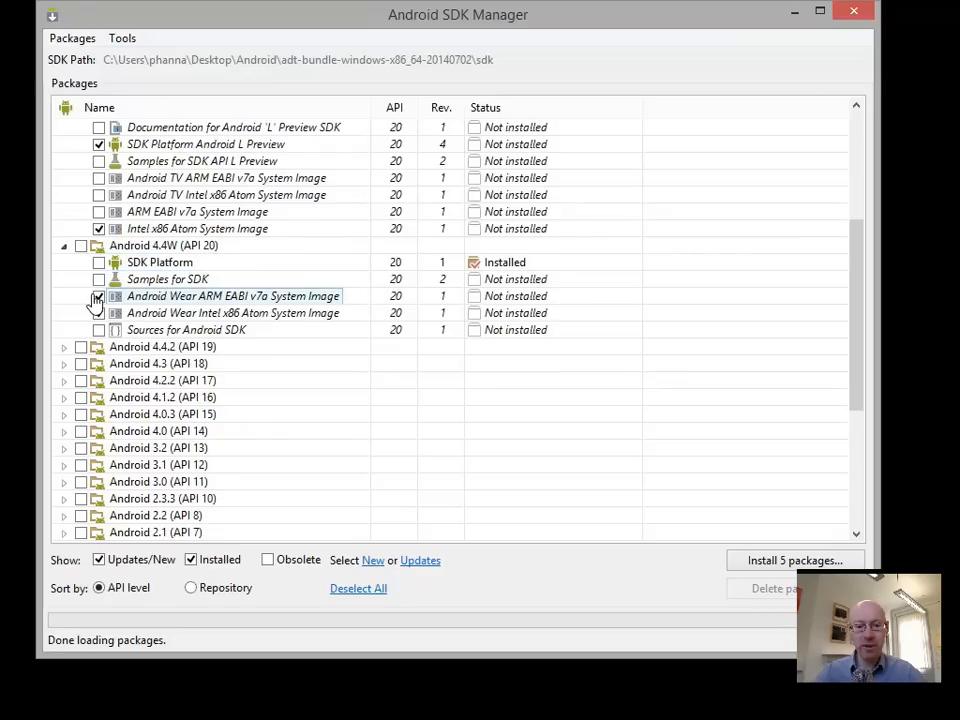
left_click(98, 296)
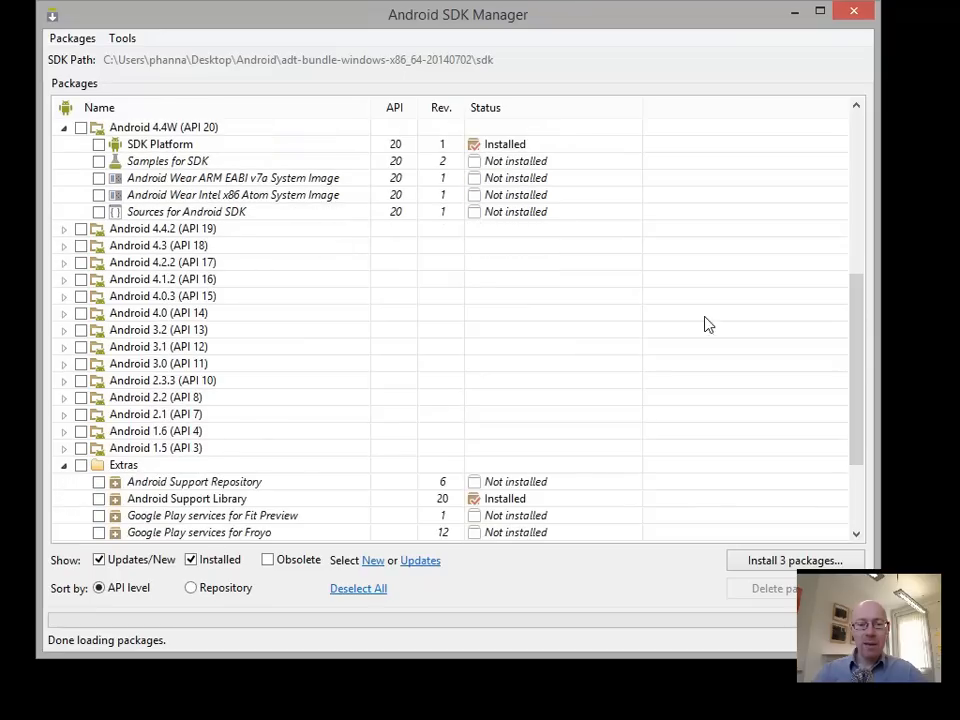
Mark the Android 4.4.2 SDK Platform and Intel x86 Atom image for install
left_click(64, 228)
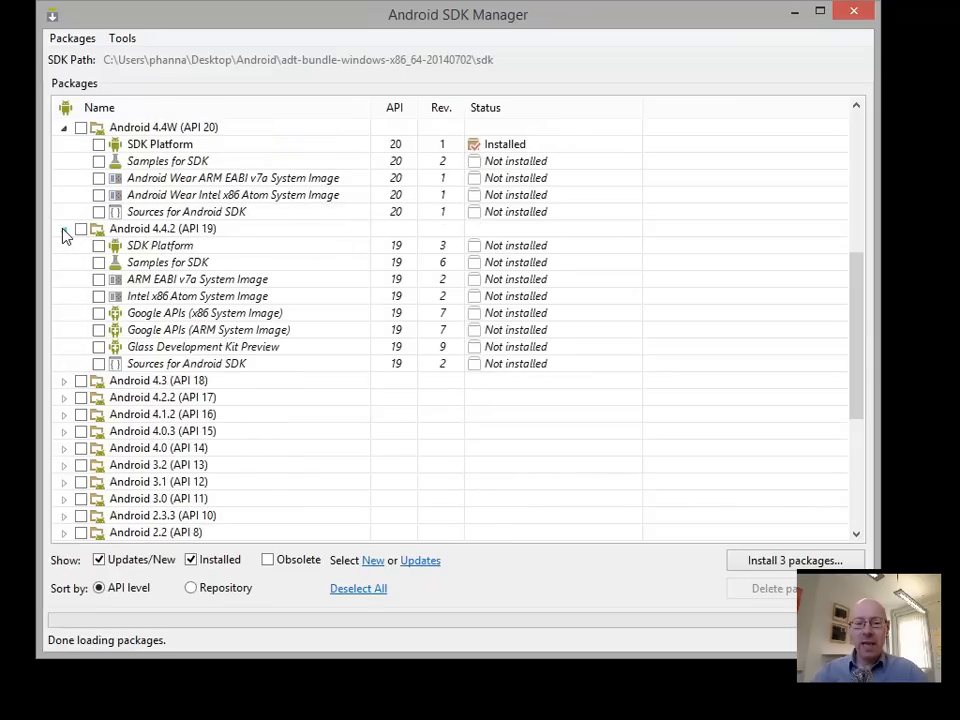
left_click(162, 228)
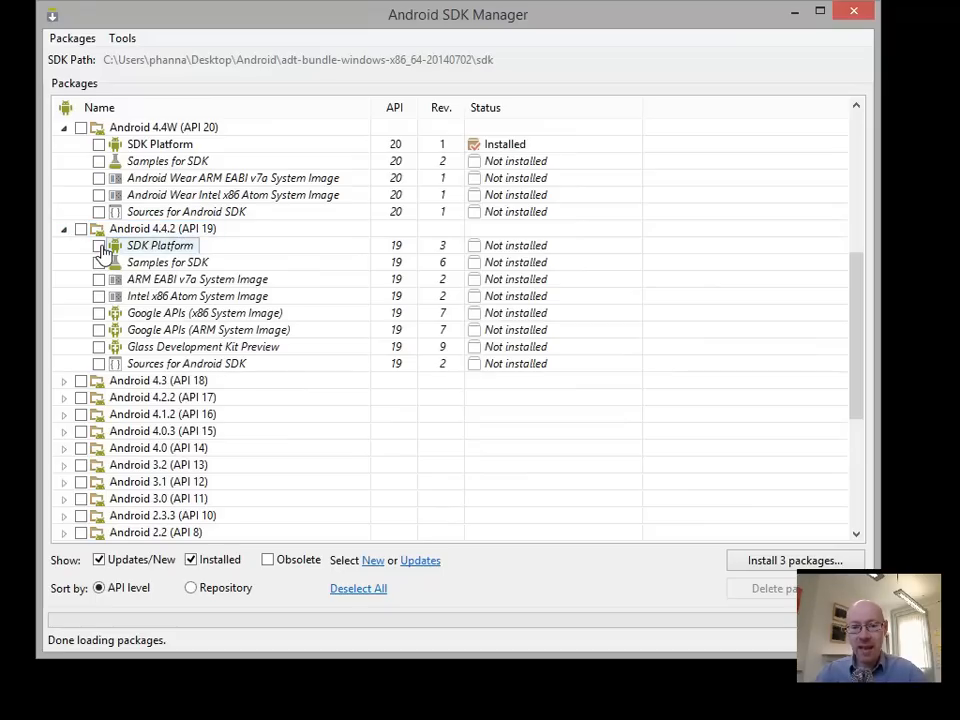
left_click(100, 244)
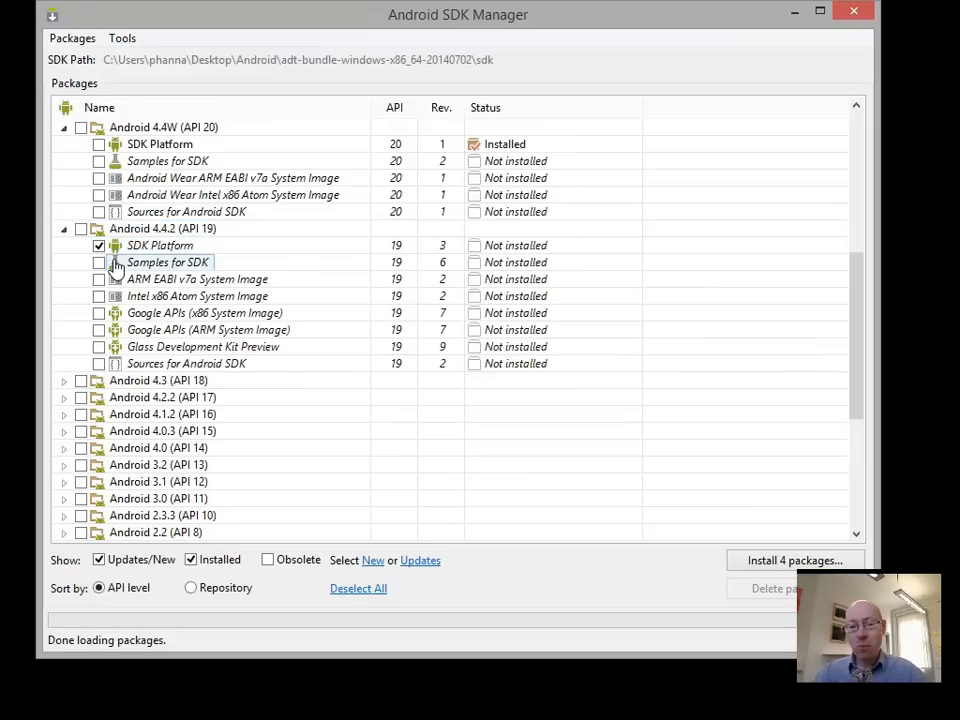
left_click(98, 296)
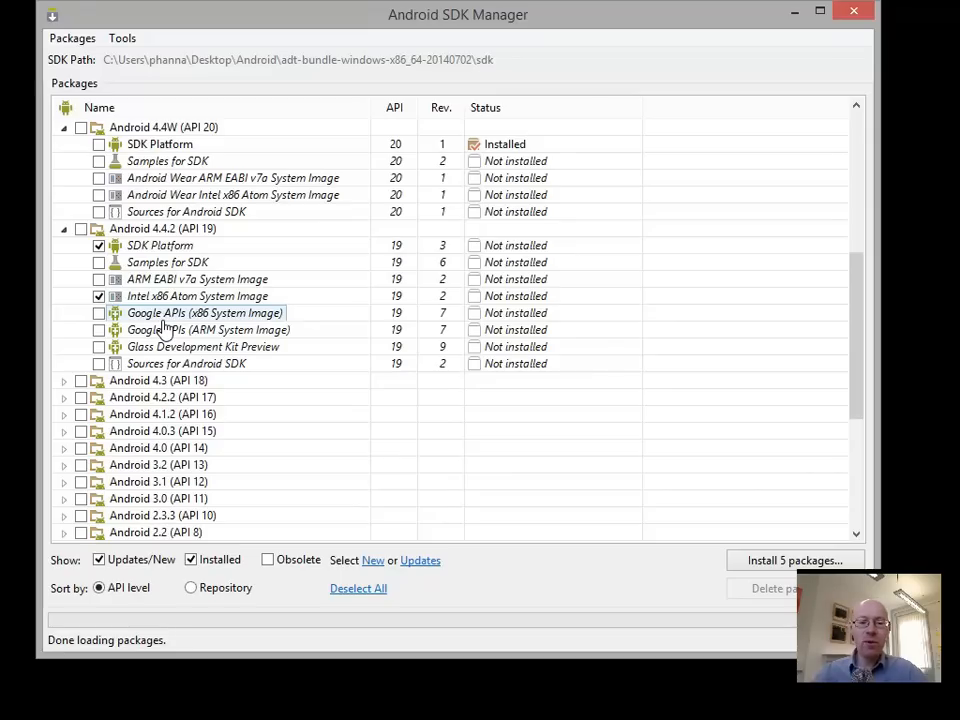
mouse_move(204, 312)
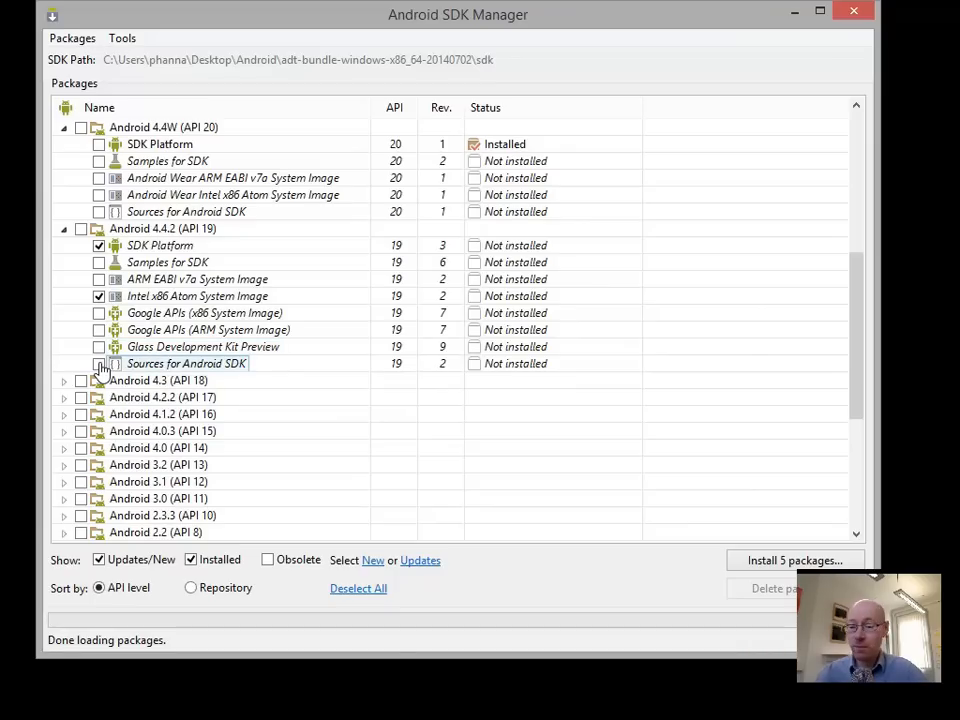
scroll("down", 3)
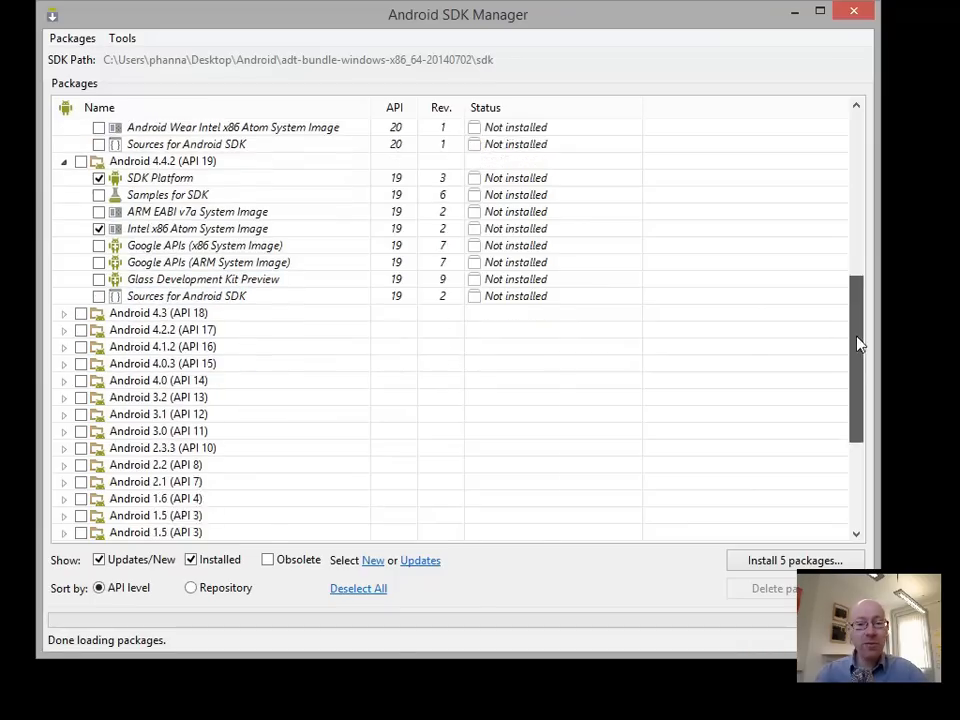
scroll("down", 3)
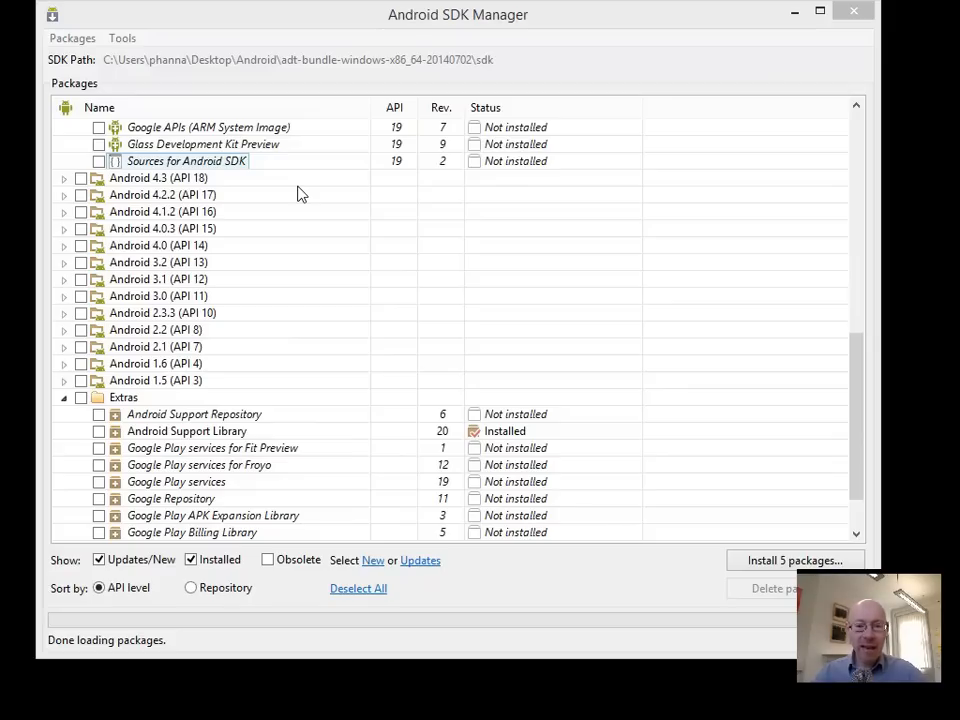
mouse_move(222, 290)
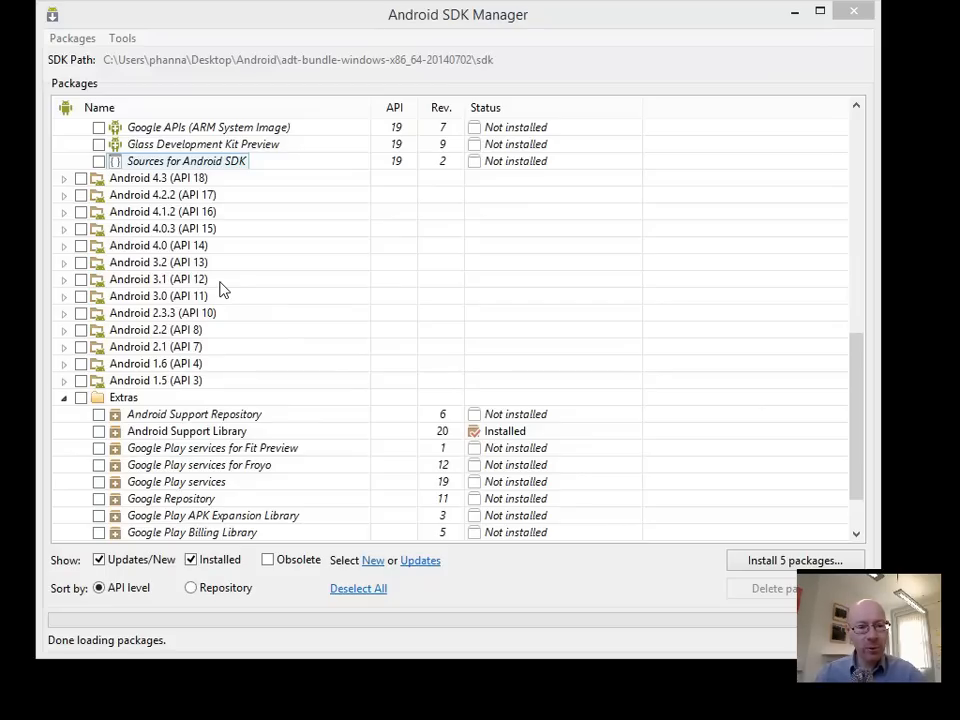
left_click(184, 262)
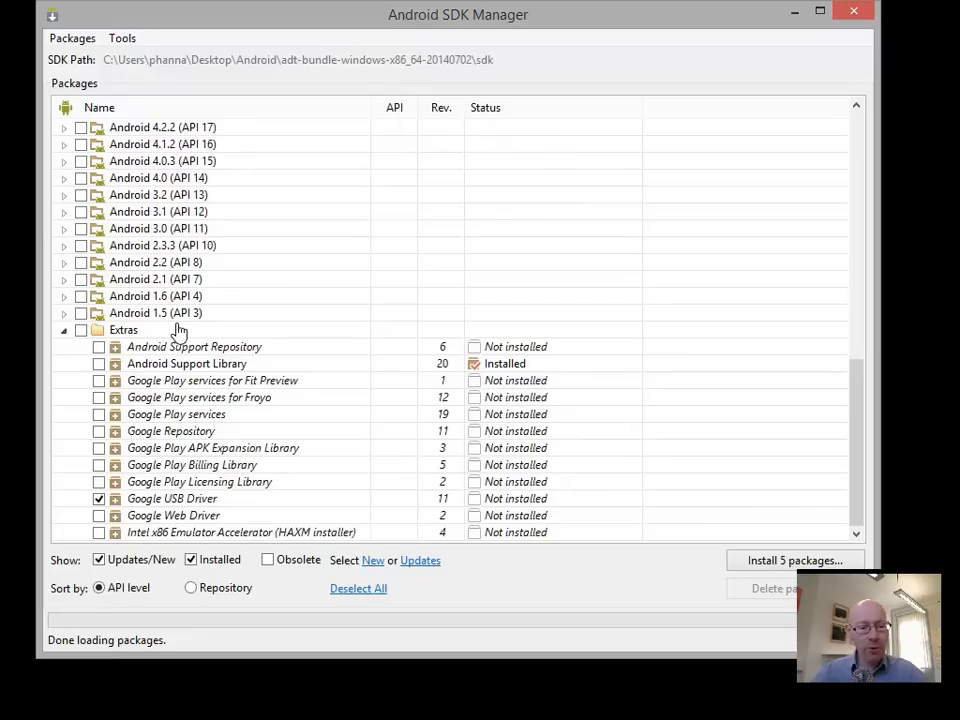
mouse_move(220, 448)
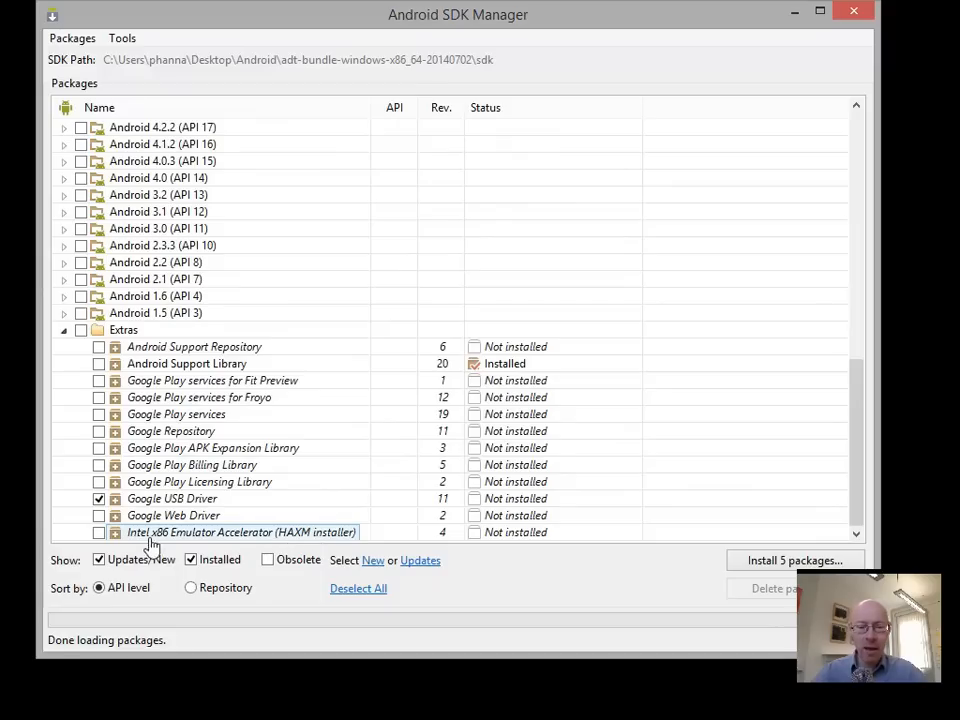
Mark the Intel x86 Emulator Accelerator (HAXM installer) under Extras for install
left_click(100, 532)
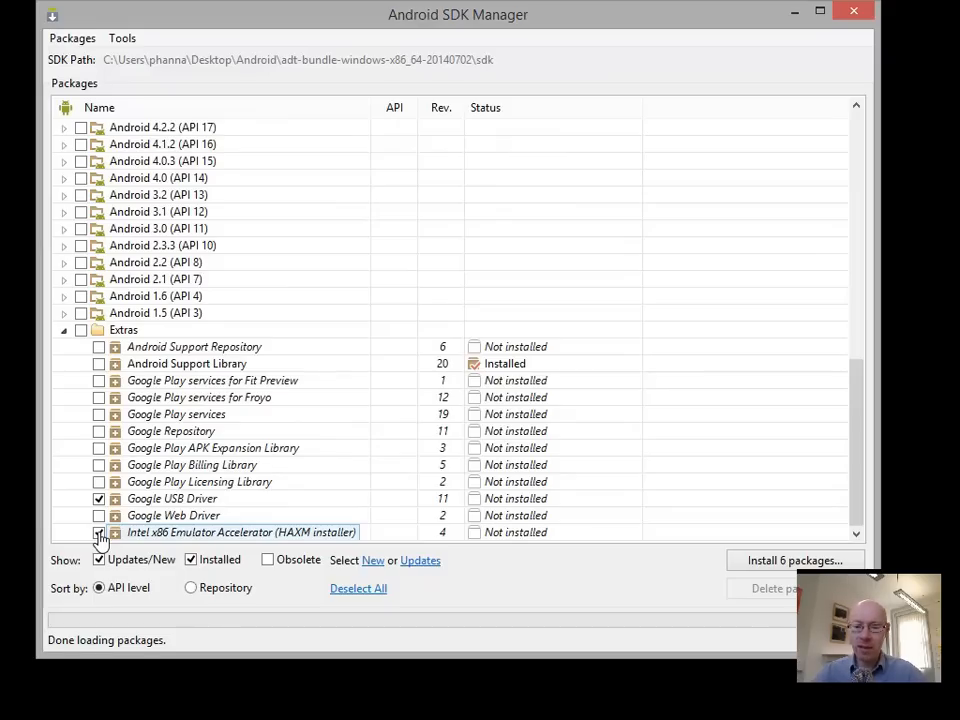
left_click(100, 532)
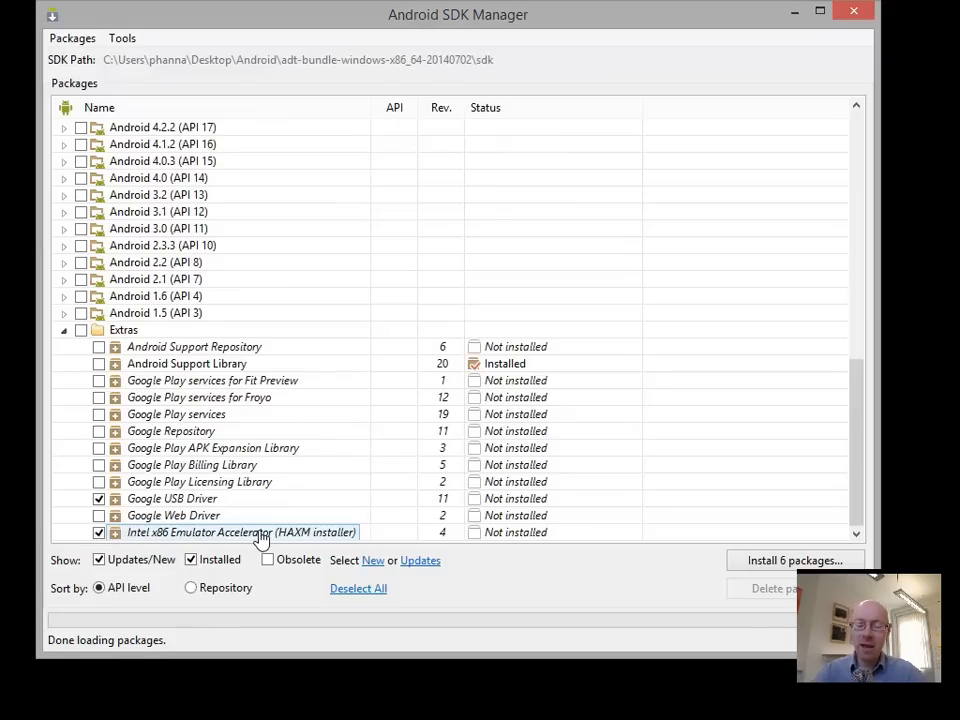
mouse_move(240, 532)
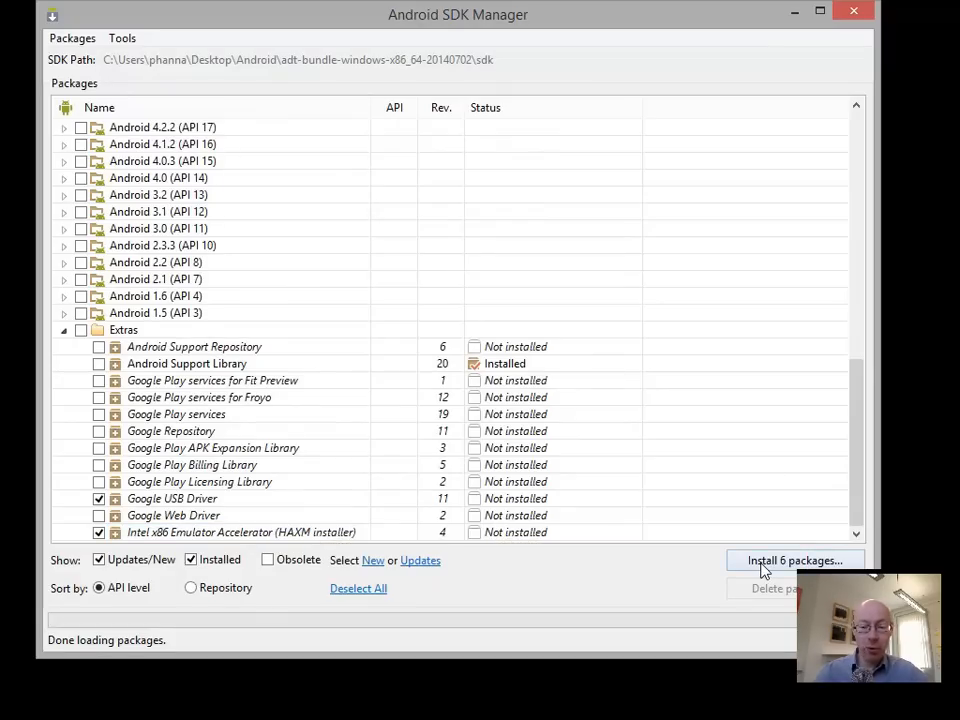
Install the six packages, accepting the Android SDK, SDK Preview and Intel Android Extra licenses
left_click(792, 560)
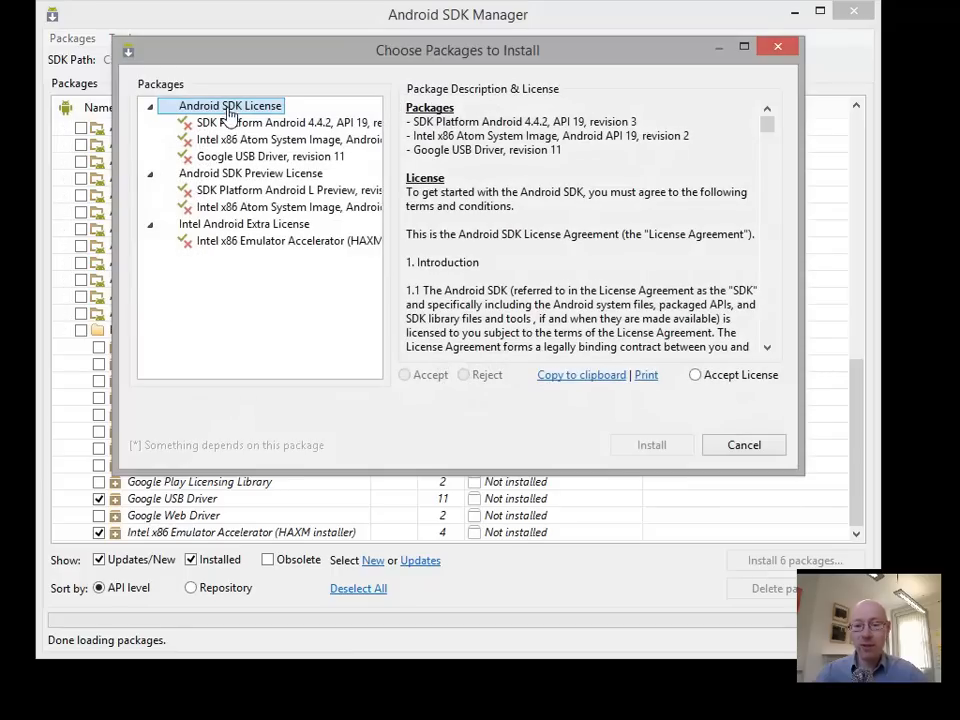
left_click(696, 374)
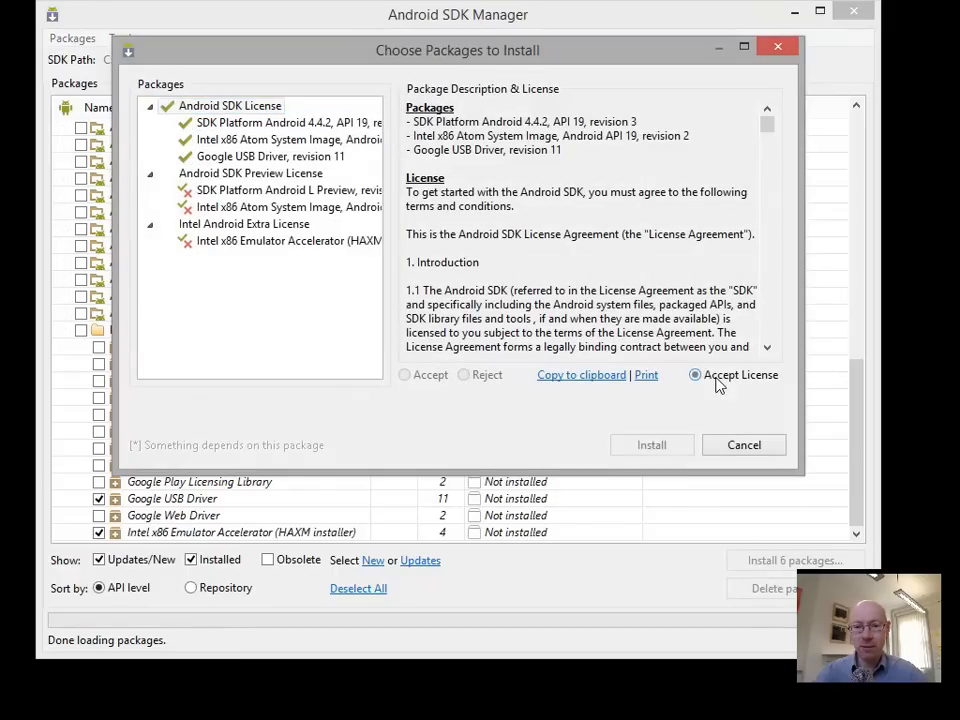
left_click(250, 172)
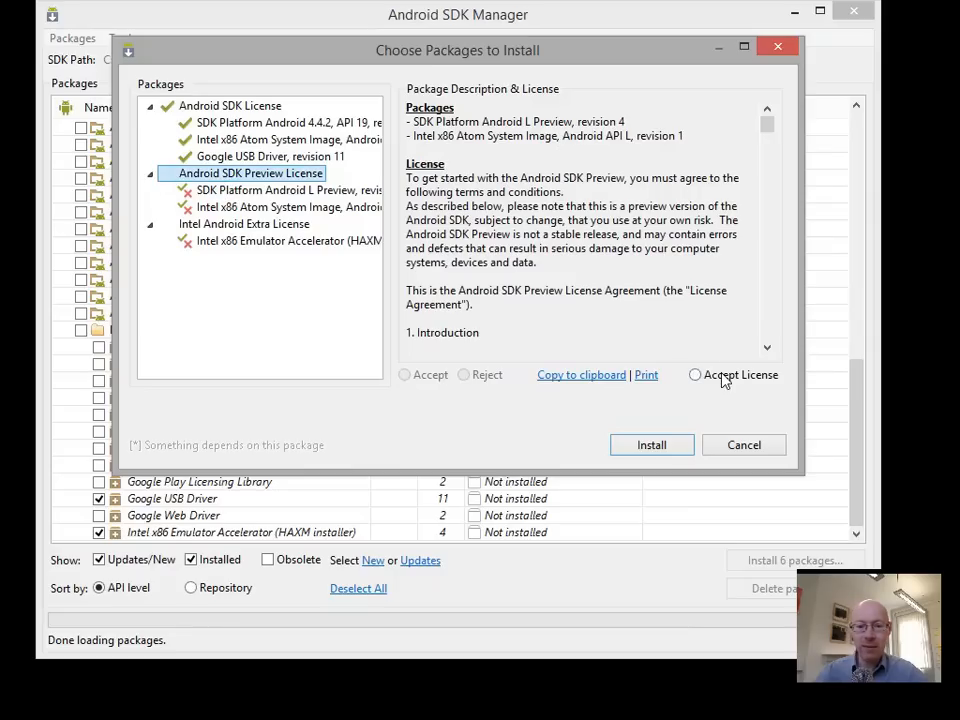
left_click(696, 374)
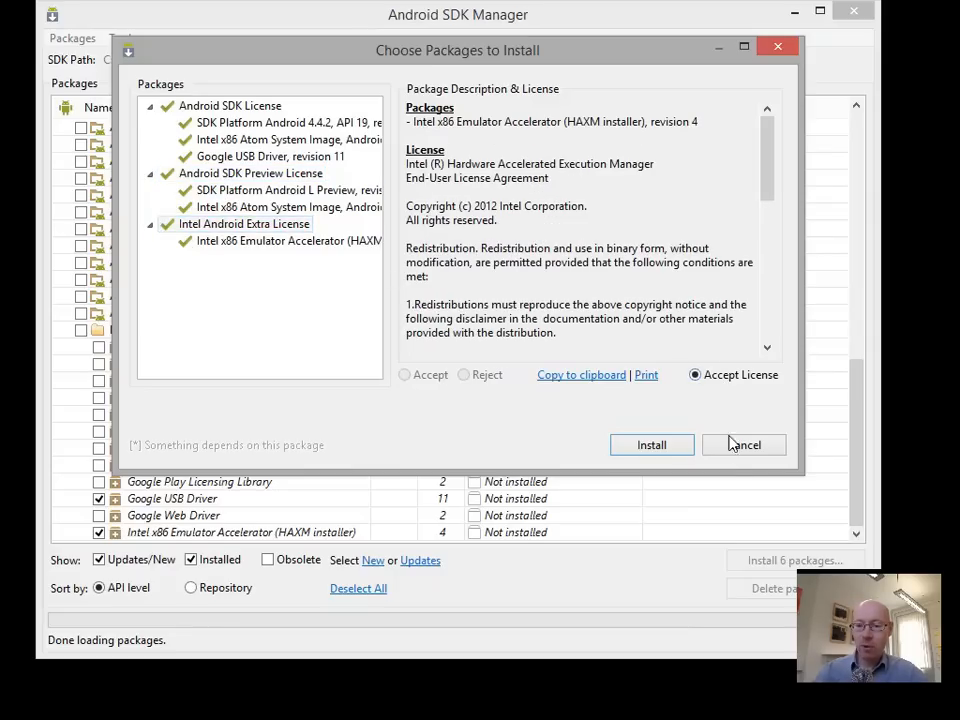
left_click(652, 444)
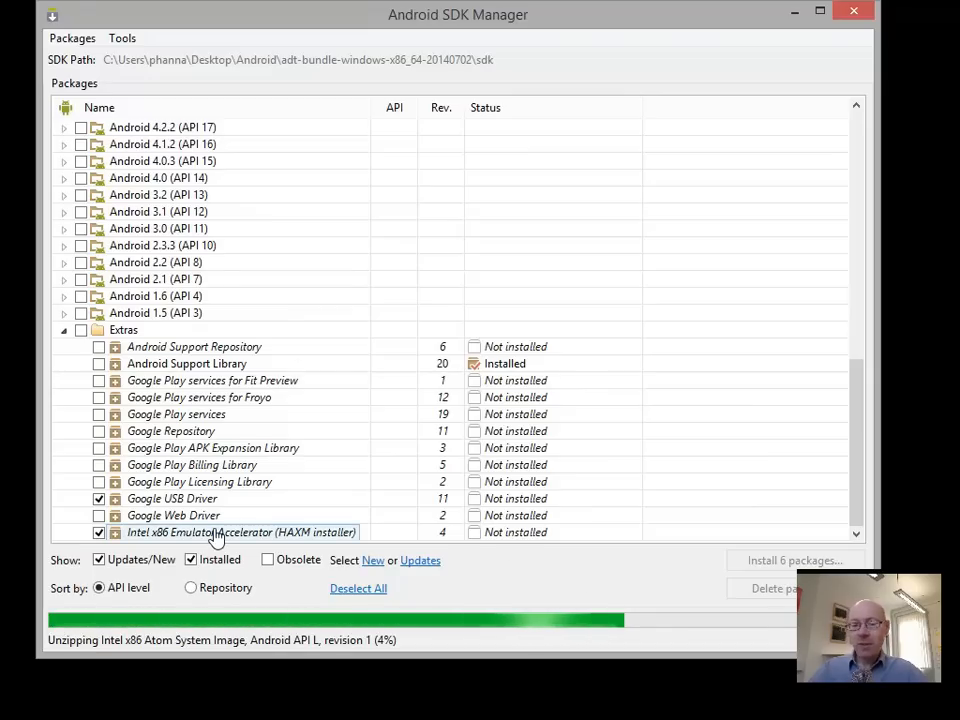
mouse_move(240, 532)
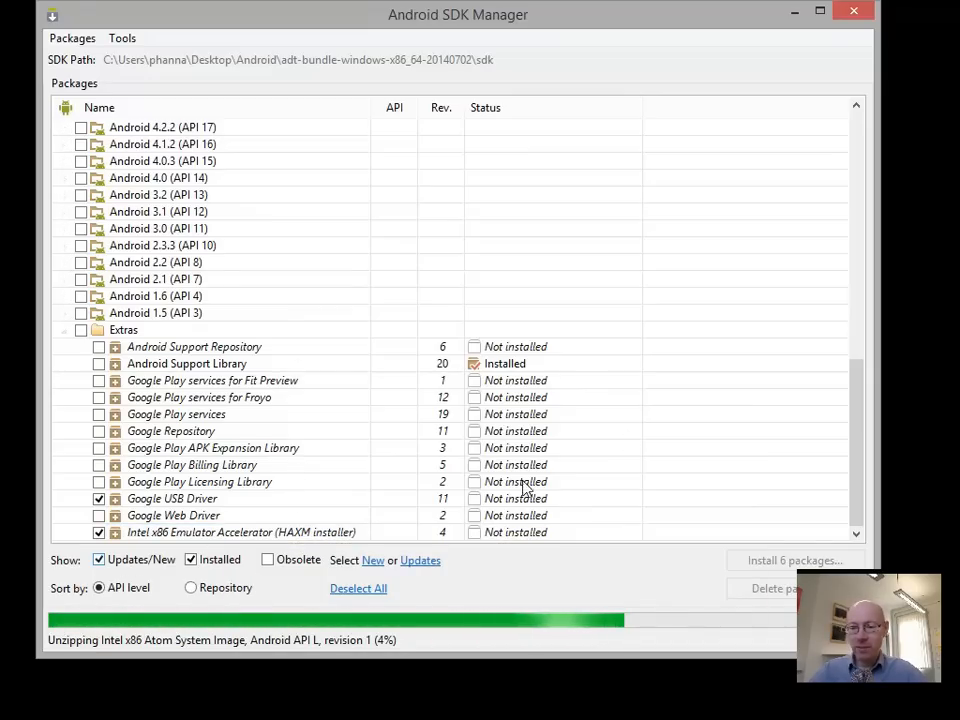
Wait for the package download and unzip to complete in SDK Manager
left_click(240, 532)
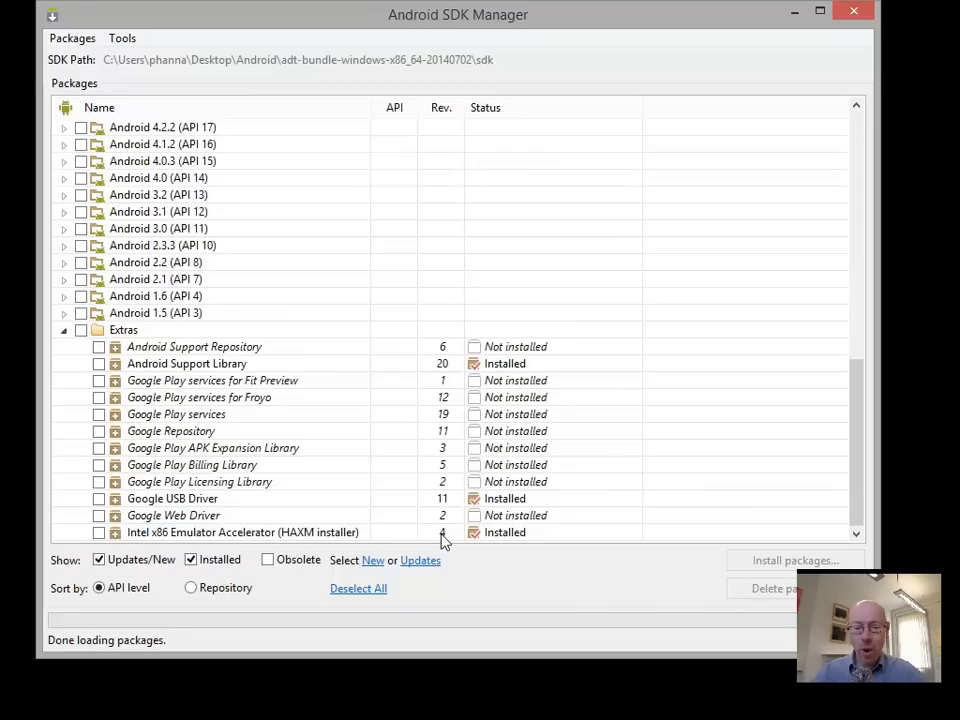
mouse_move(512, 540)
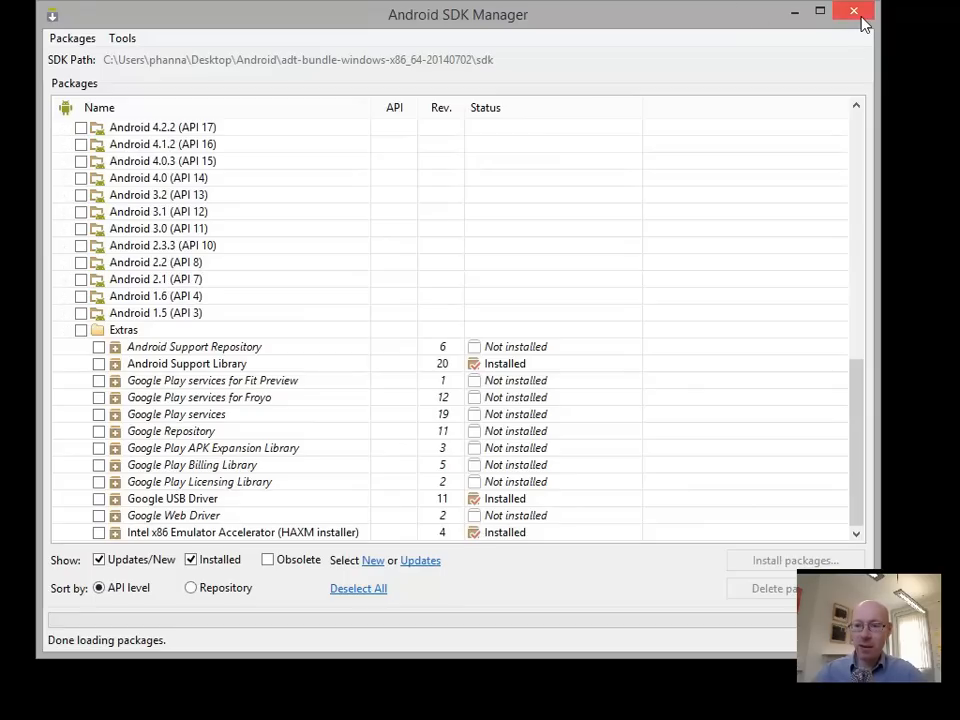
Close SDK Manager and browse into sdk\extras\intel\Hardware_Accelerated_Execution_Manager
left_click(852, 12)
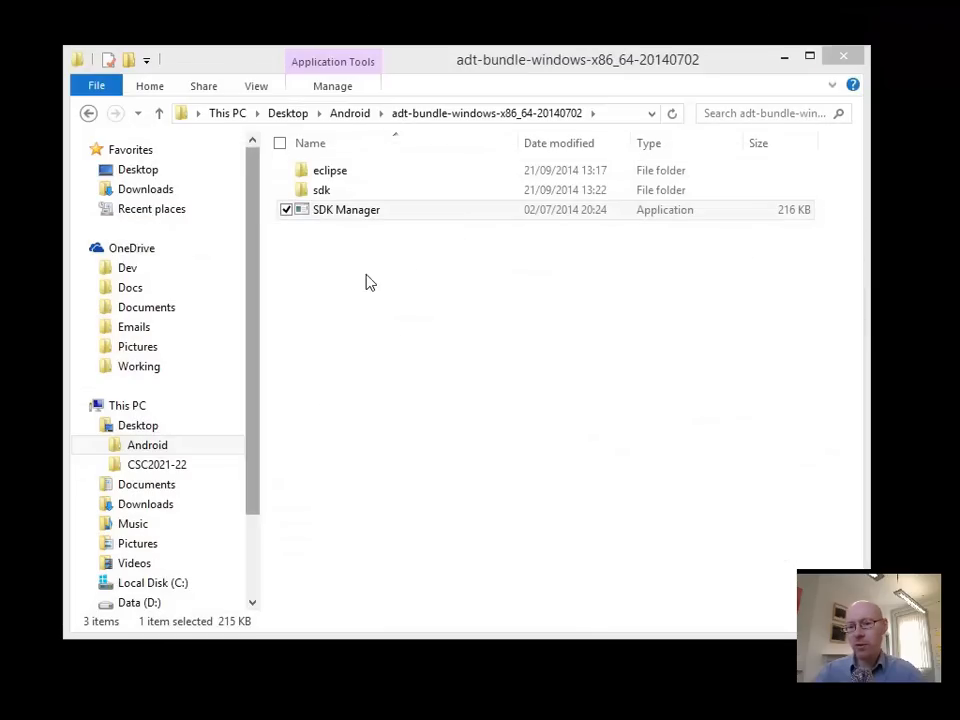
double_click(320, 190)
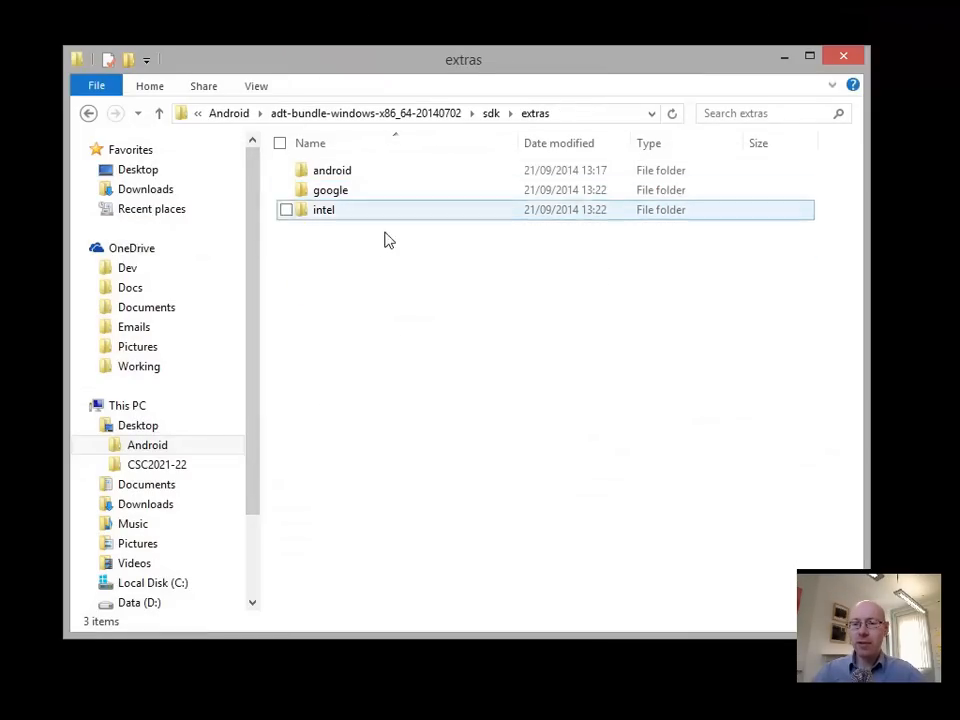
double_click(324, 210)
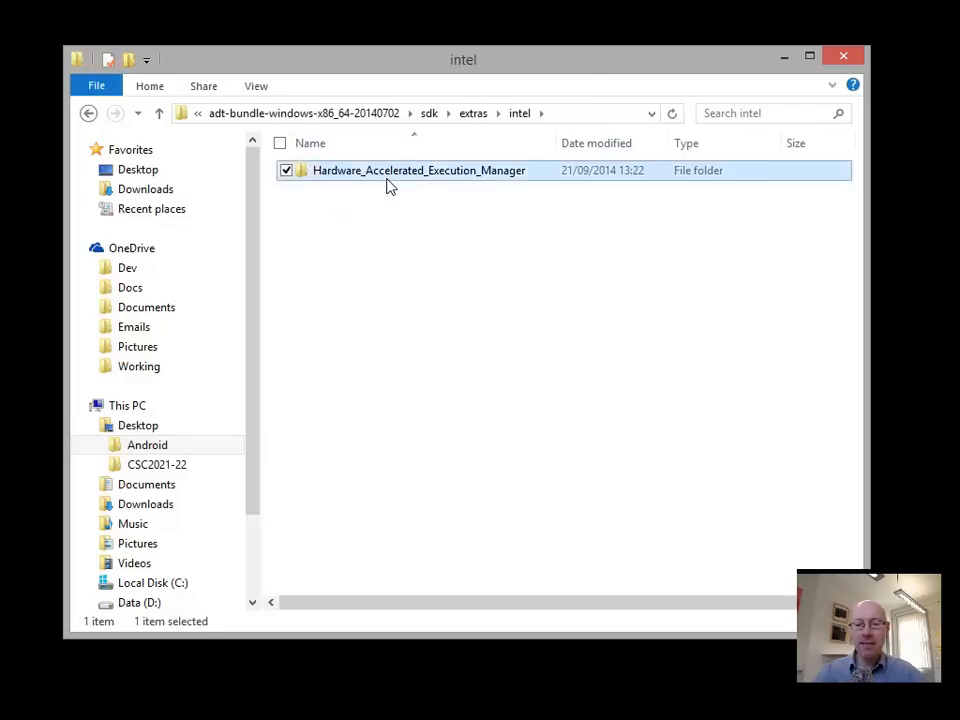
double_click(418, 170)
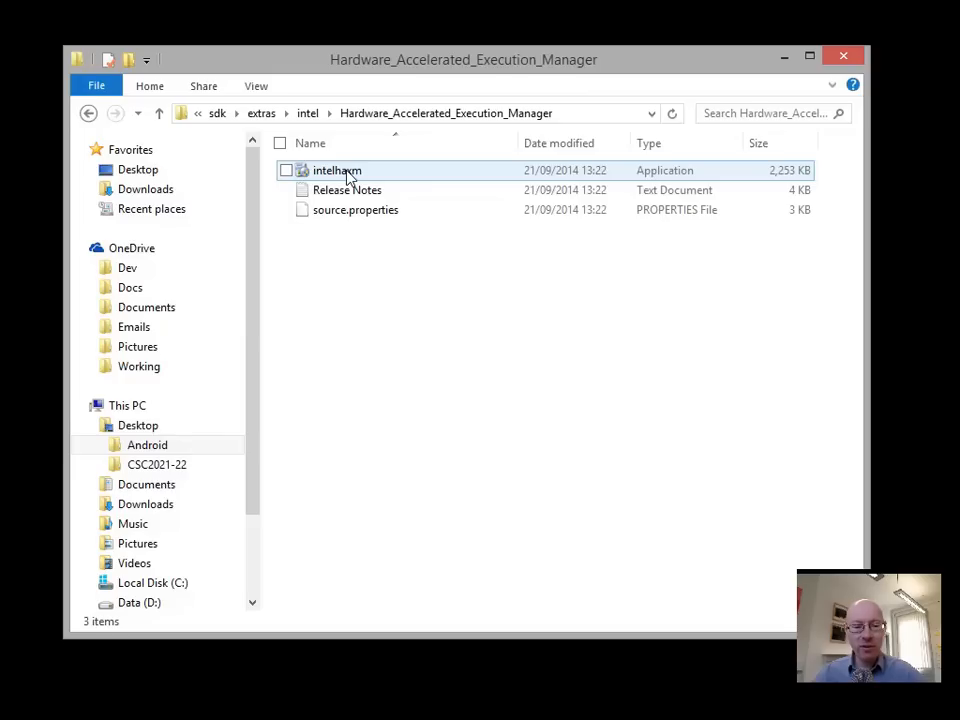
mouse_move(342, 172)
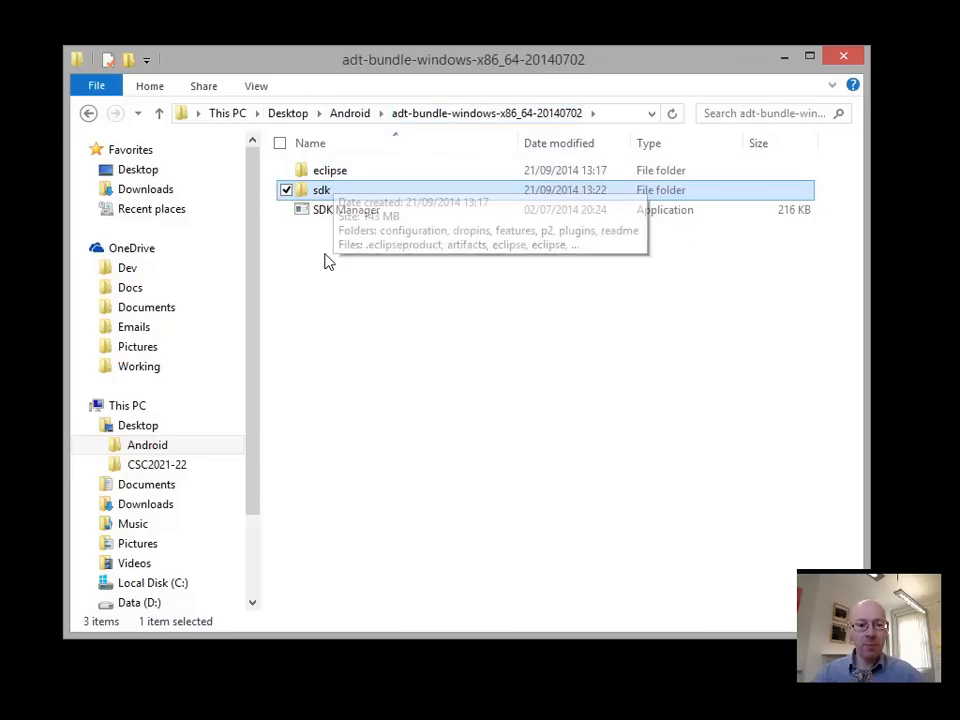
mouse_move(330, 170)
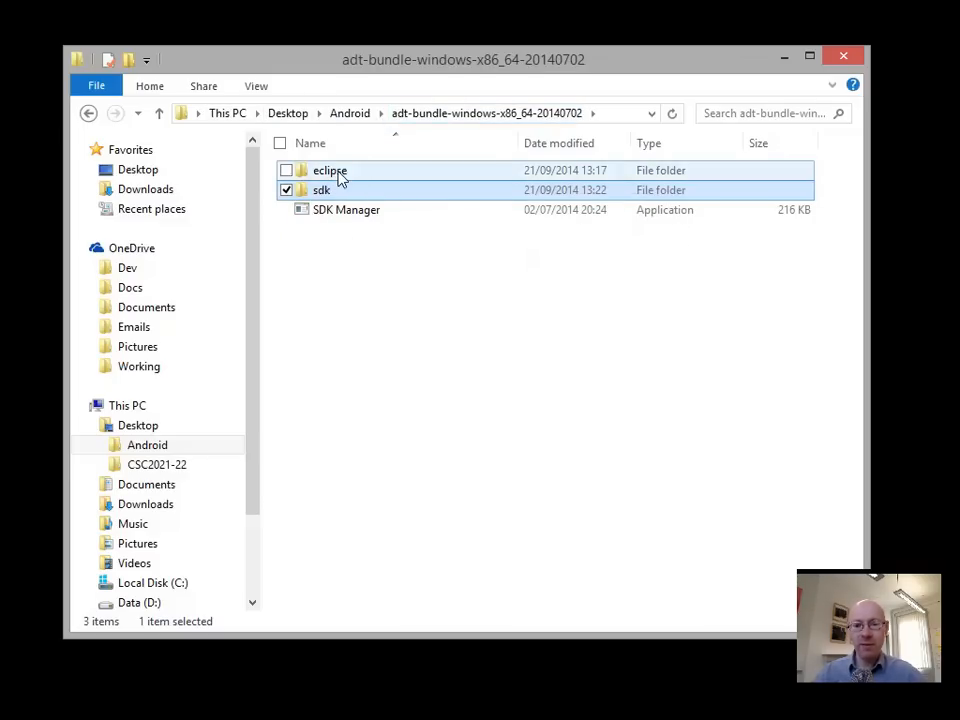
Launch eclipse.exe from the ADT bundle's eclipse folder
double_click(330, 170)
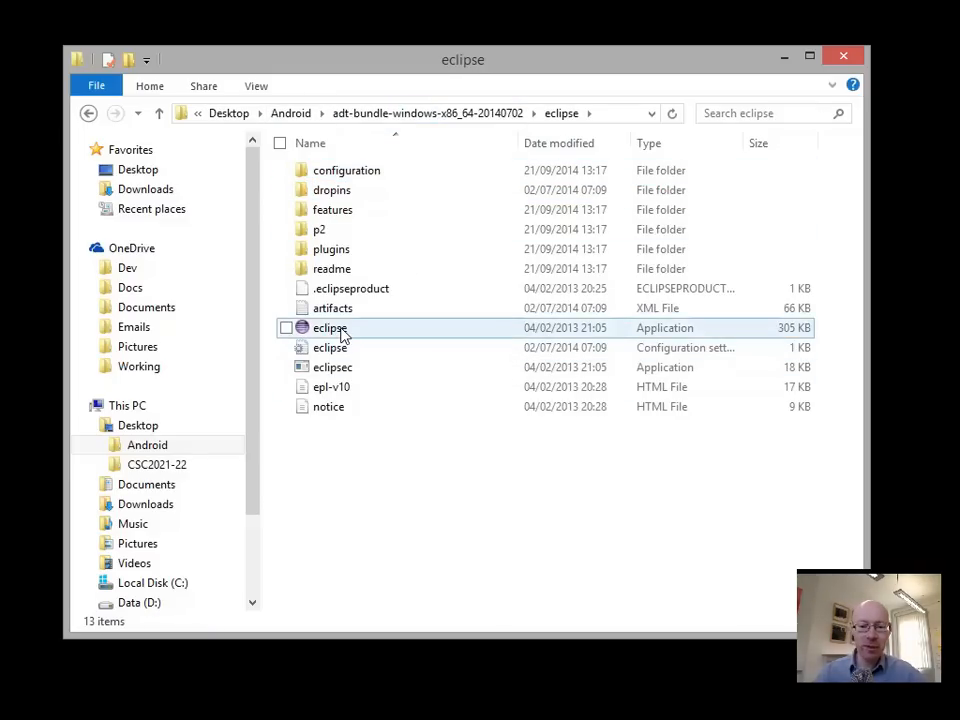
double_click(330, 328)
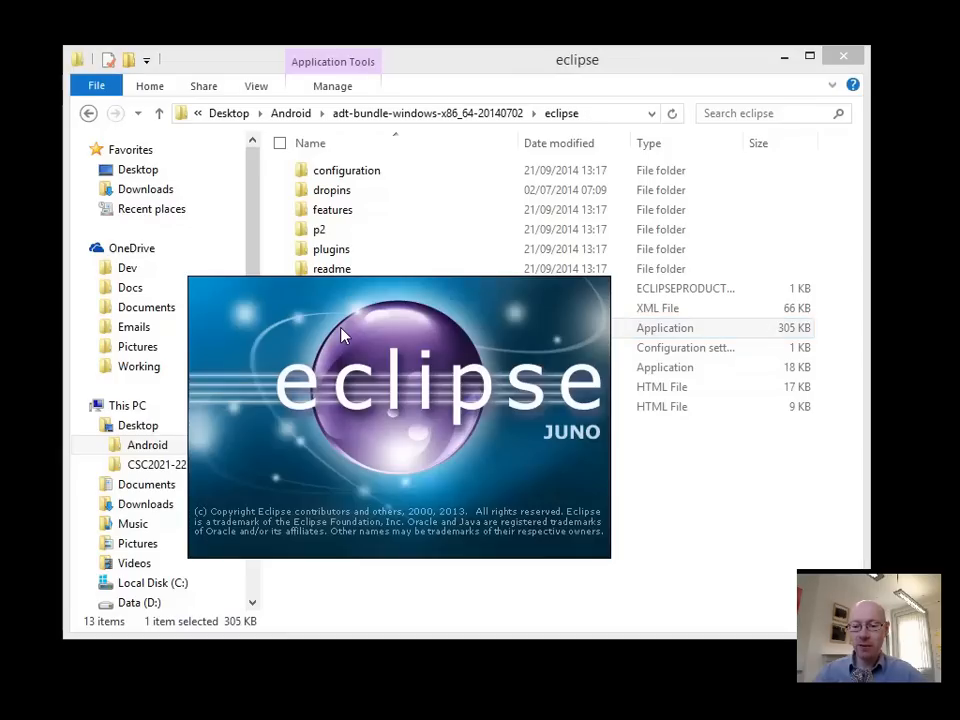
mouse_move(552, 452)
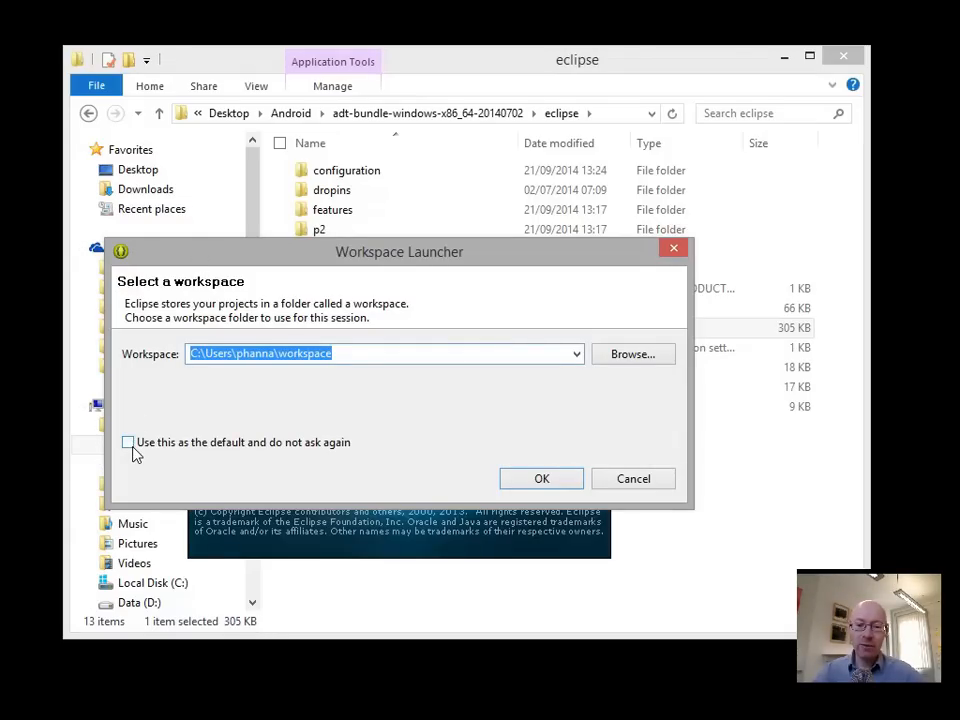
mouse_move(252, 452)
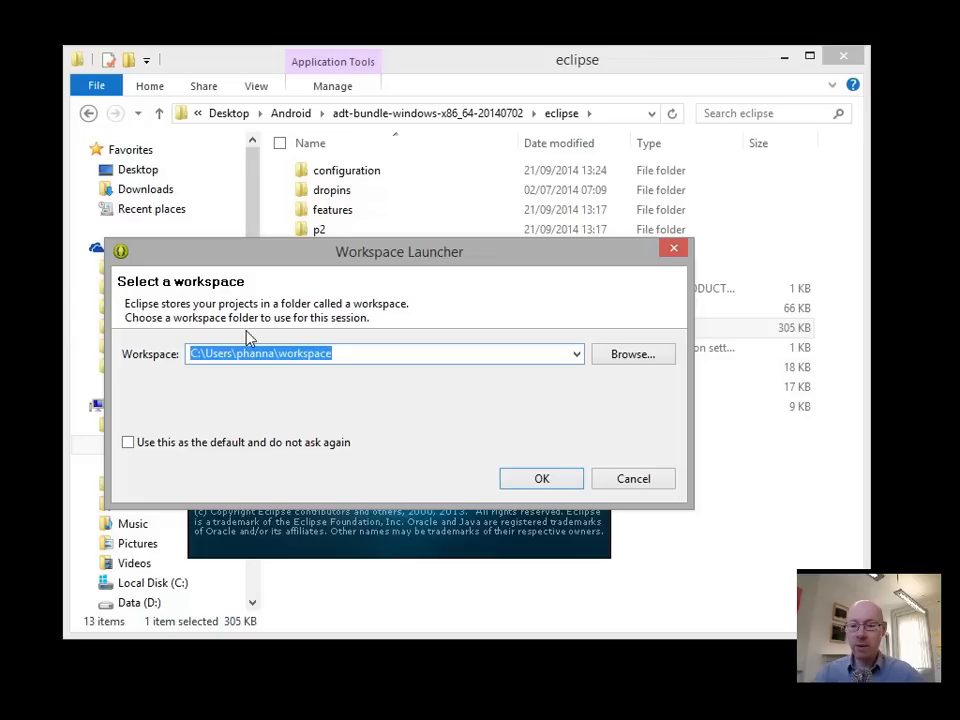
left_click(632, 354)
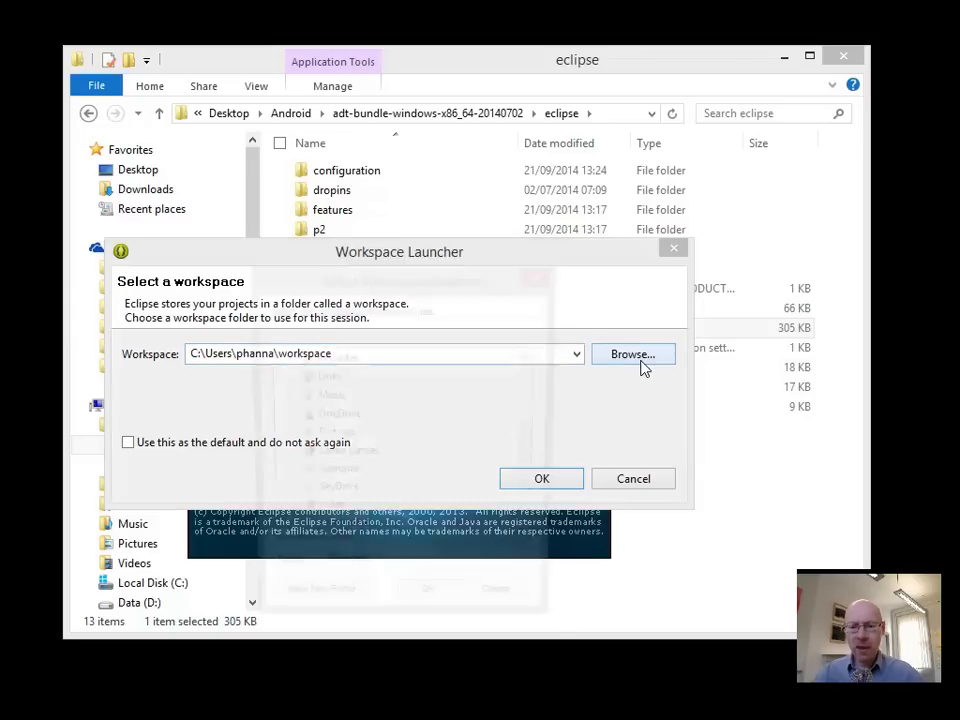
left_click(632, 352)
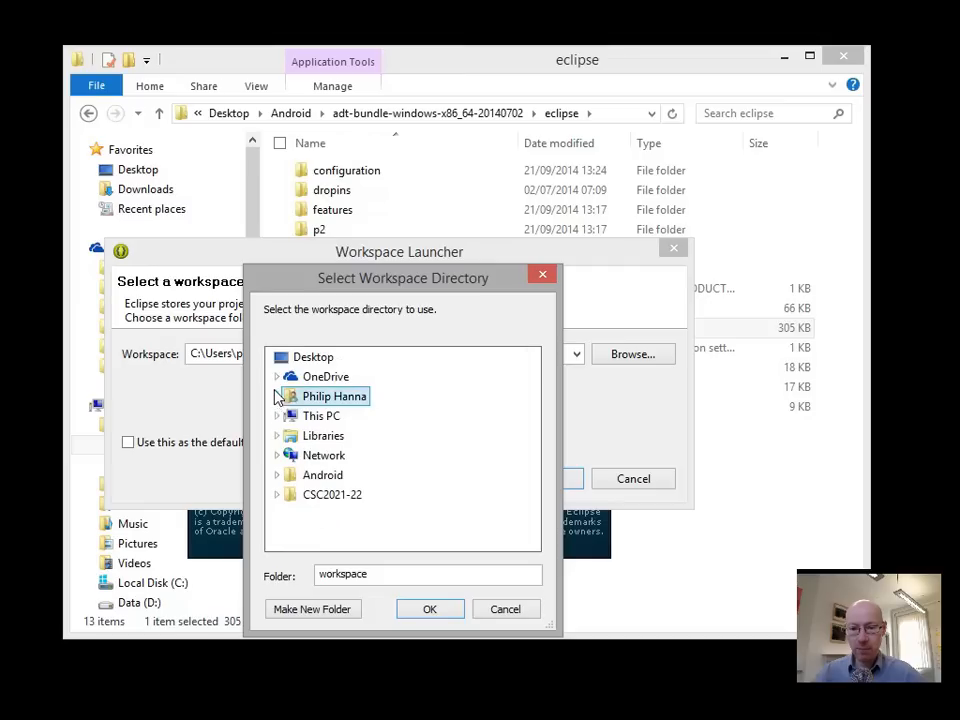
left_click(334, 396)
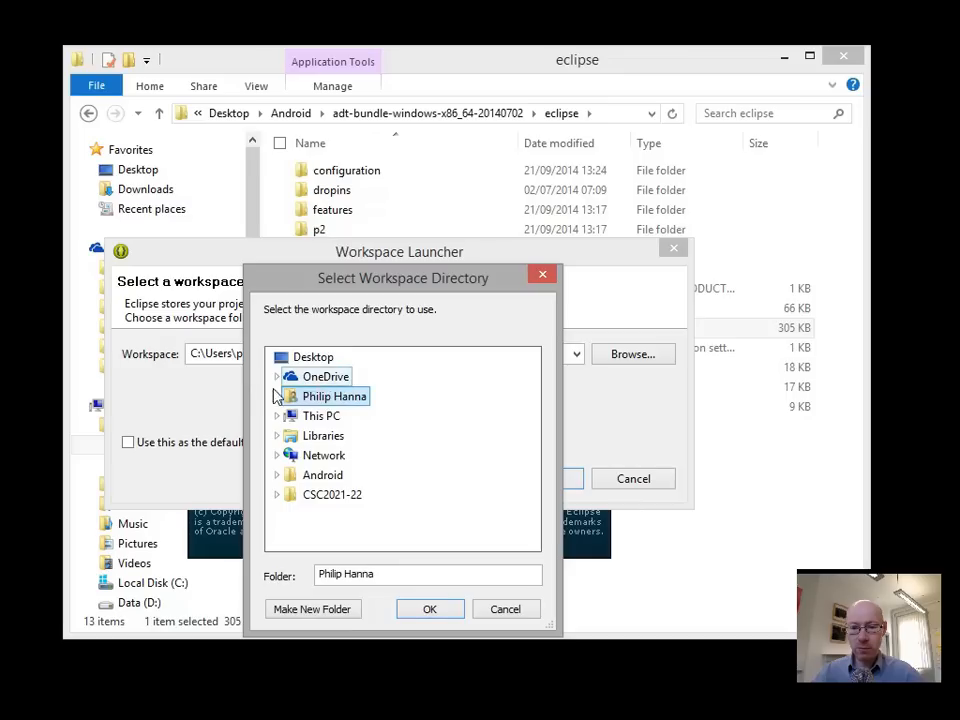
left_click(276, 396)
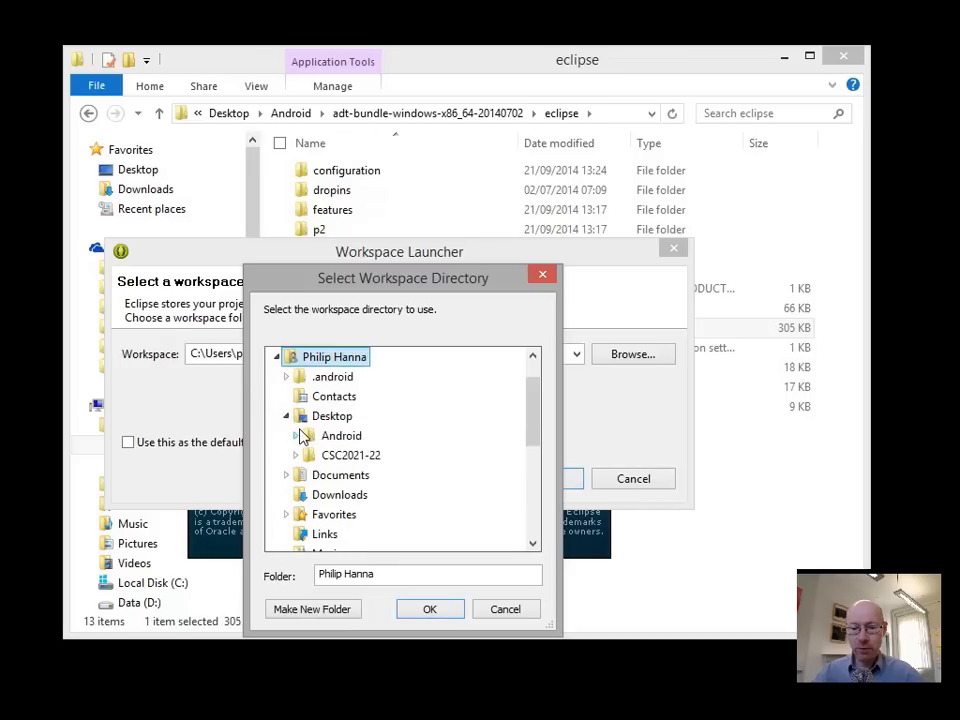
left_click(340, 436)
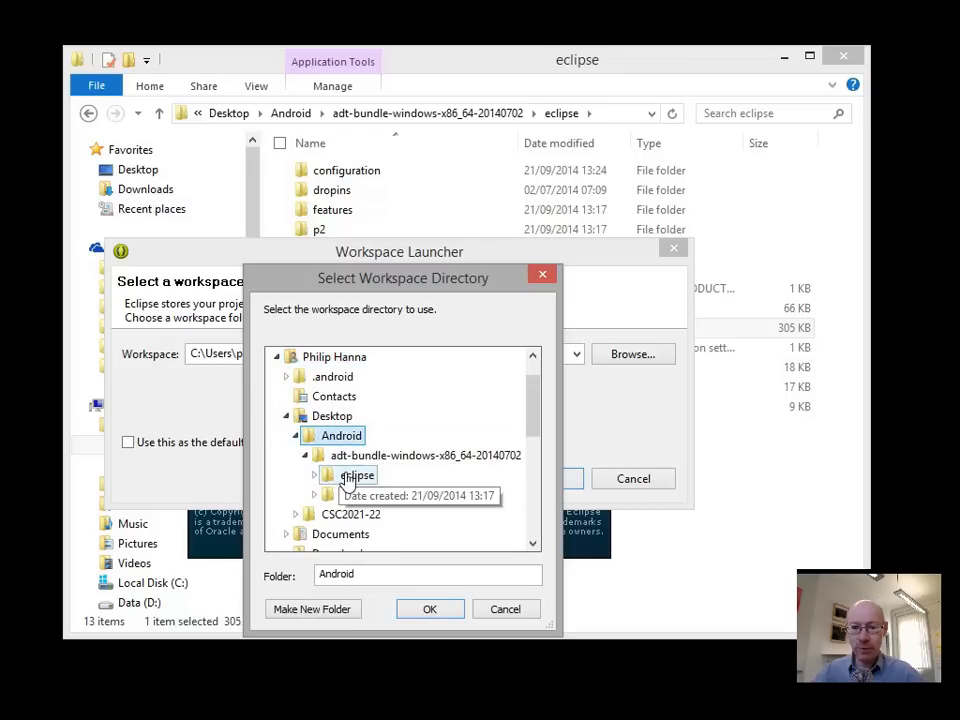
left_click(424, 456)
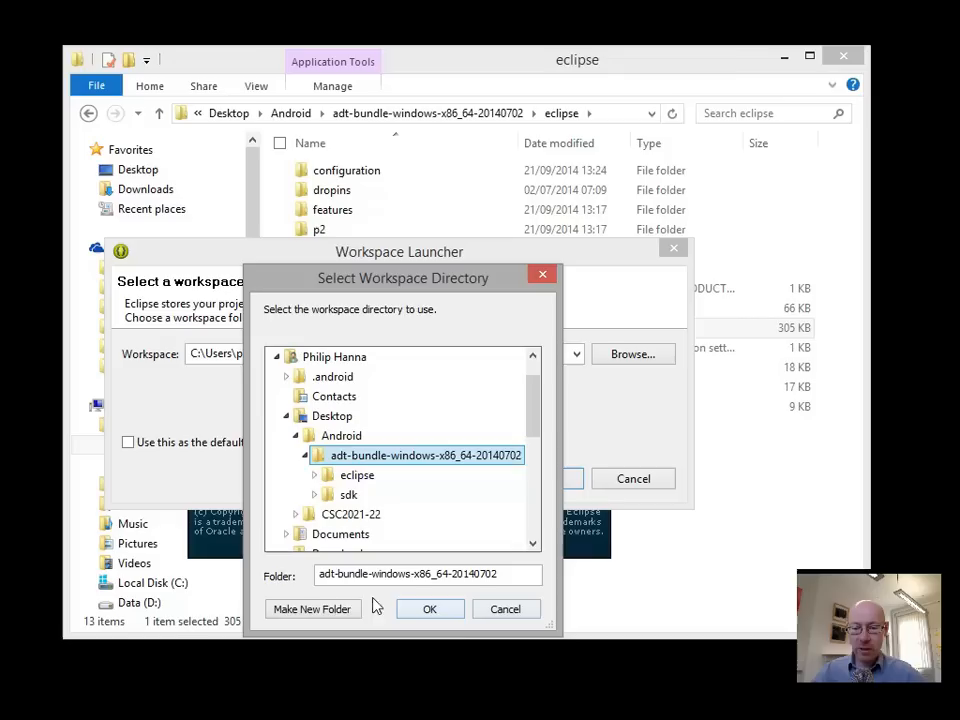
left_click(312, 608)
type("workspace")
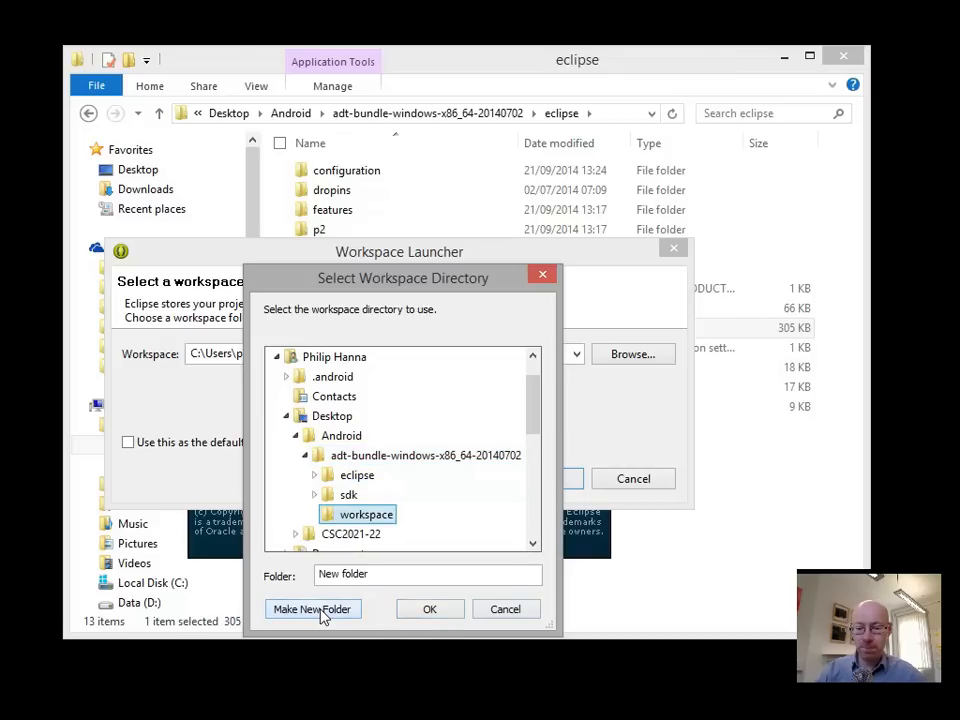
left_click(428, 608)
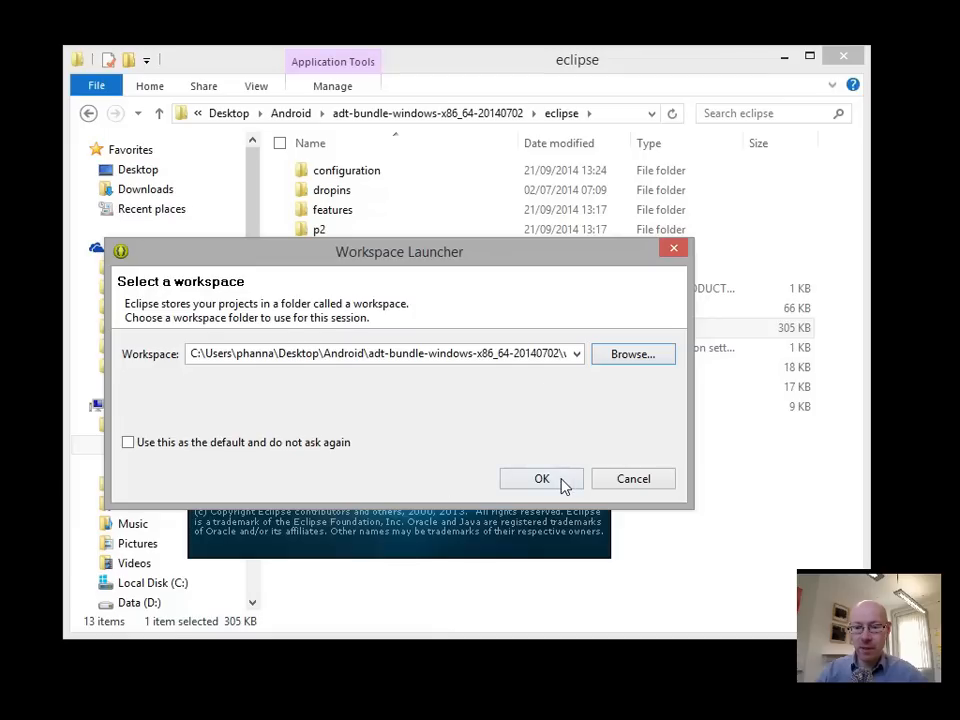
left_click(540, 478)
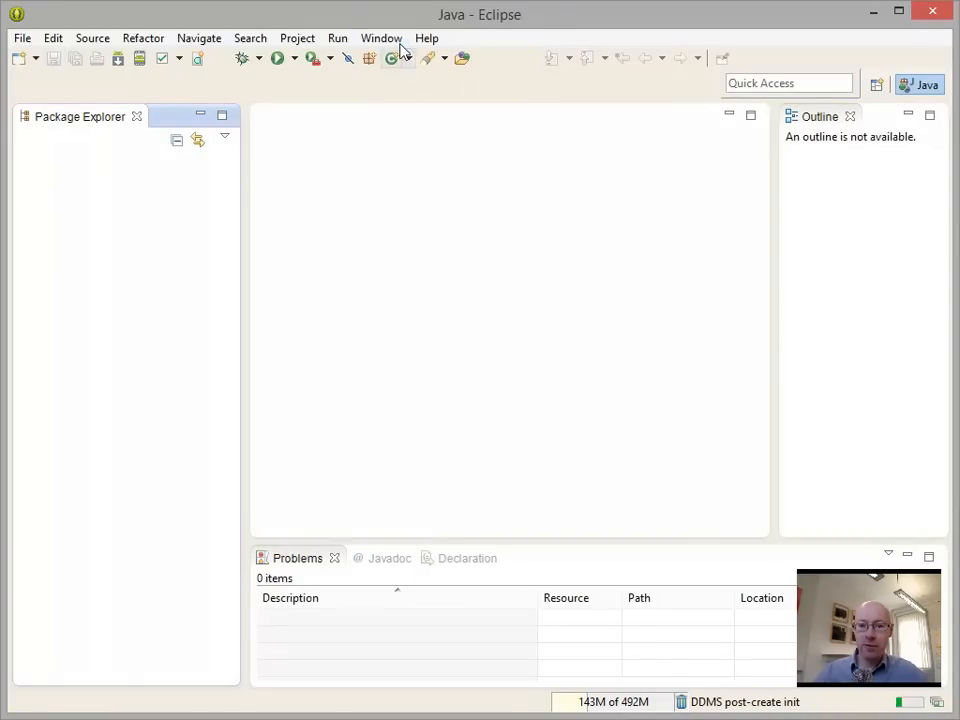
left_click(380, 38)
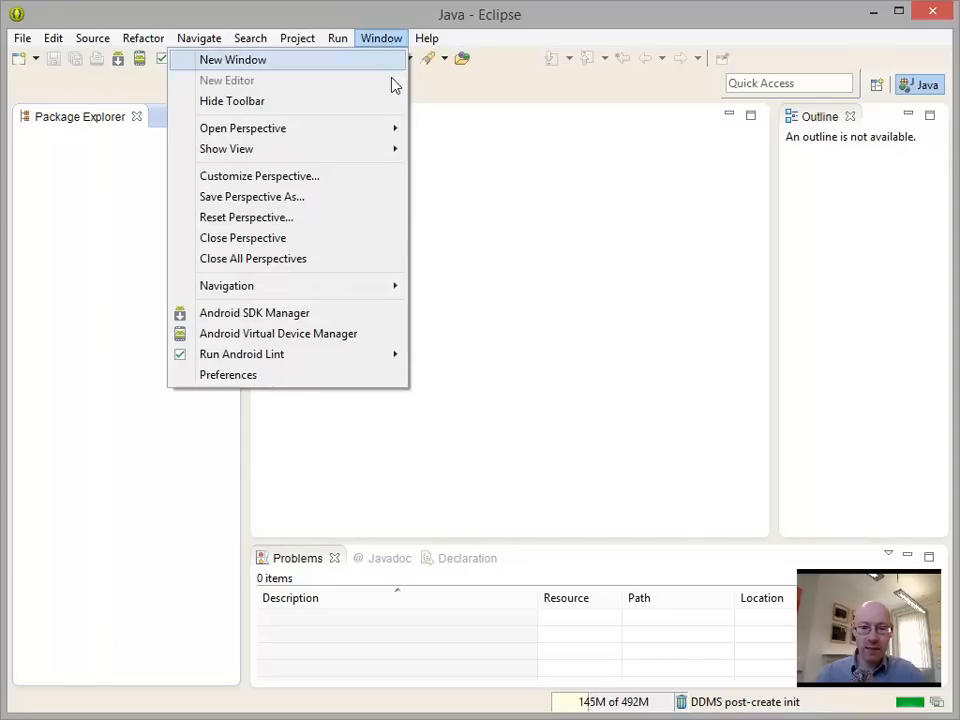
mouse_move(254, 312)
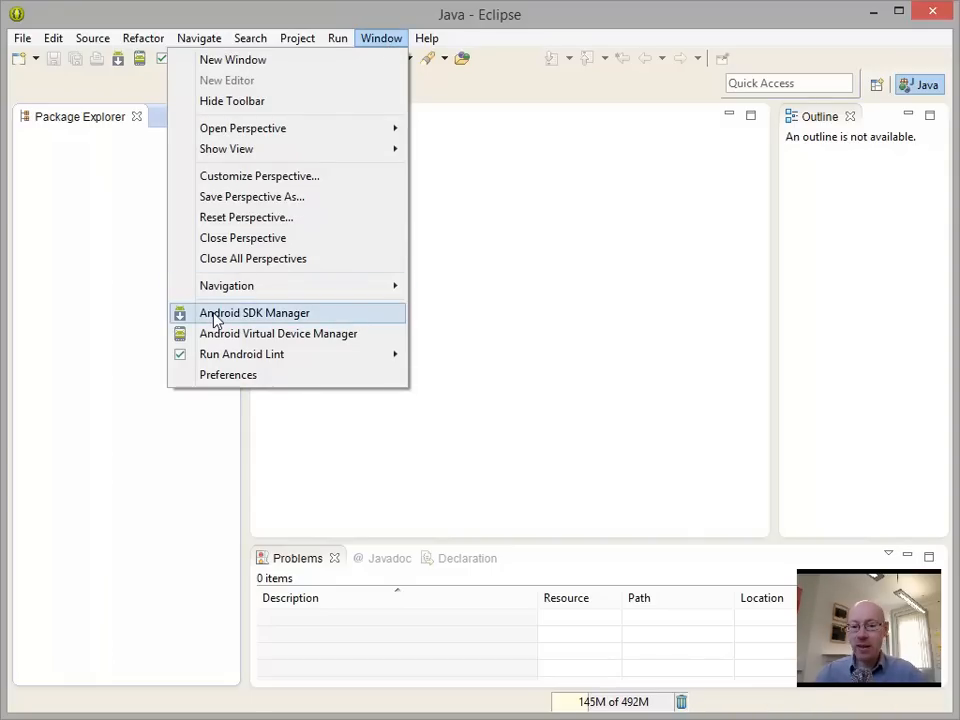
mouse_move(278, 332)
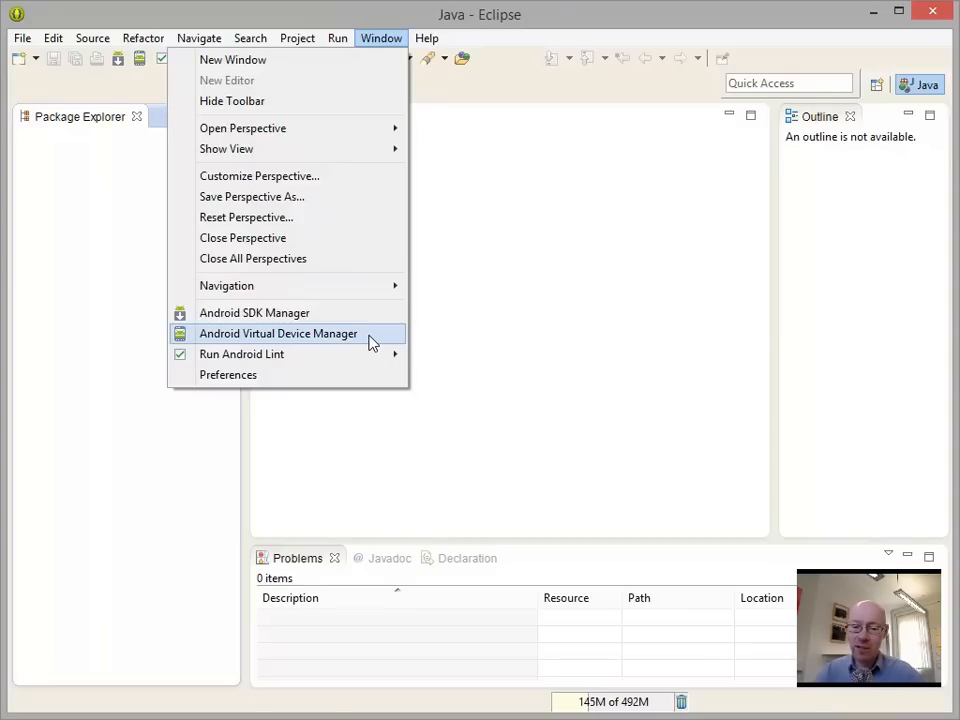
mouse_move(316, 354)
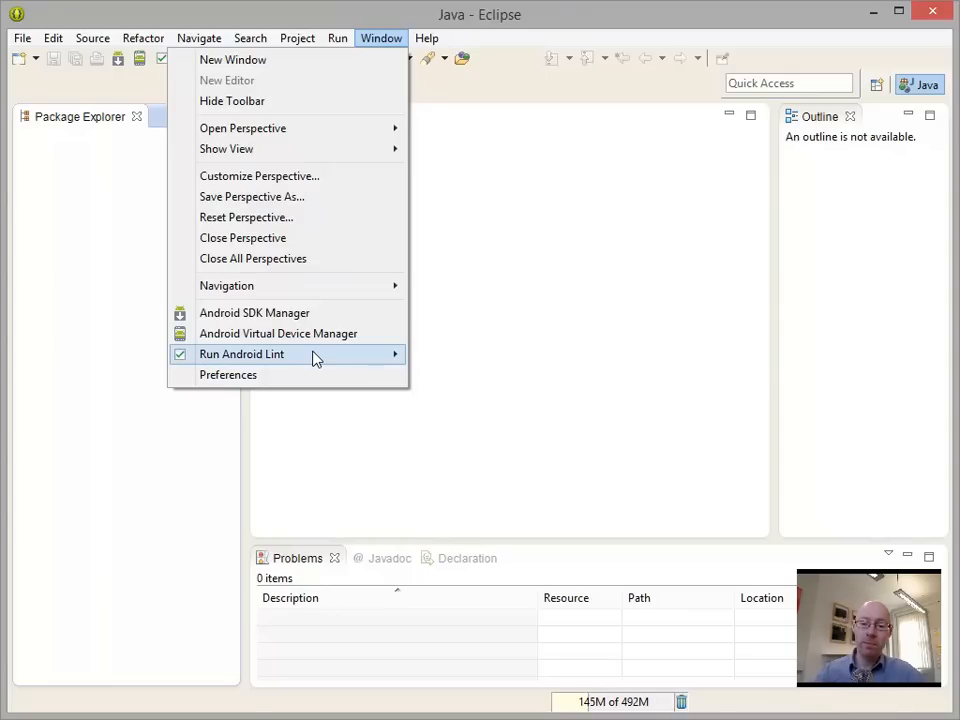
mouse_move(476, 330)
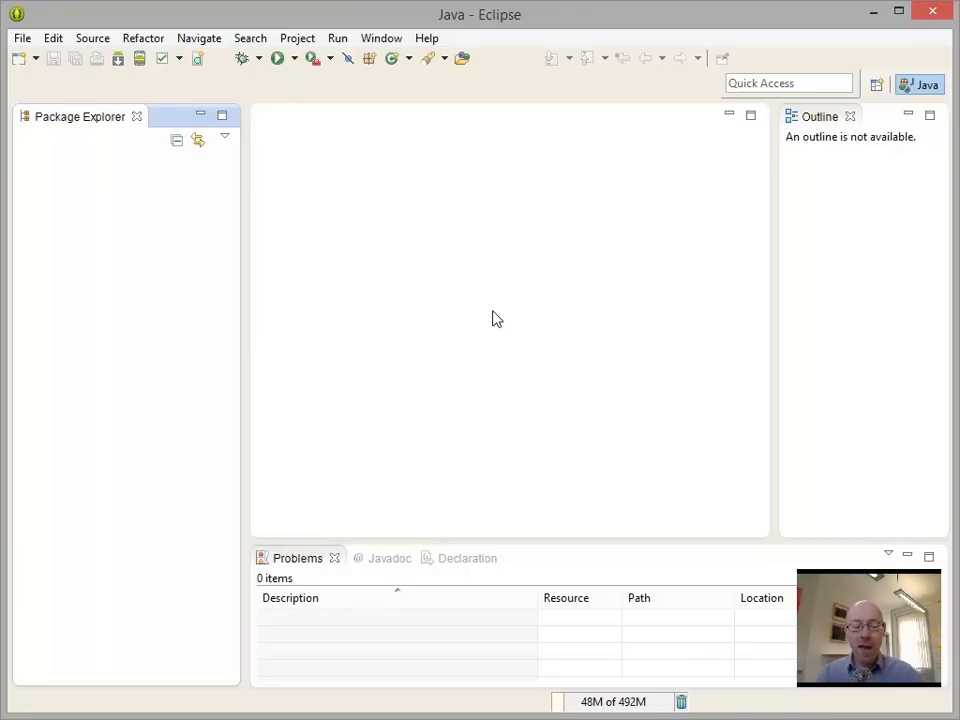
mouse_move(472, 92)
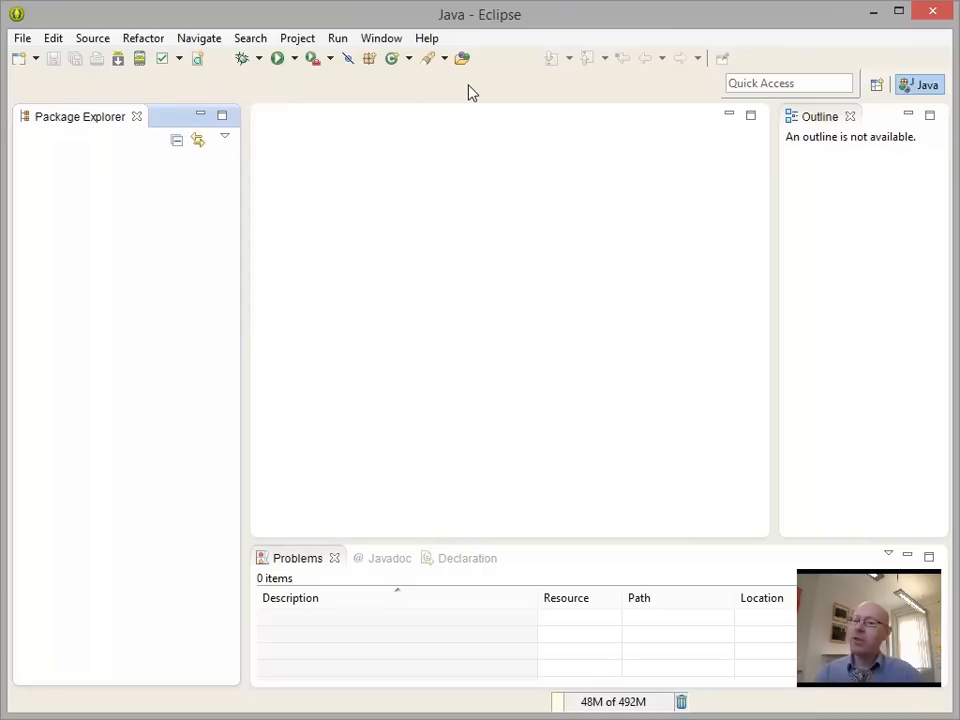
In Install New Software, pick the Juno site, filter 'market' and check Marketplace Client
left_click(428, 38)
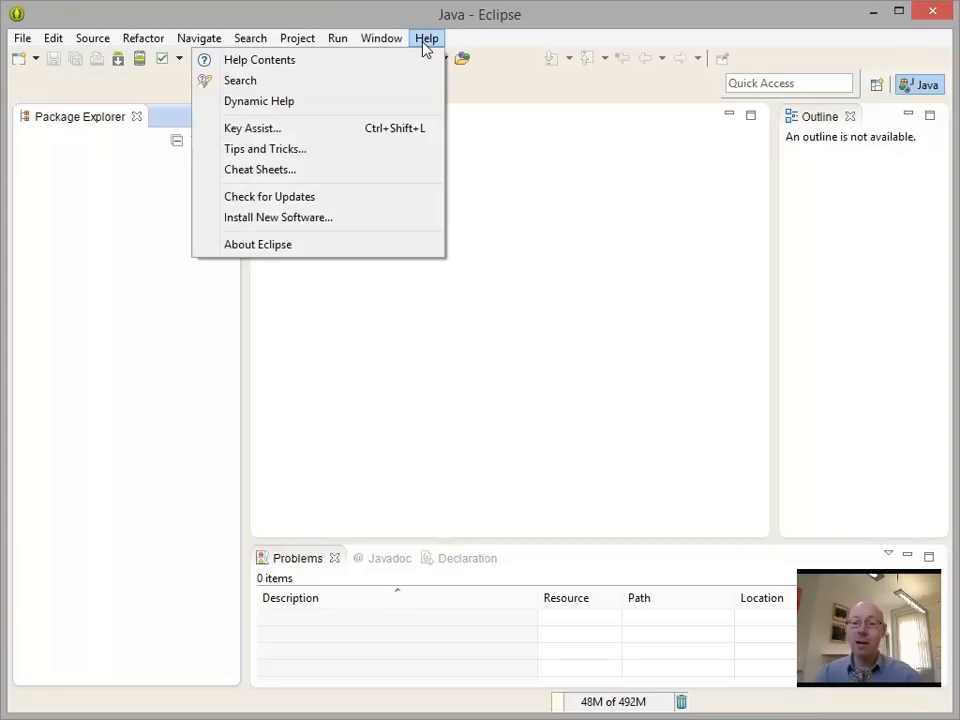
mouse_move(278, 216)
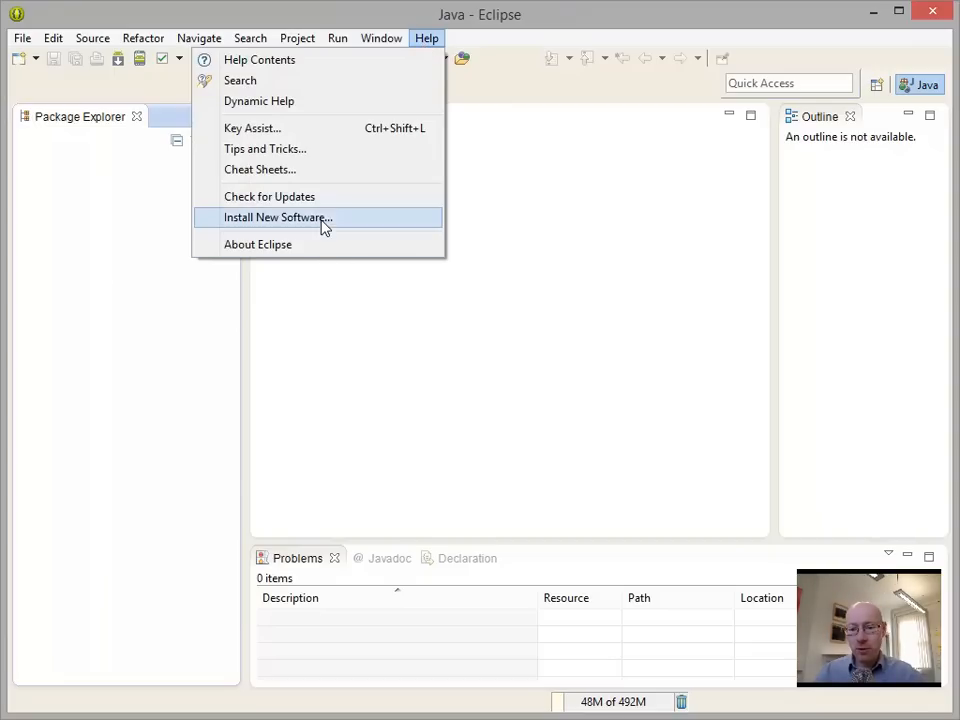
mouse_move(246, 224)
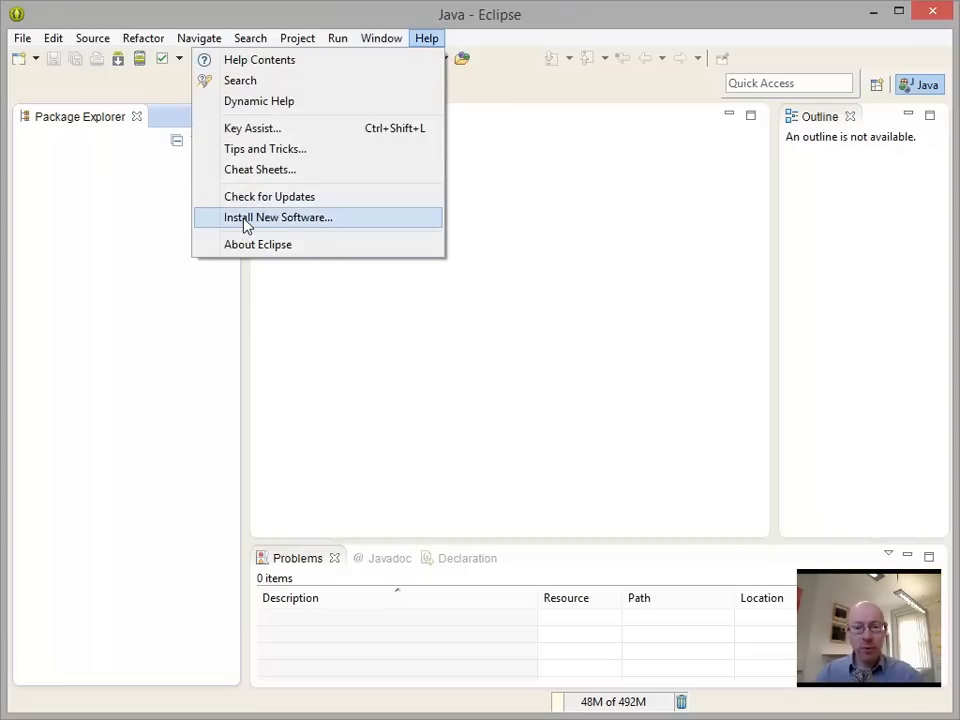
left_click(276, 216)
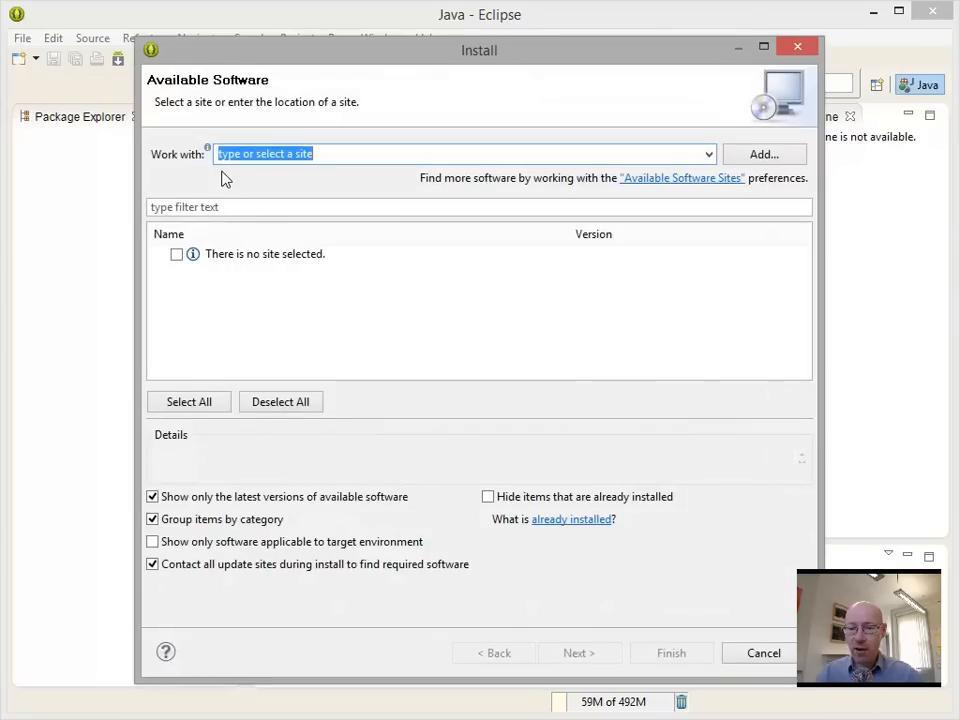
left_click(708, 154)
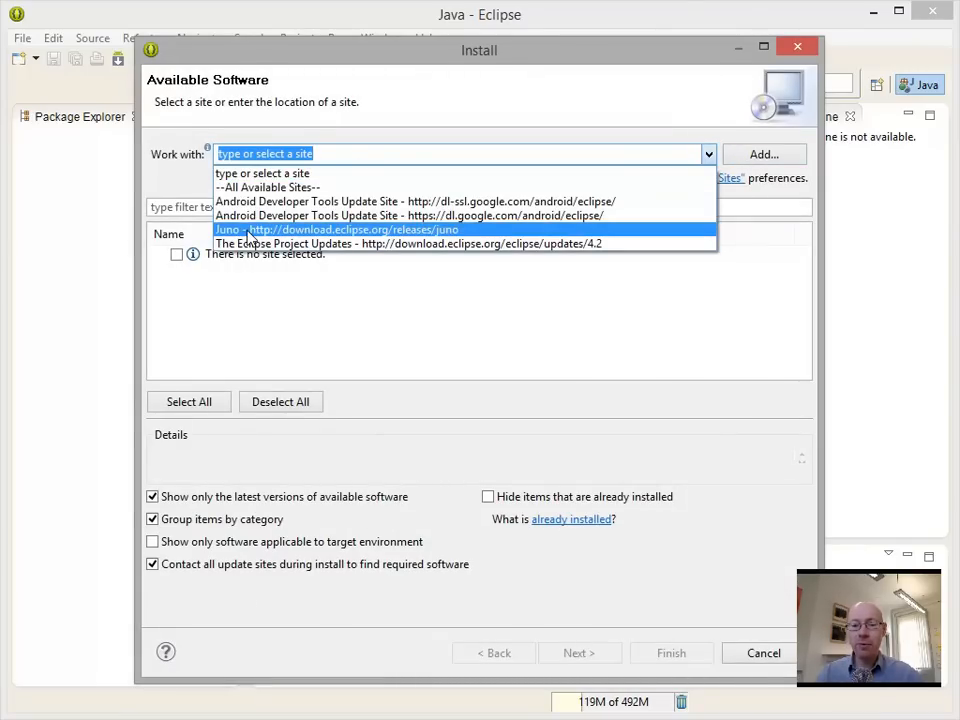
left_click(340, 230)
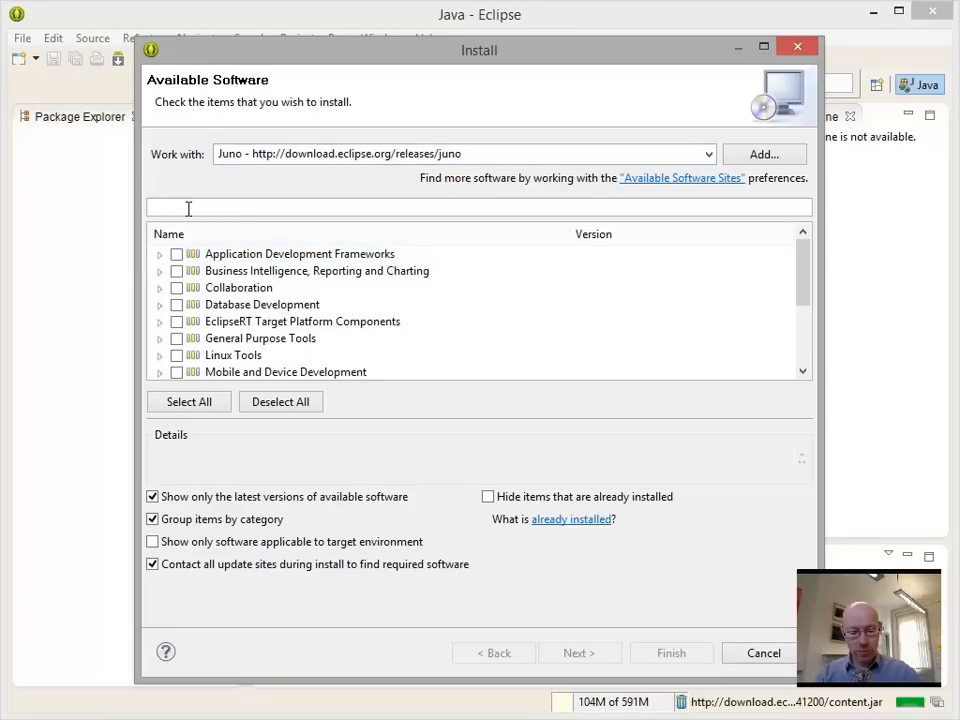
type("marketp")
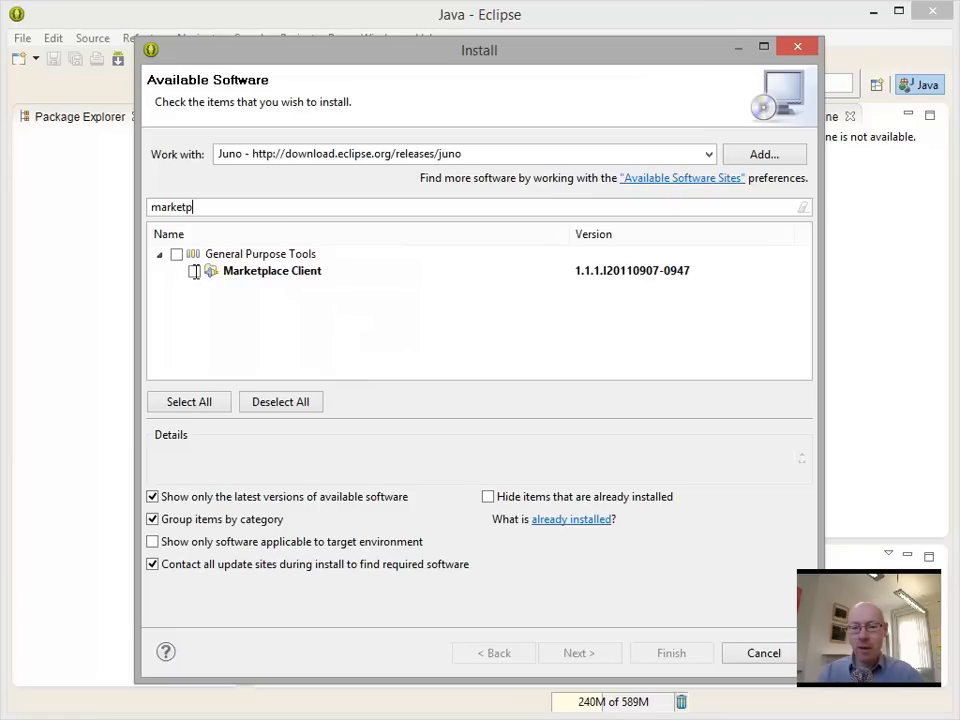
left_click(194, 272)
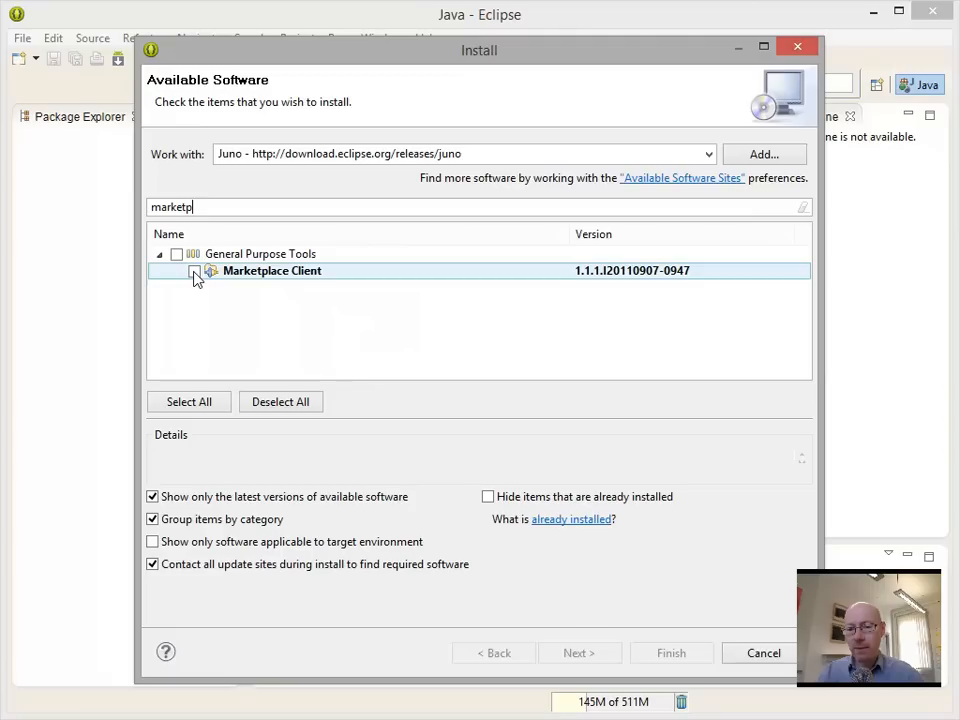
left_click(196, 272)
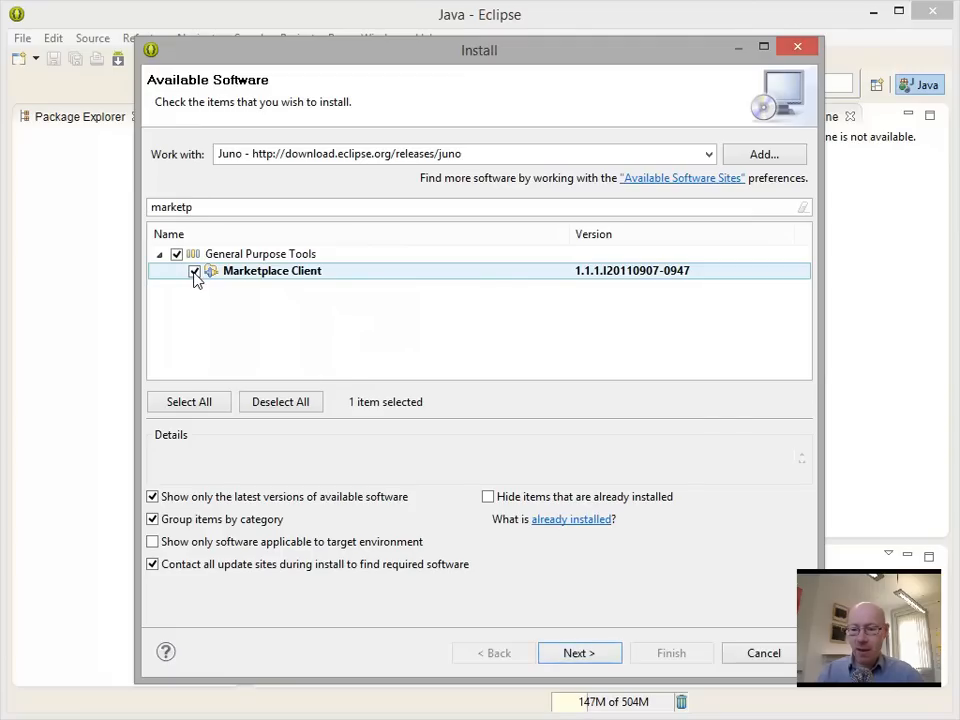
Proceed through install details, accept the license and finish to install Marketplace Client
left_click(580, 652)
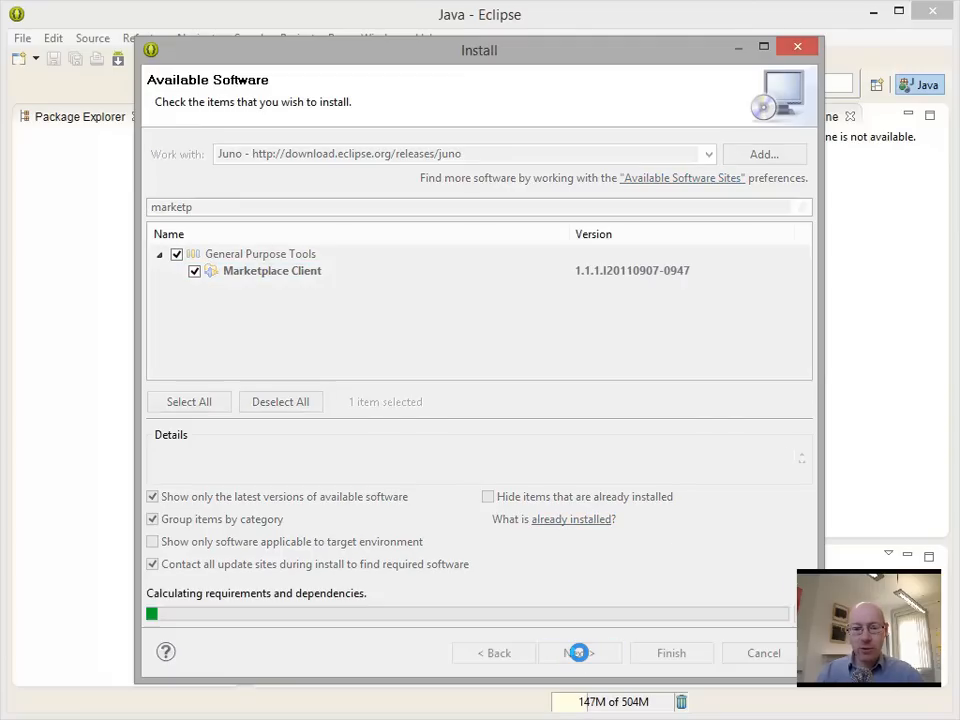
left_click(580, 652)
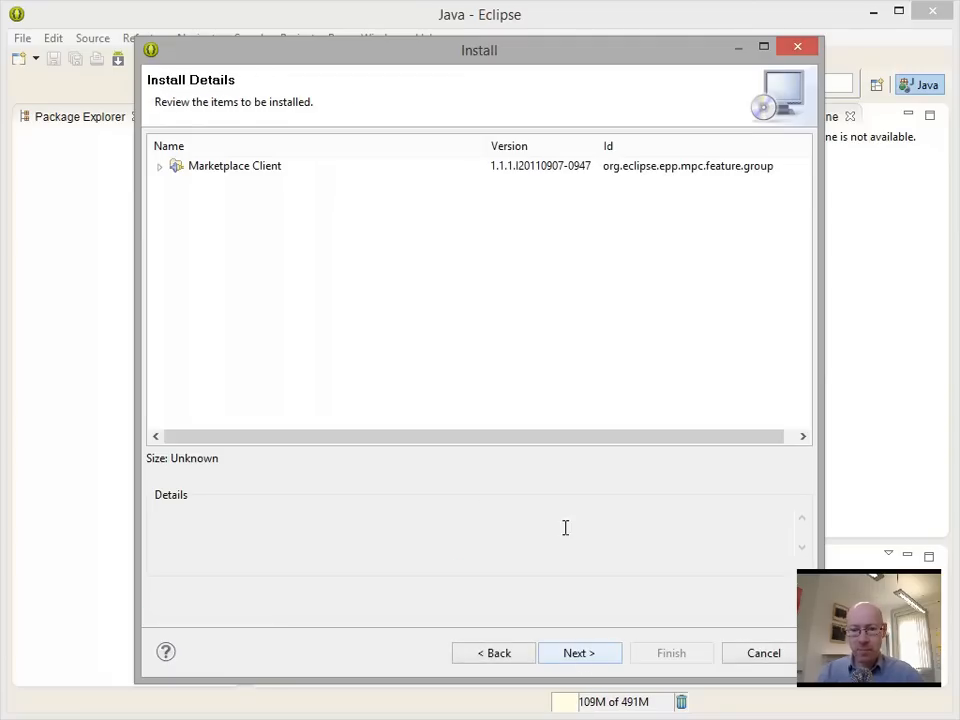
left_click(580, 652)
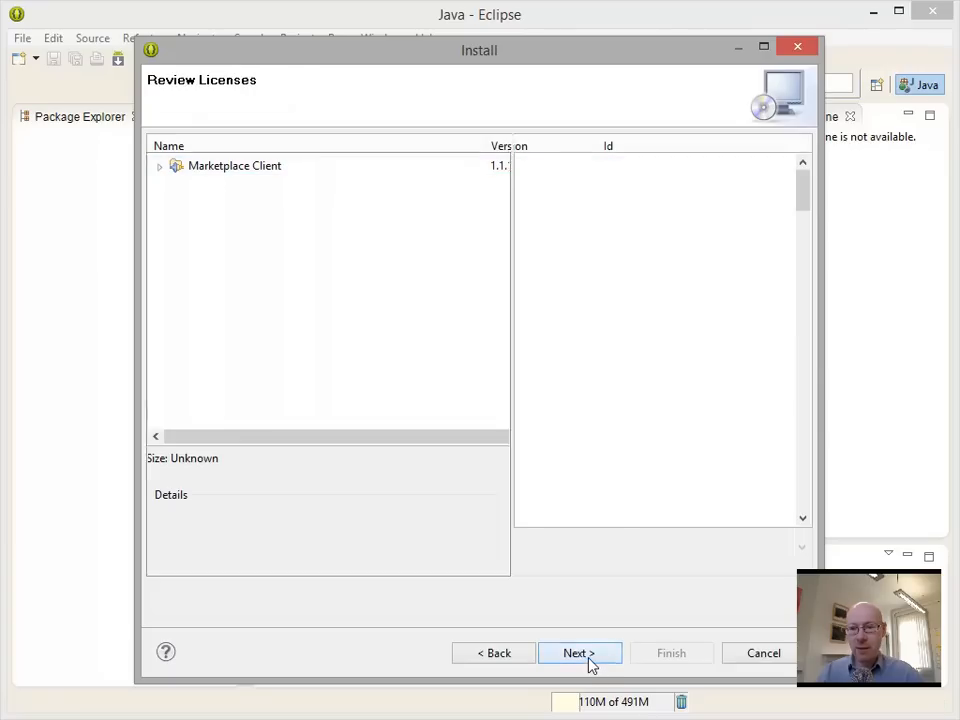
left_click(580, 652)
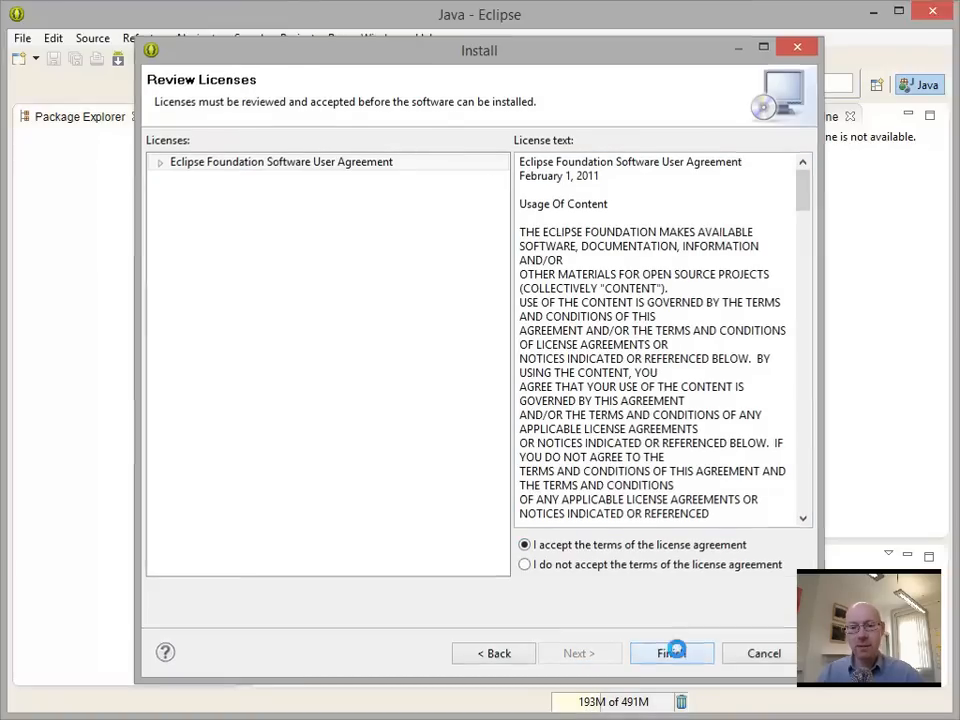
left_click(672, 652)
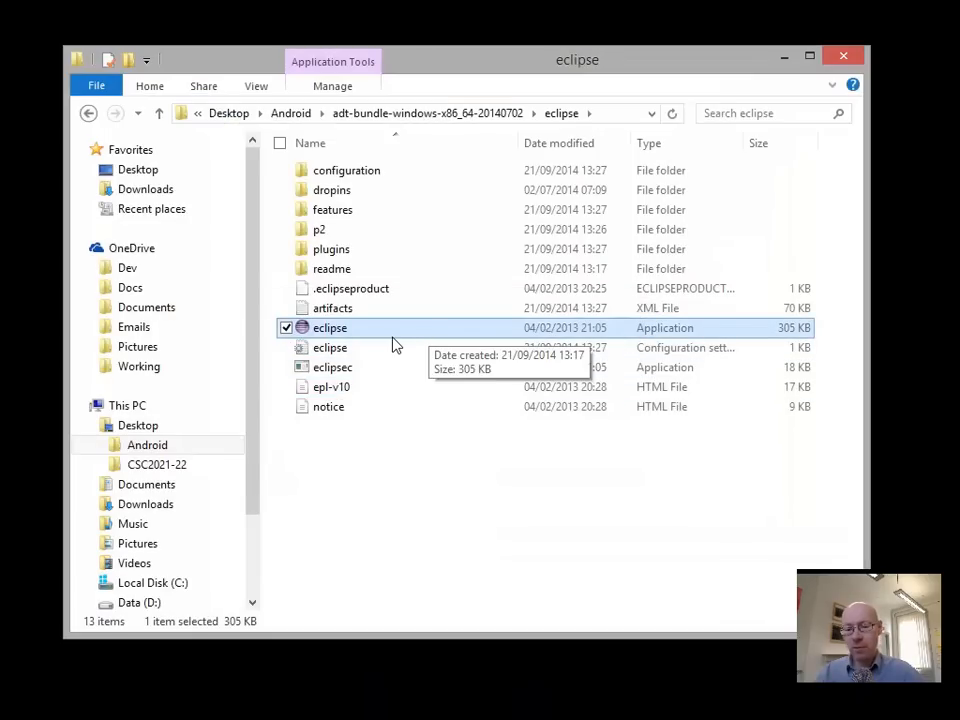
Relaunch eclipse.exe and accept the suggested workspace
double_click(328, 328)
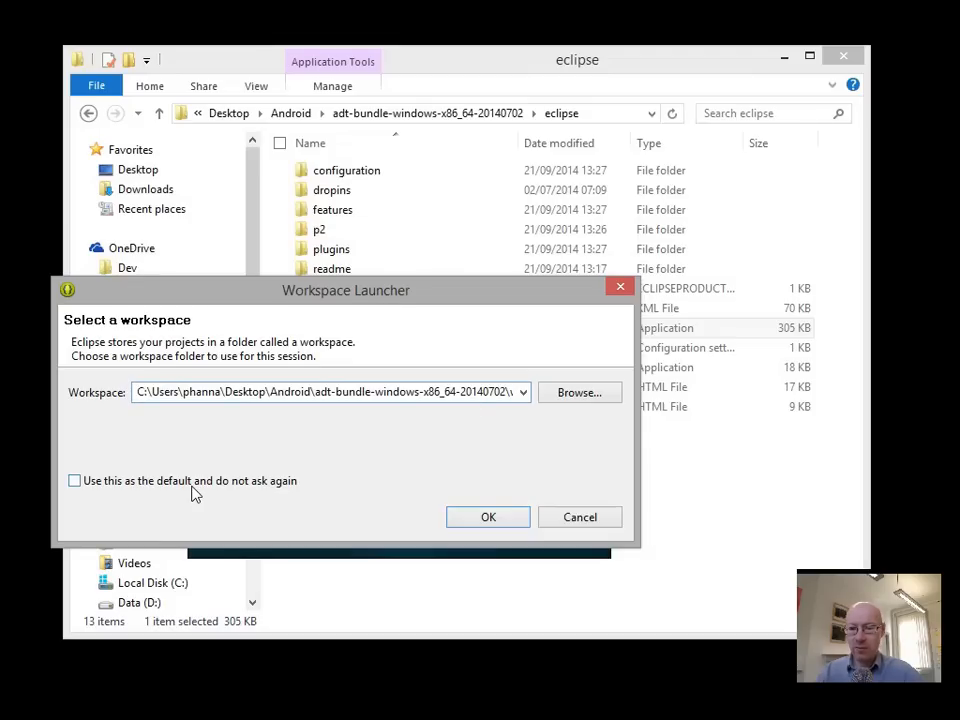
left_click(488, 516)
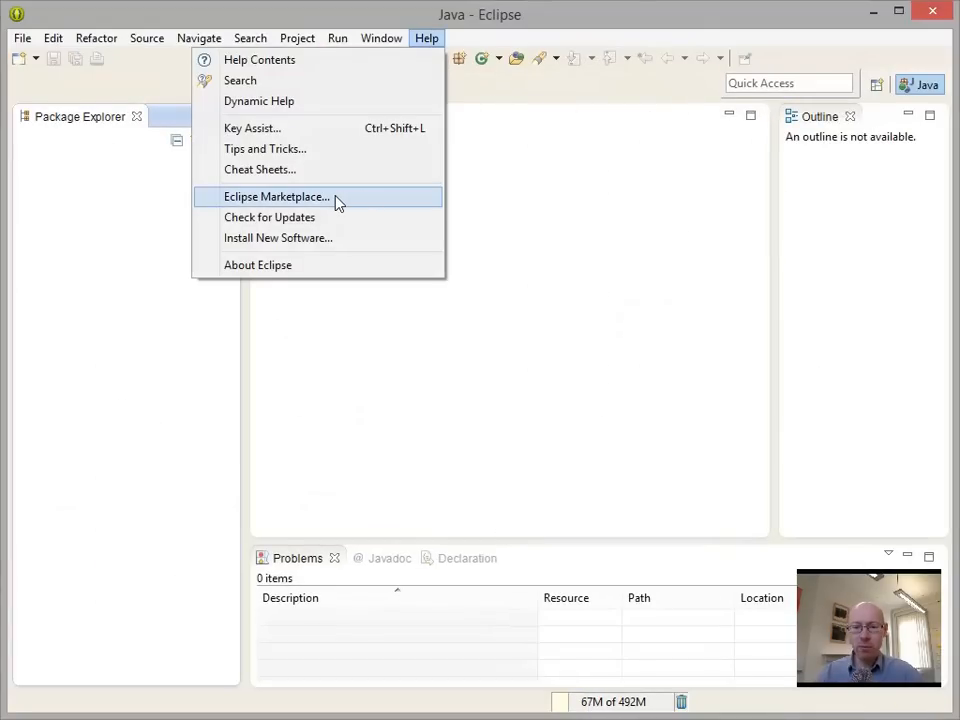
Search Eclipse Marketplace for 'subclipse' and start installing Subclipse
left_click(276, 196)
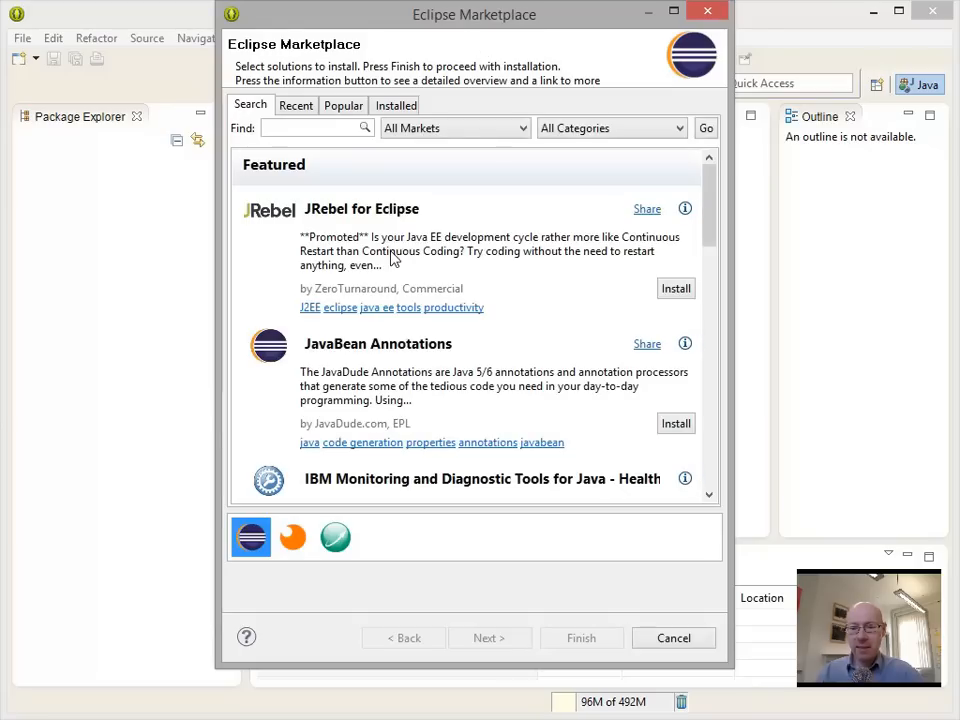
scroll("down", 3)
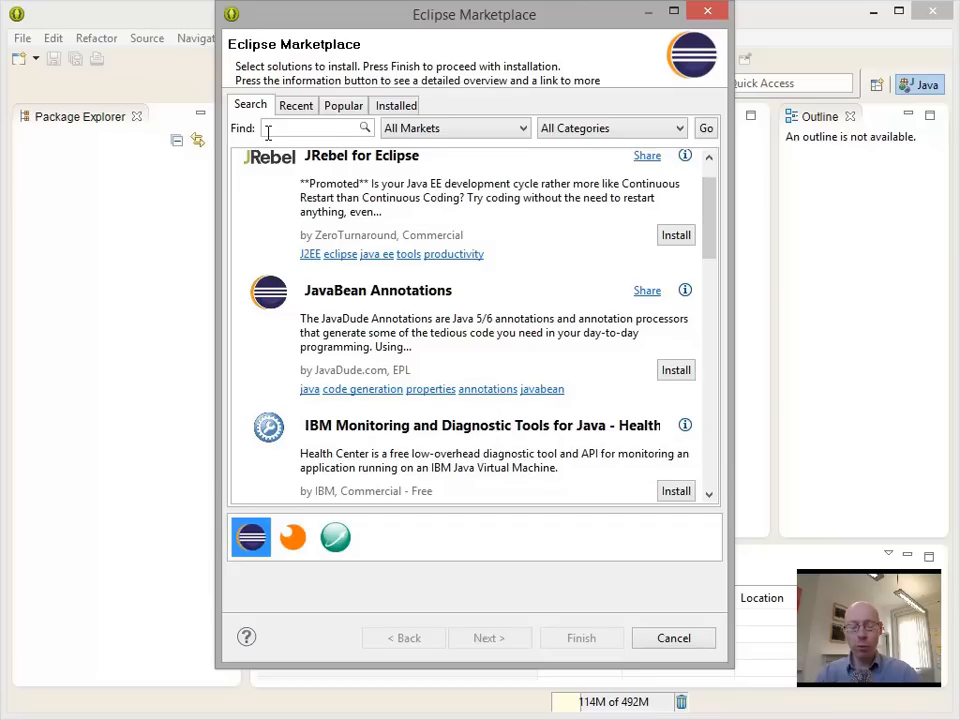
type("subc;")
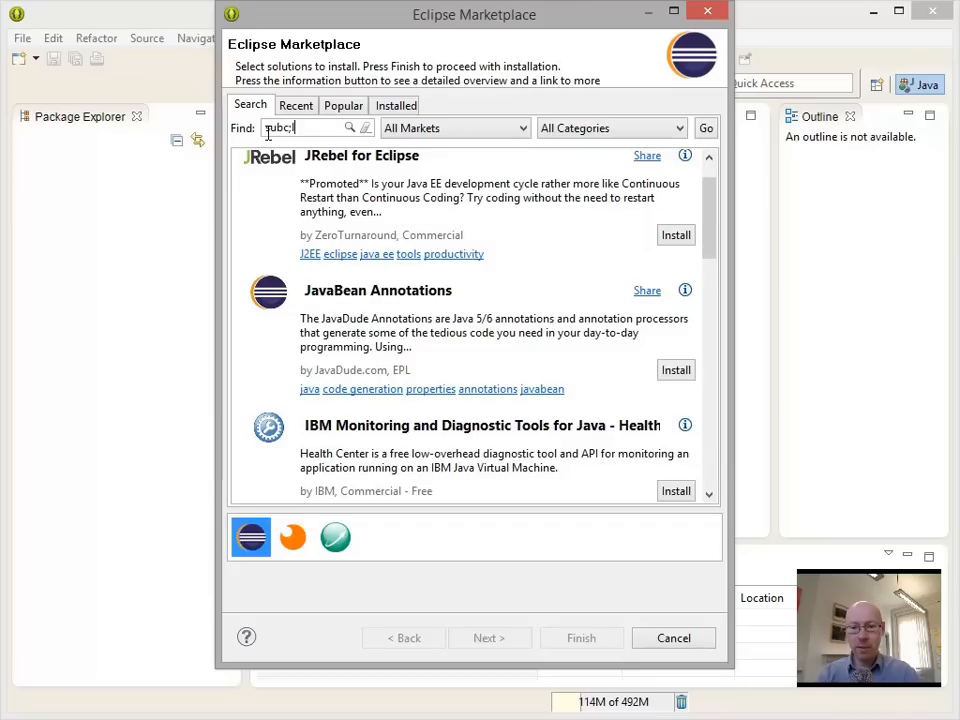
type("subclipse")
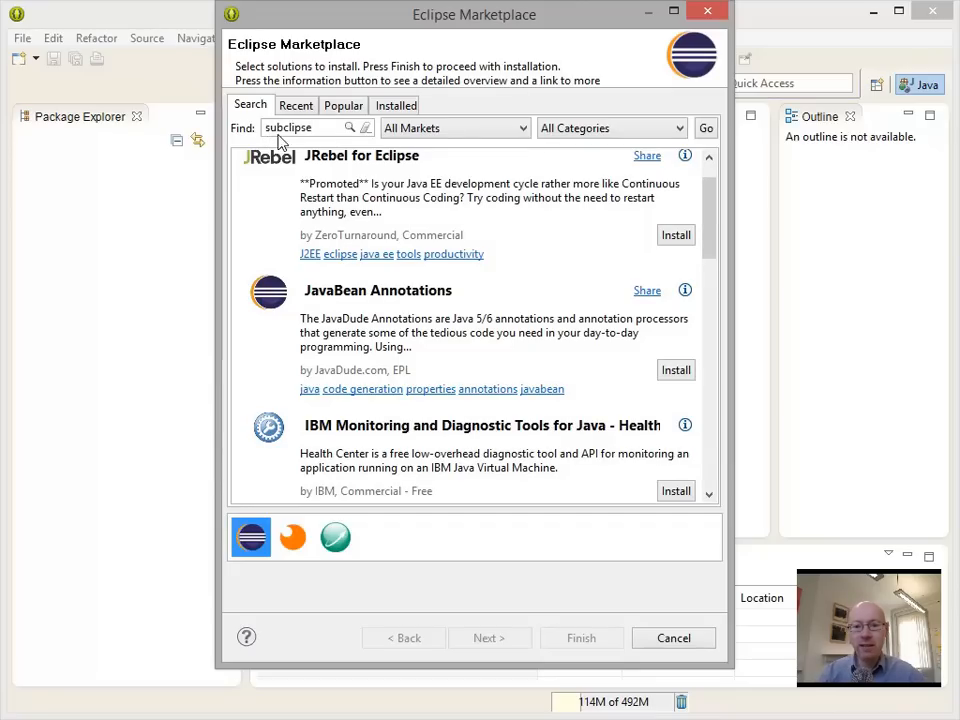
left_click(706, 132)
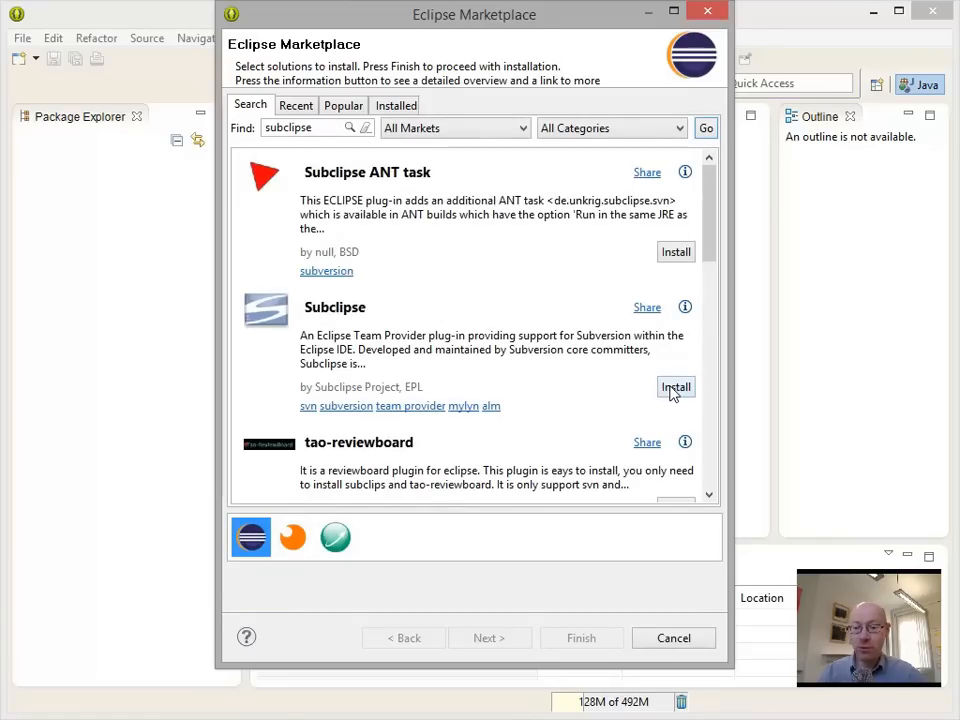
left_click(676, 388)
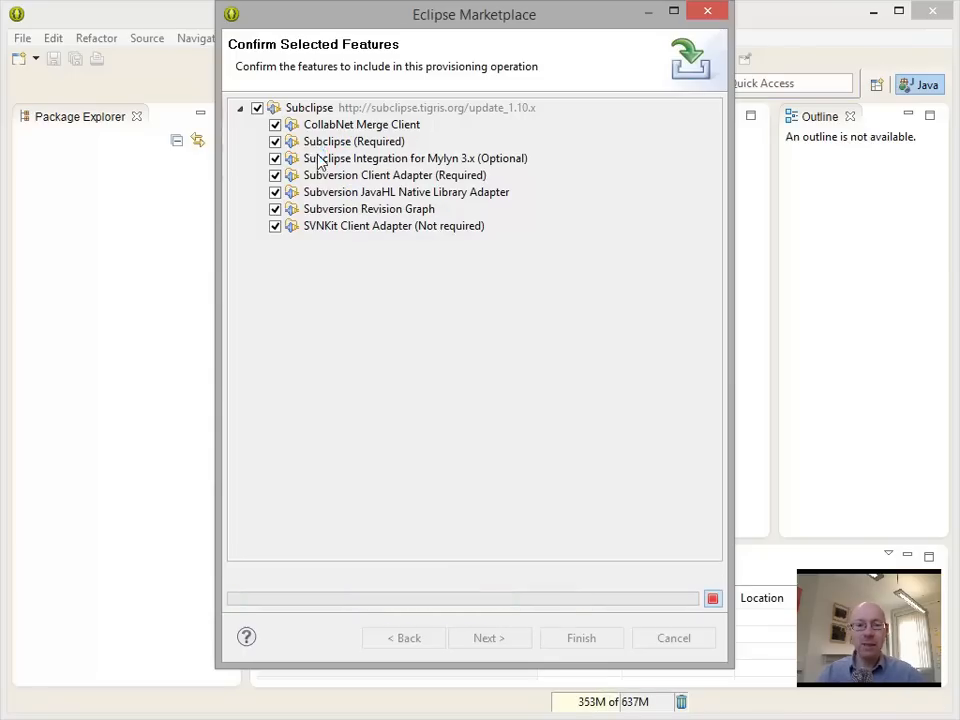
Confirm the Subclipse features, accept the licenses and finish to begin installing
left_click(488, 638)
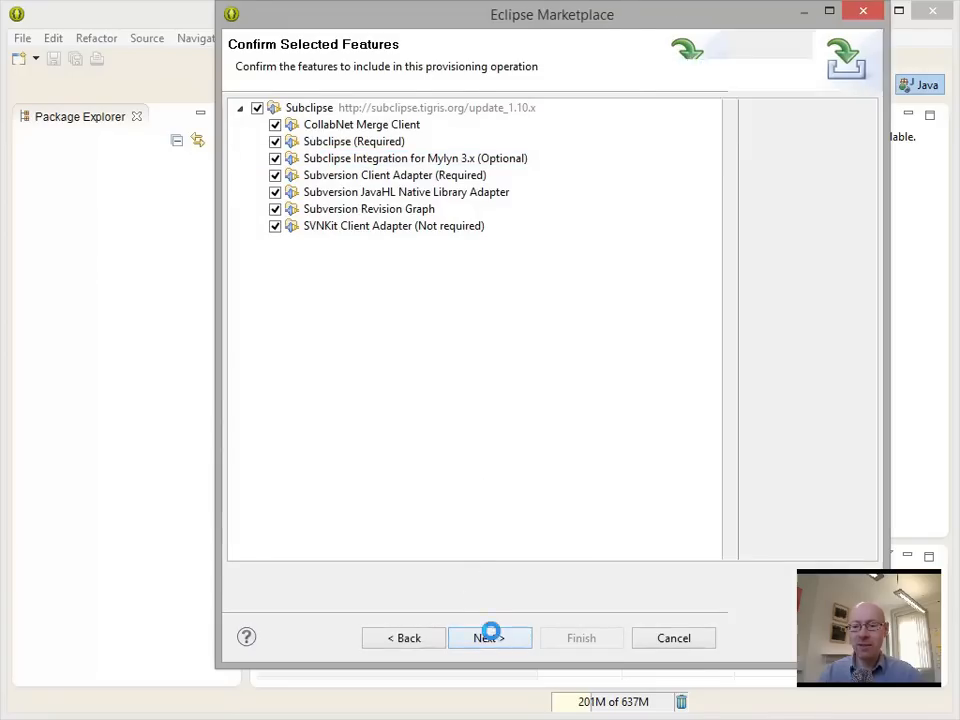
left_click(488, 638)
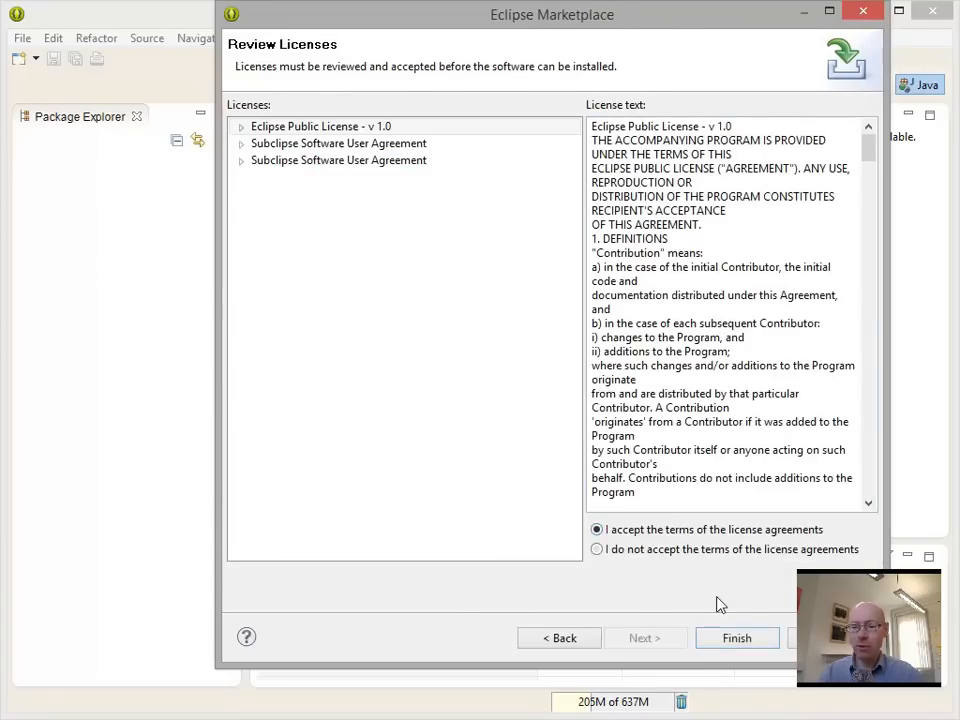
left_click(736, 638)
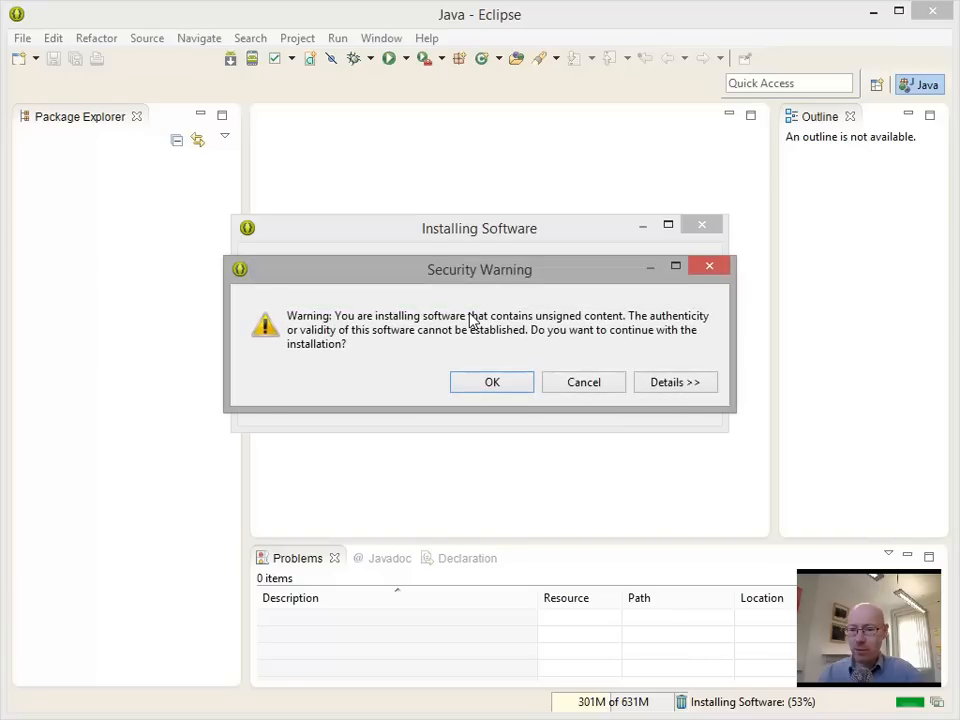
mouse_move(584, 332)
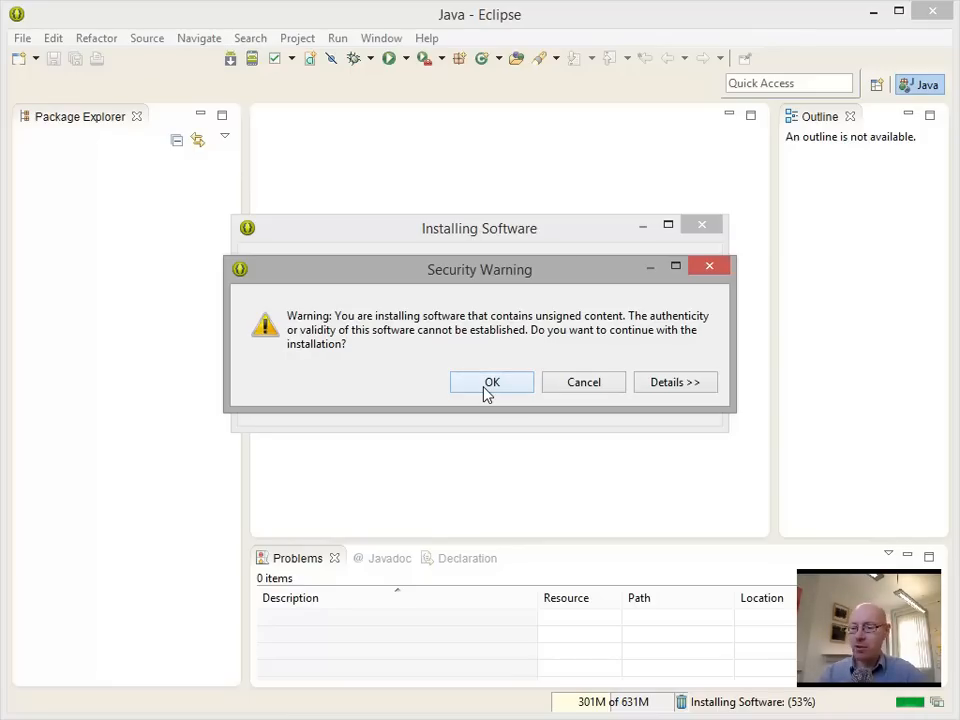
Accept the unsigned-content warning, relaunch Eclipse and decline Subclipse usage reporting
left_click(492, 382)
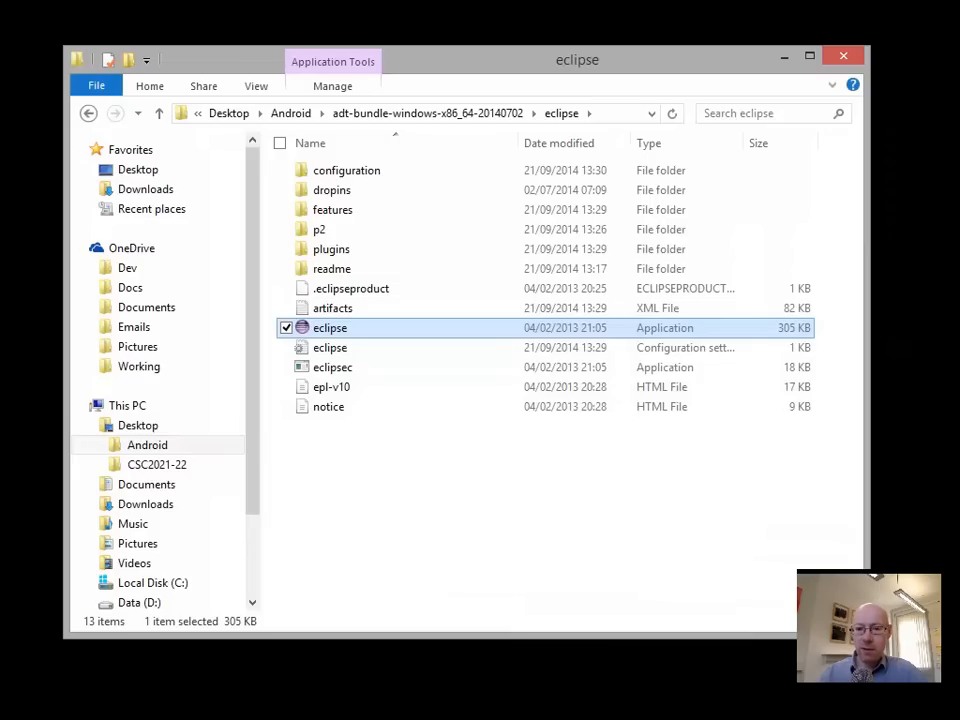
double_click(330, 328)
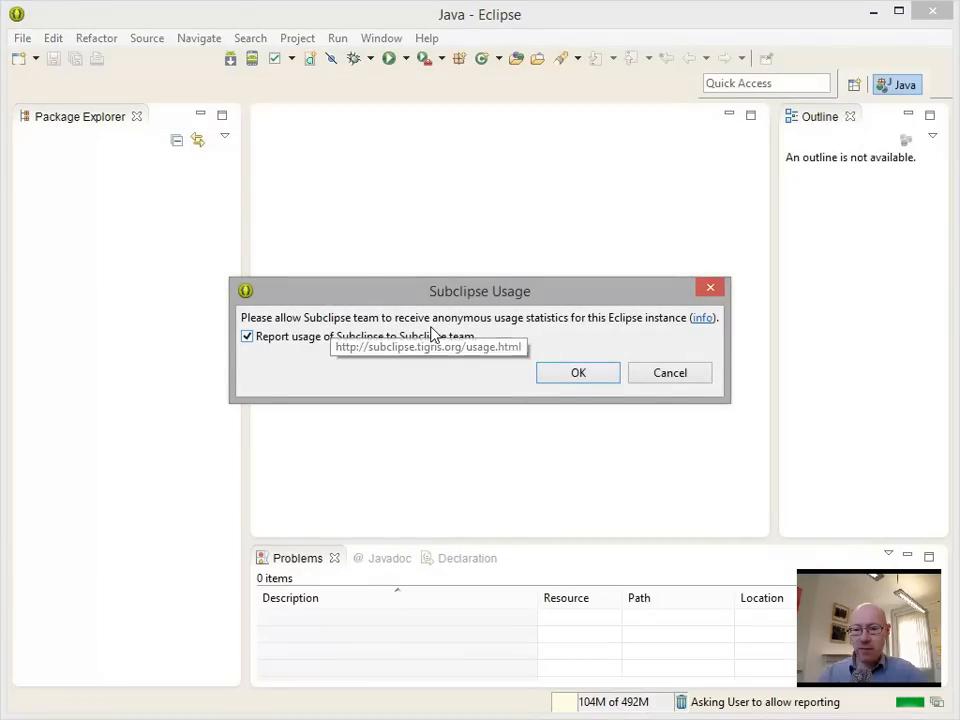
left_click(246, 336)
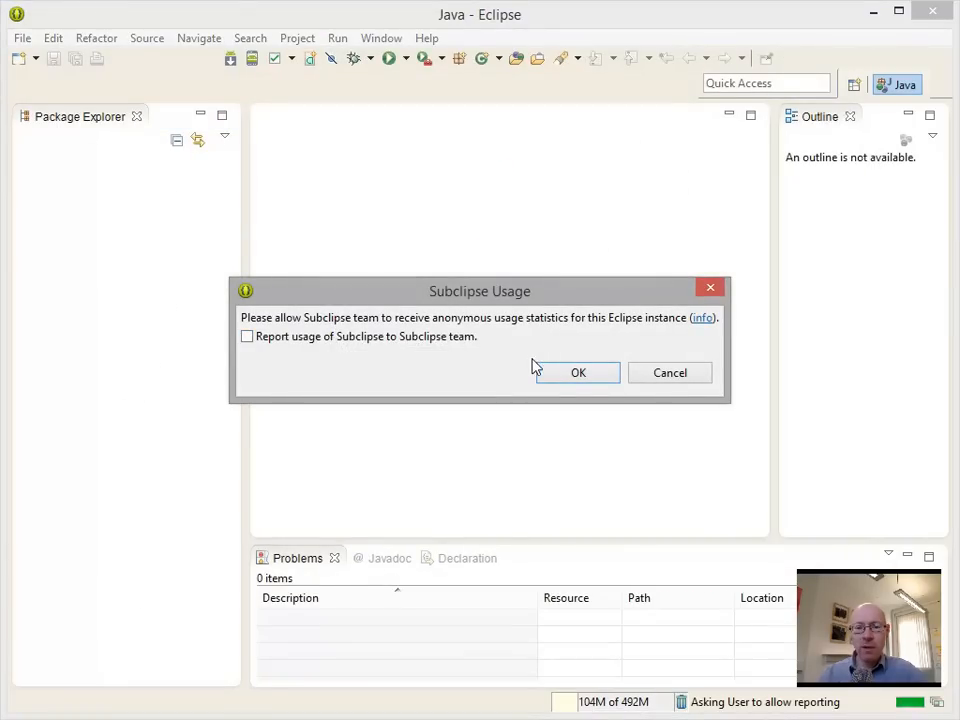
left_click(576, 372)
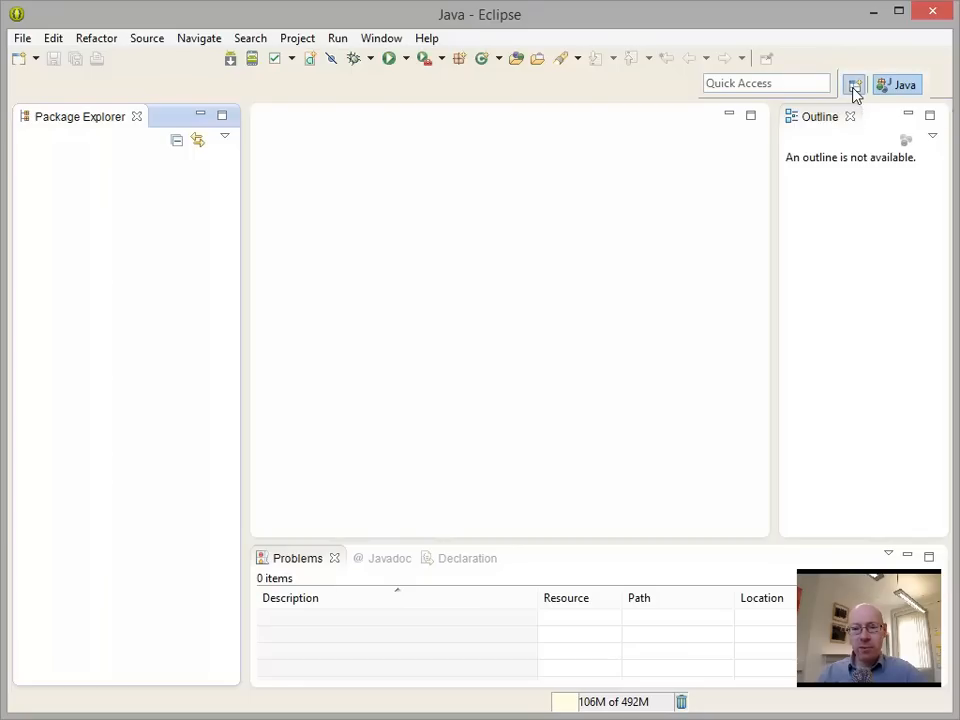
Switch to the SVN Repository Exploring perspective via Open Perspective
left_click(852, 84)
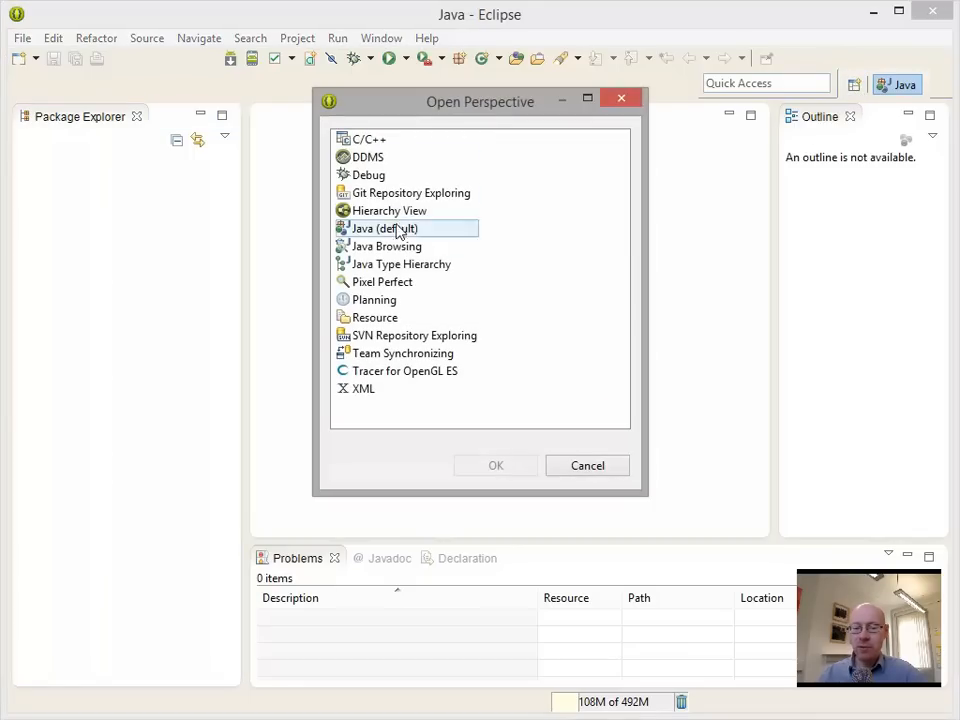
left_click(368, 156)
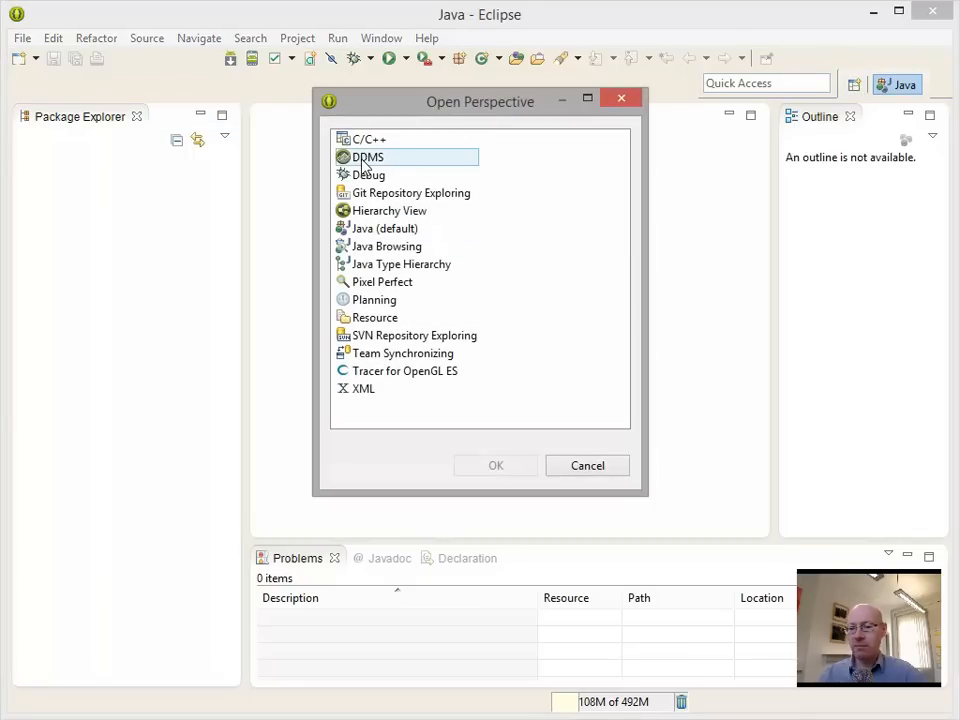
left_click(368, 176)
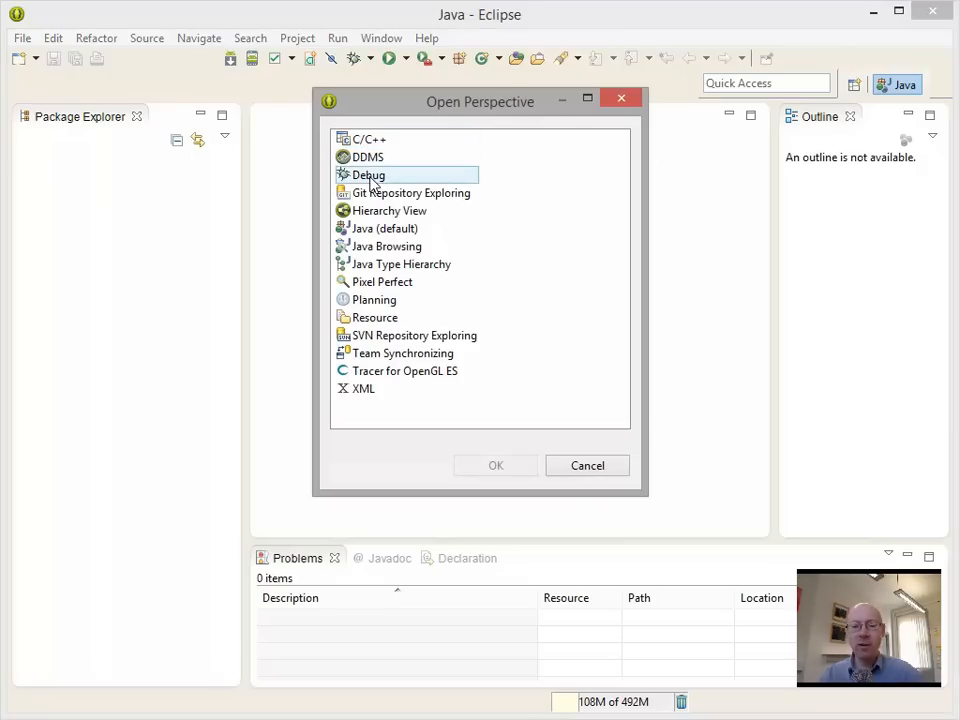
left_click(368, 156)
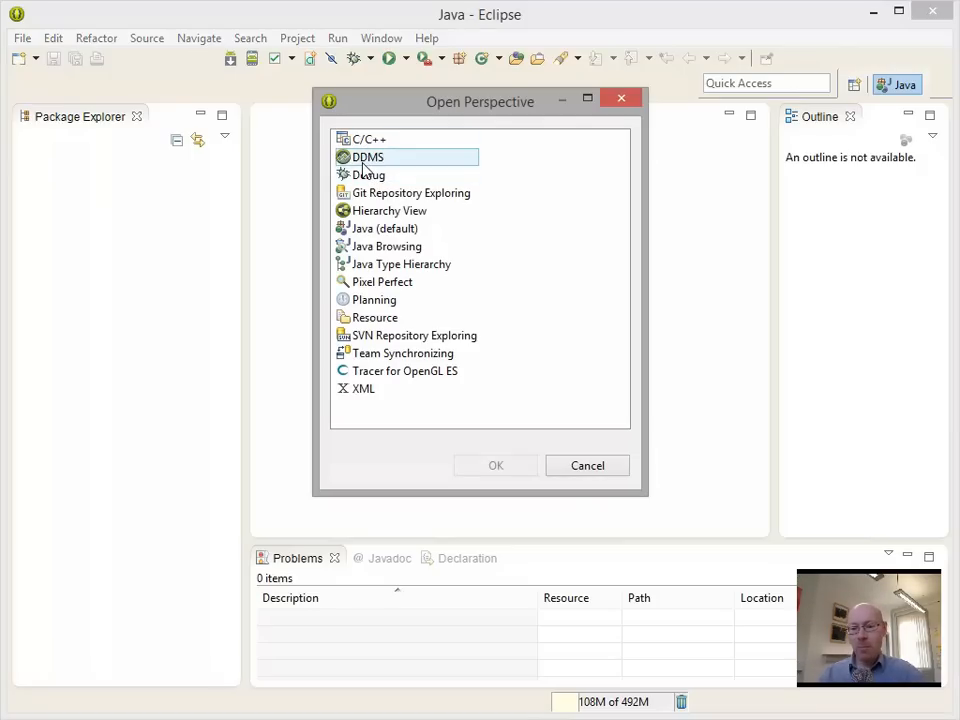
left_click(412, 336)
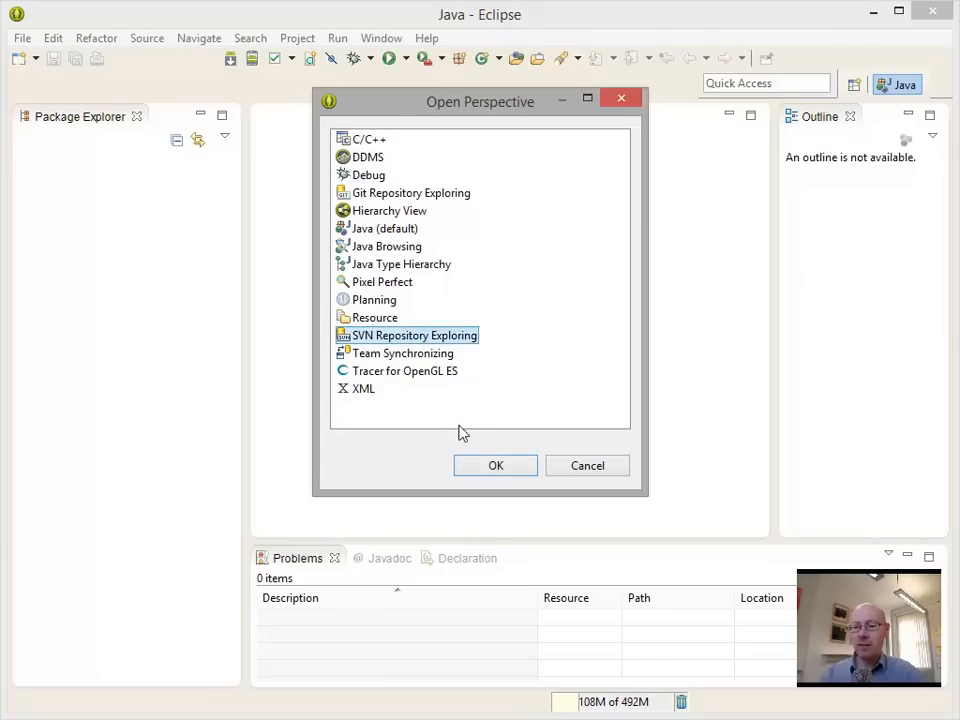
left_click(496, 464)
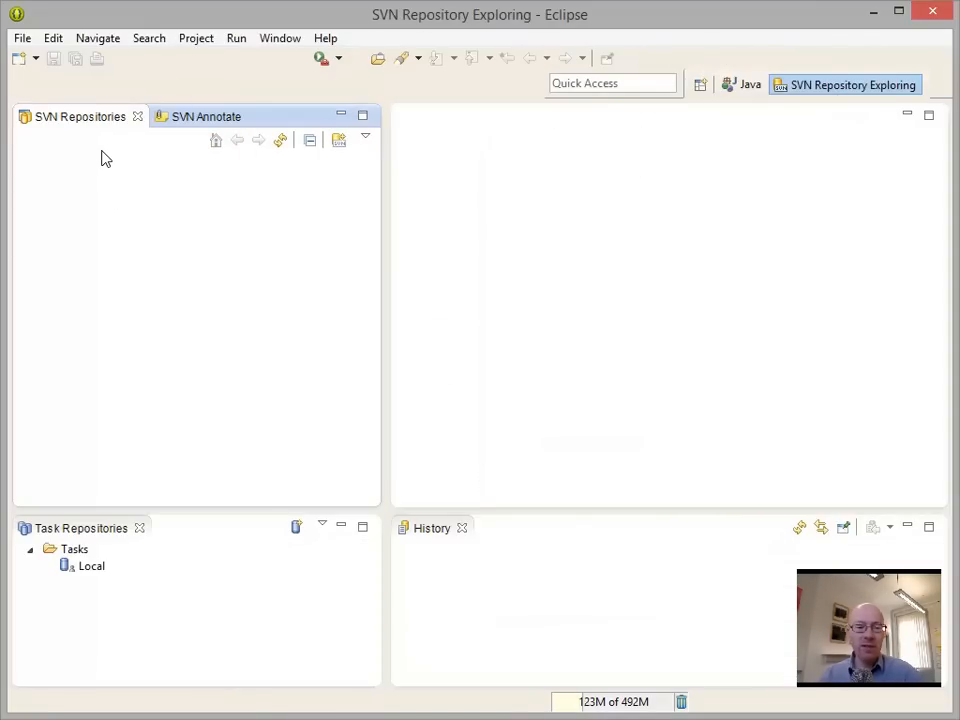